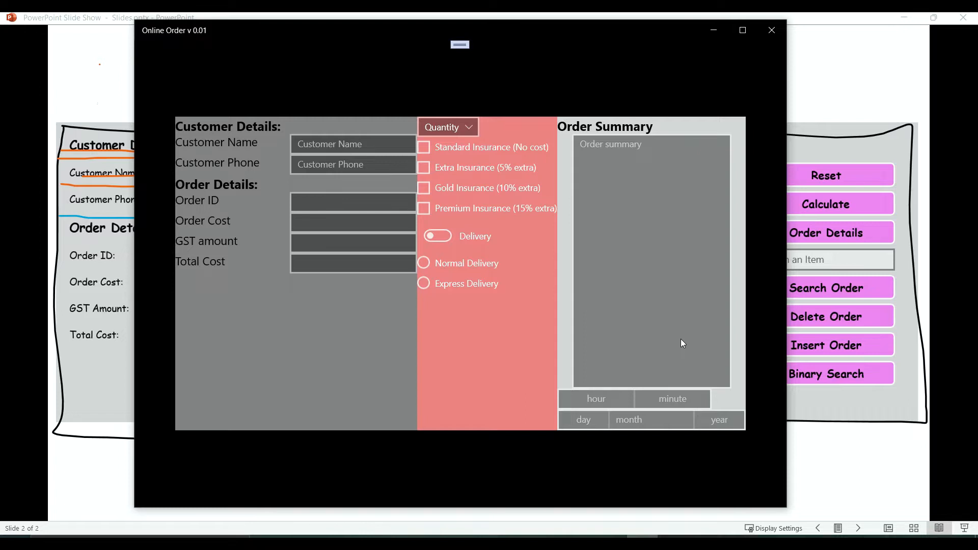
pyautogui.moveTo(811, 487)
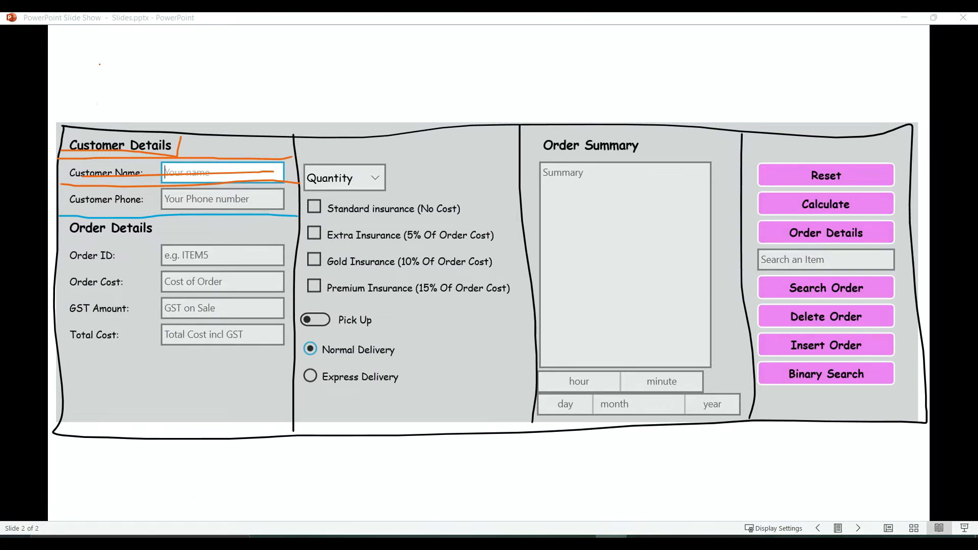
pyautogui.moveTo(861, 309)
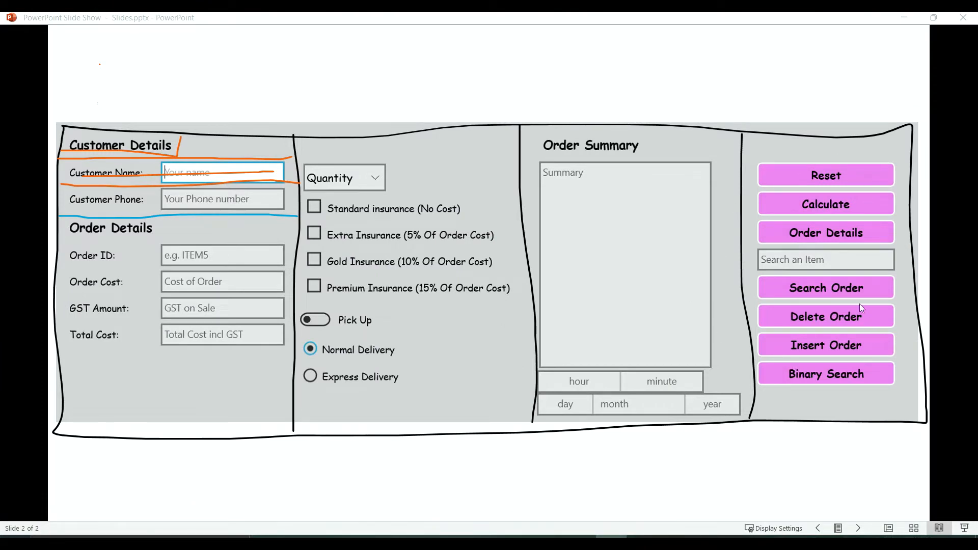
pyautogui.moveTo(818, 267)
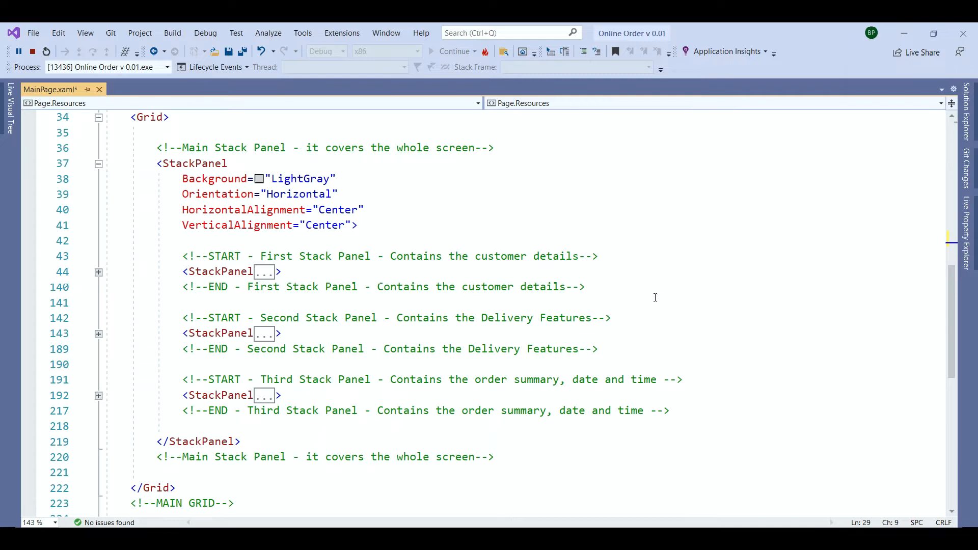
# - Add a copied comment section below the text box styles, renamed BUTTONS
pyautogui.scroll(3)
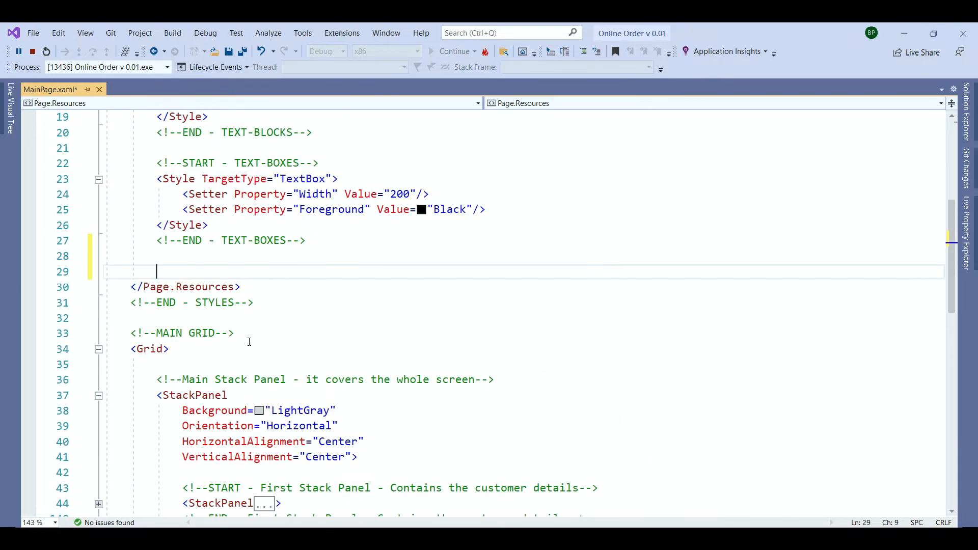
pyautogui.scroll(3)
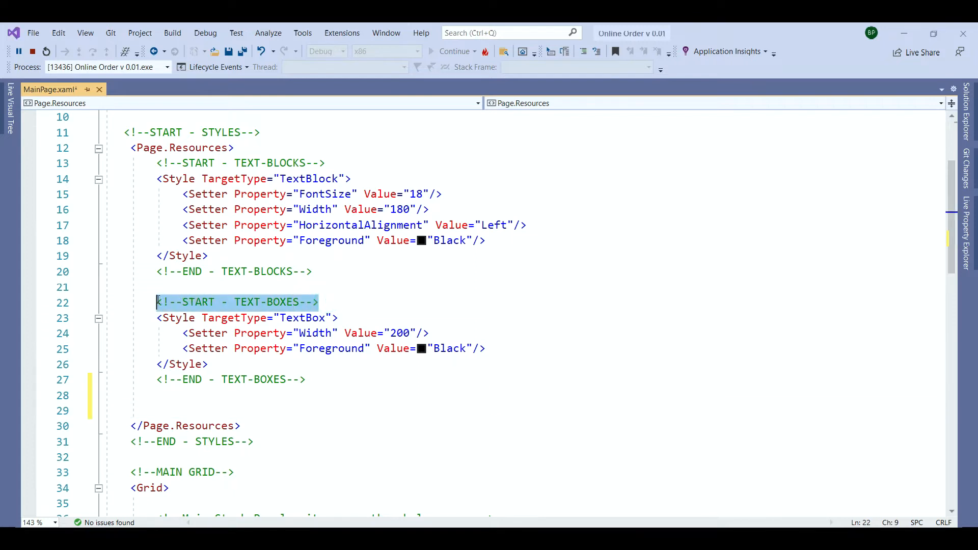
pyautogui.click(169, 396)
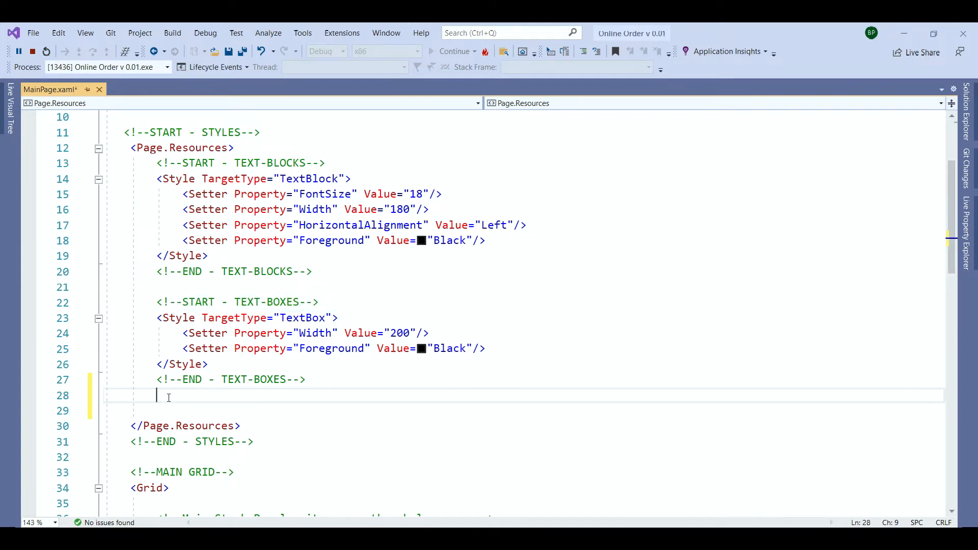
pyautogui.write('<!--START - TEXT-BOXES-->')
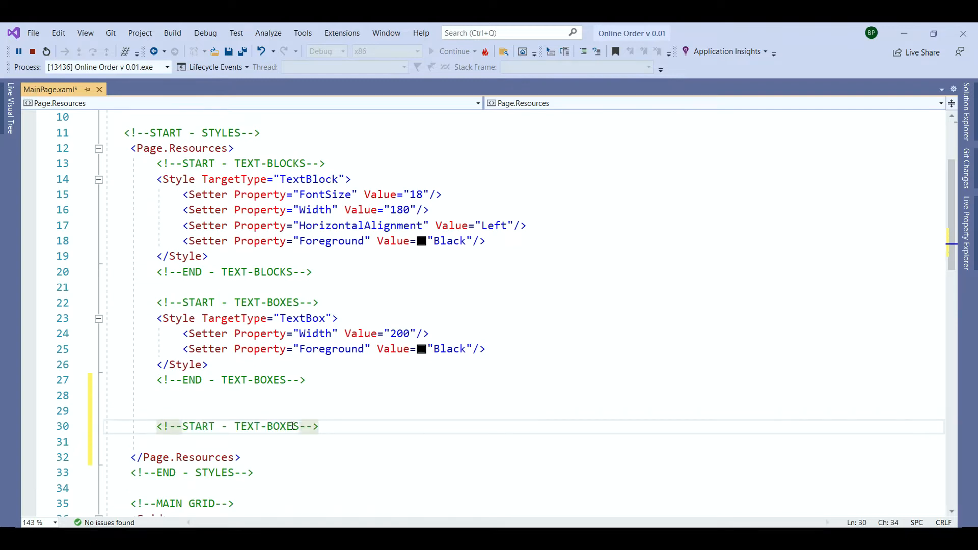
pyautogui.doubleClick(266, 426)
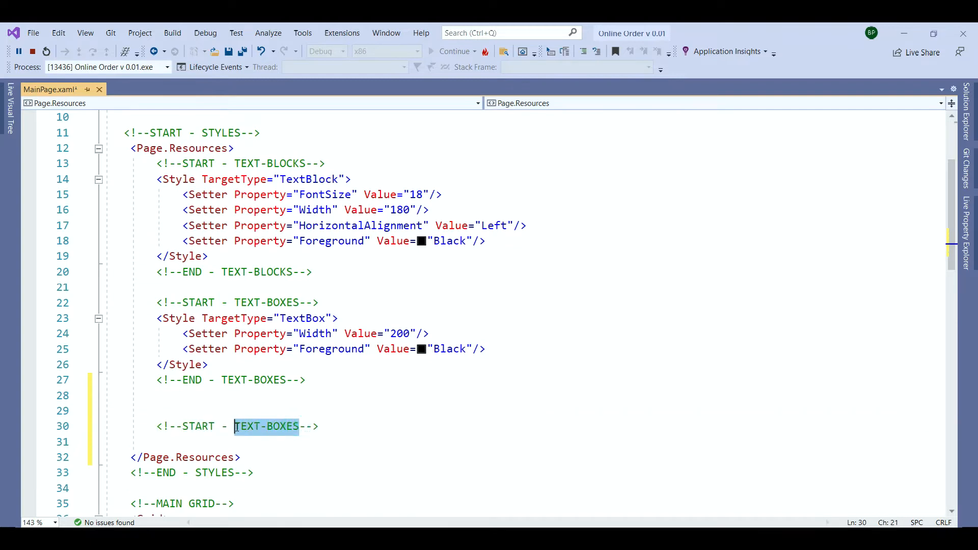
pyautogui.write('BUTTO')
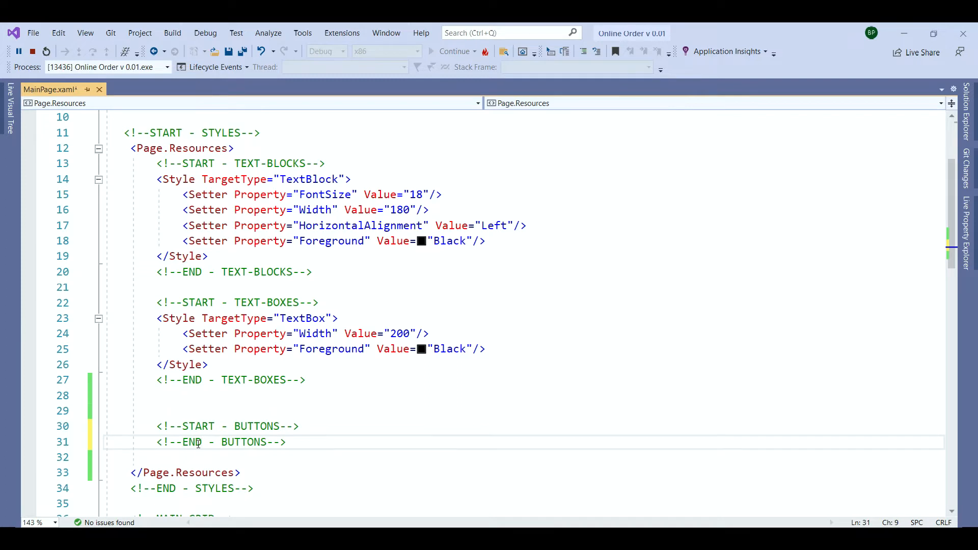
# - Add a Button style with a Width setter of 150
pyautogui.write('<Style>')
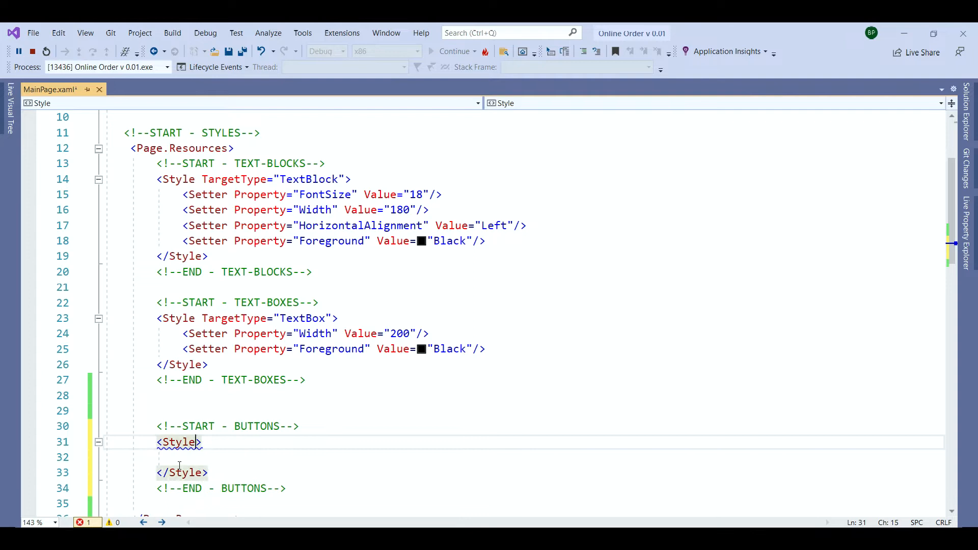
pyautogui.write('TargetType="Button"')
pyautogui.click(525, 458)
pyautogui.write('<Setter')
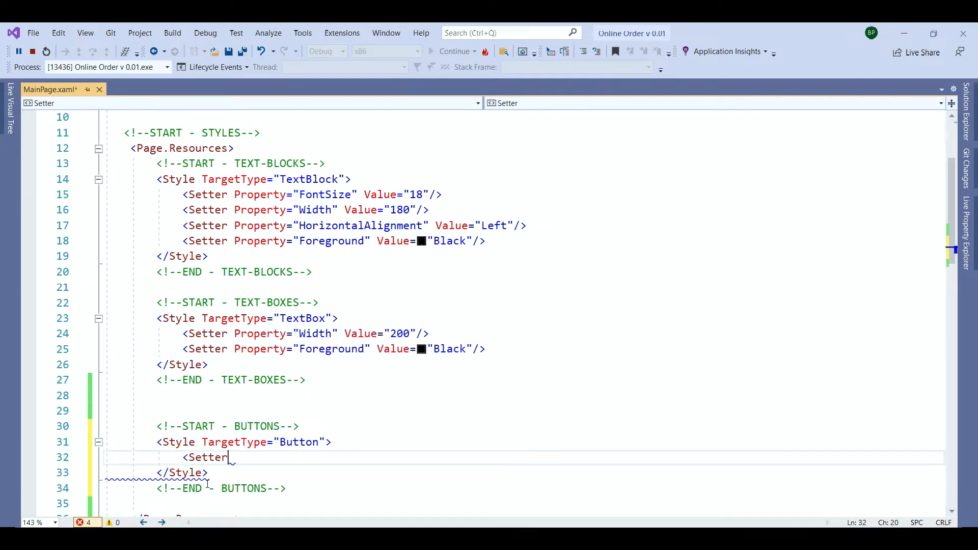
pyautogui.write('Property=""/>')
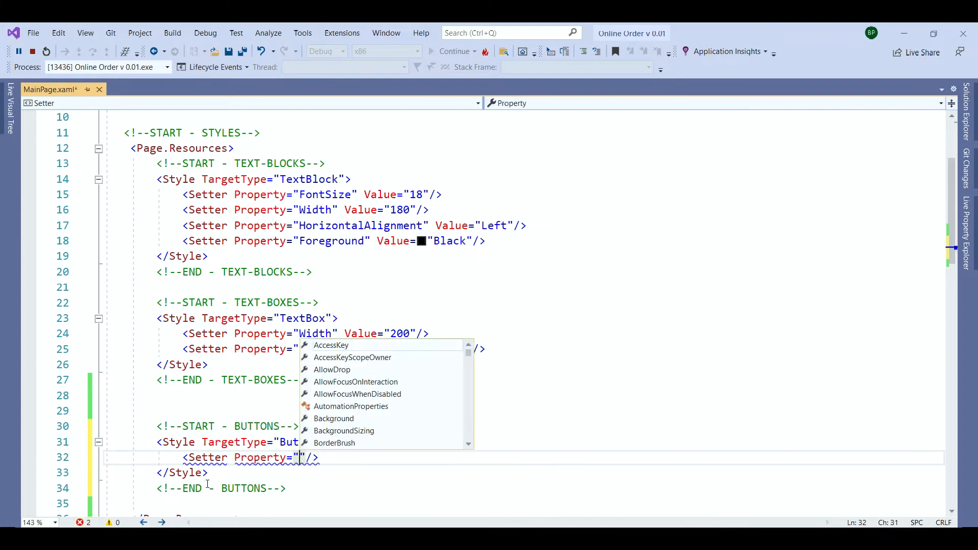
pyautogui.write('Width" Value="150')
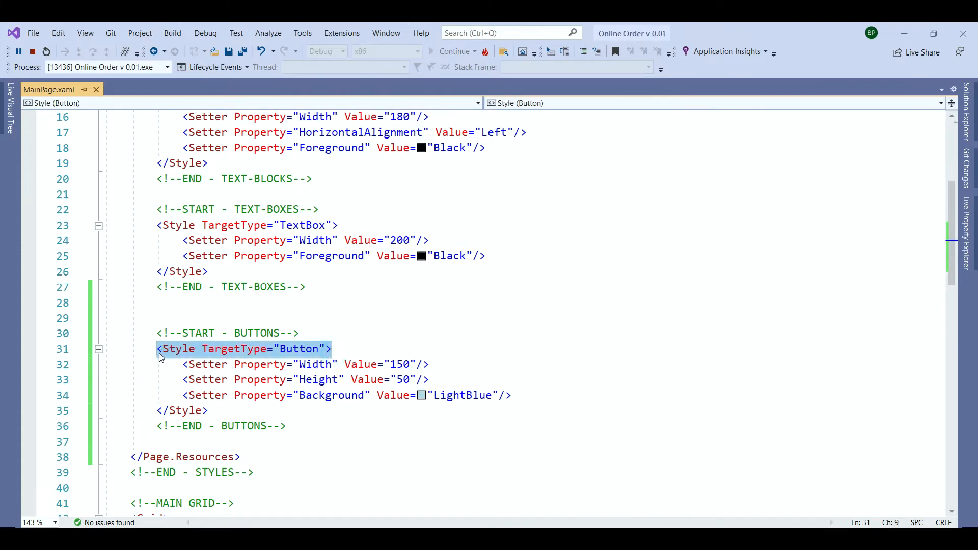
pyautogui.moveTo(306, 364)
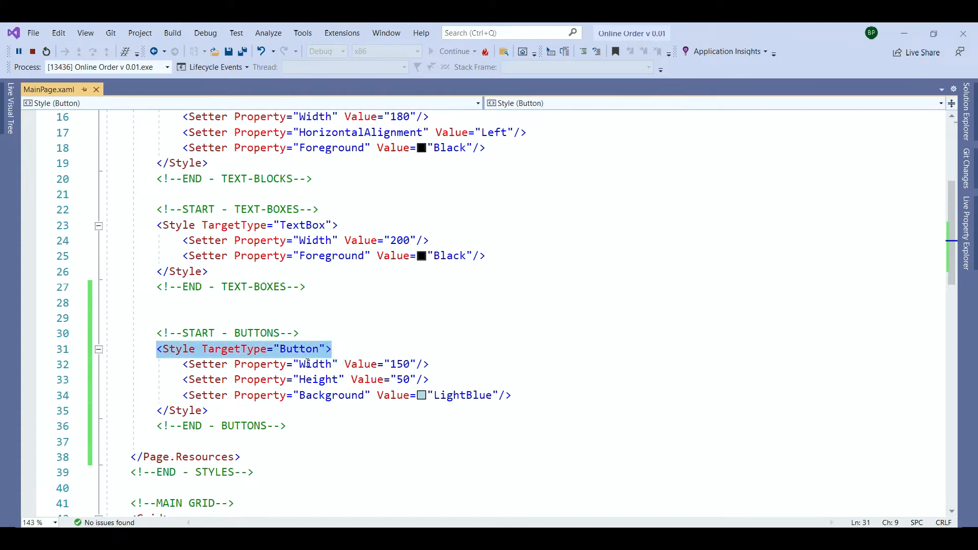
pyautogui.doubleClick(314, 364)
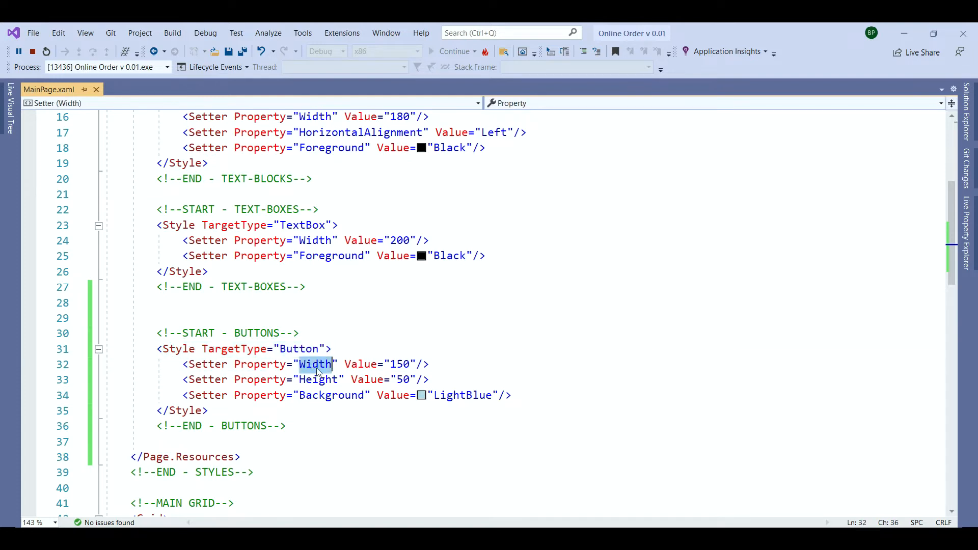
pyautogui.doubleClick(331, 395)
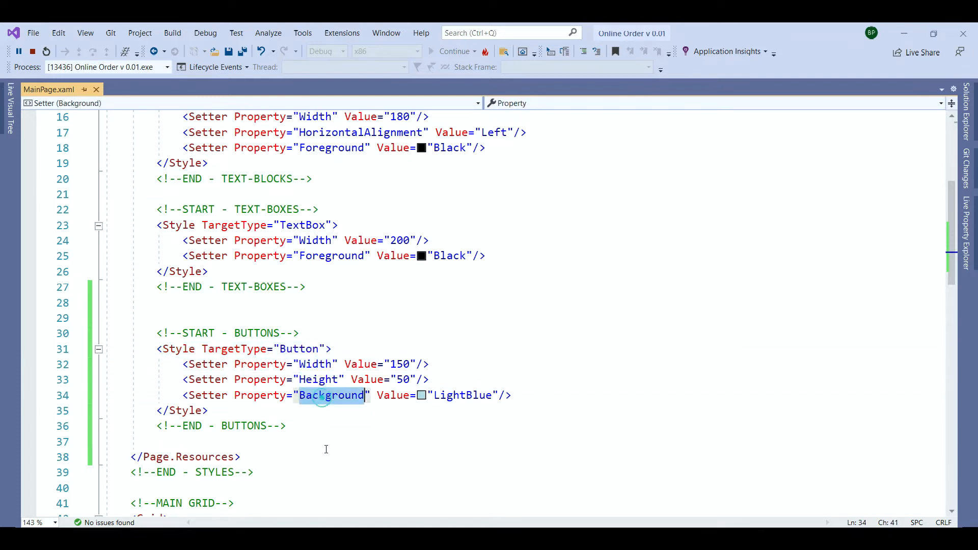
pyautogui.moveTo(391, 368)
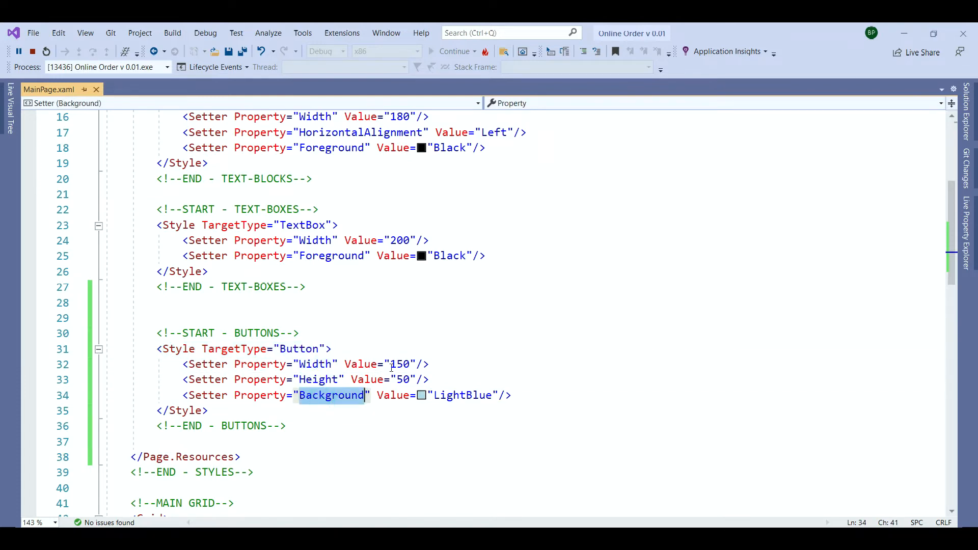
pyautogui.doubleClick(401, 363)
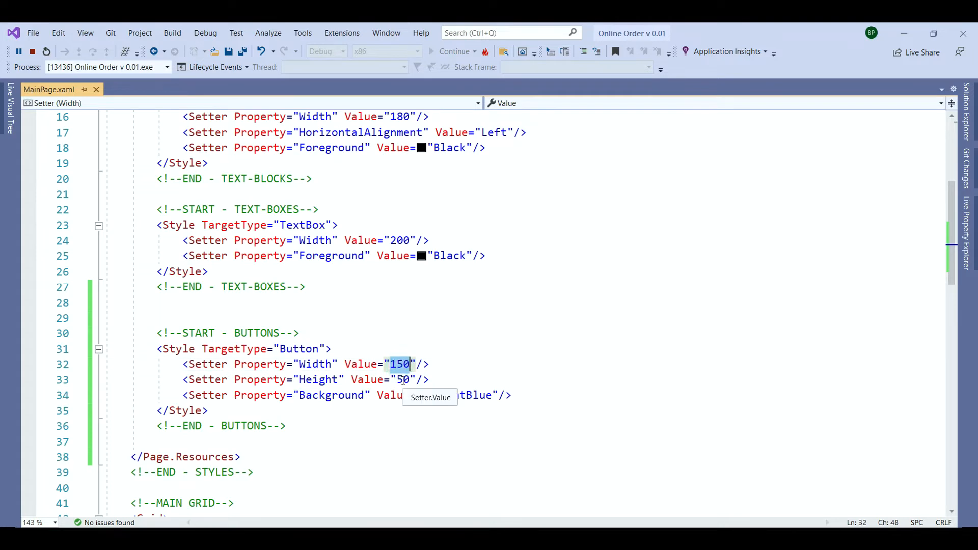
pyautogui.click(403, 379)
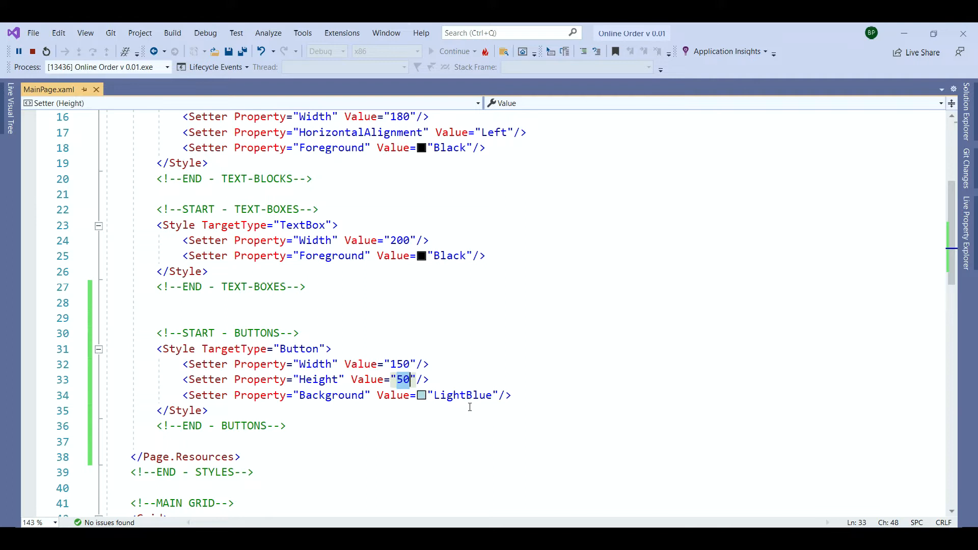
pyautogui.click(455, 51)
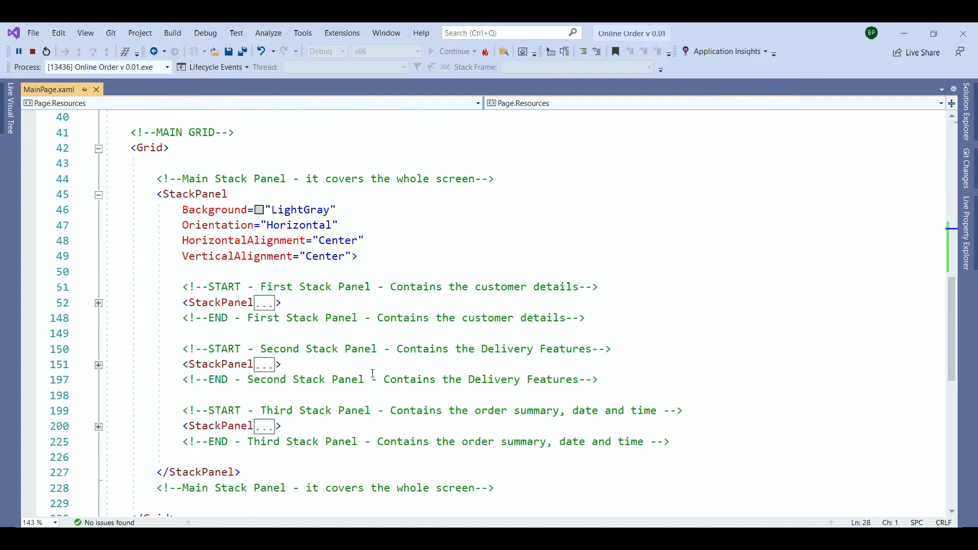
# - Add a fourth StackPanel holding one empty Button and preview it in the running app
pyautogui.scroll(-3)
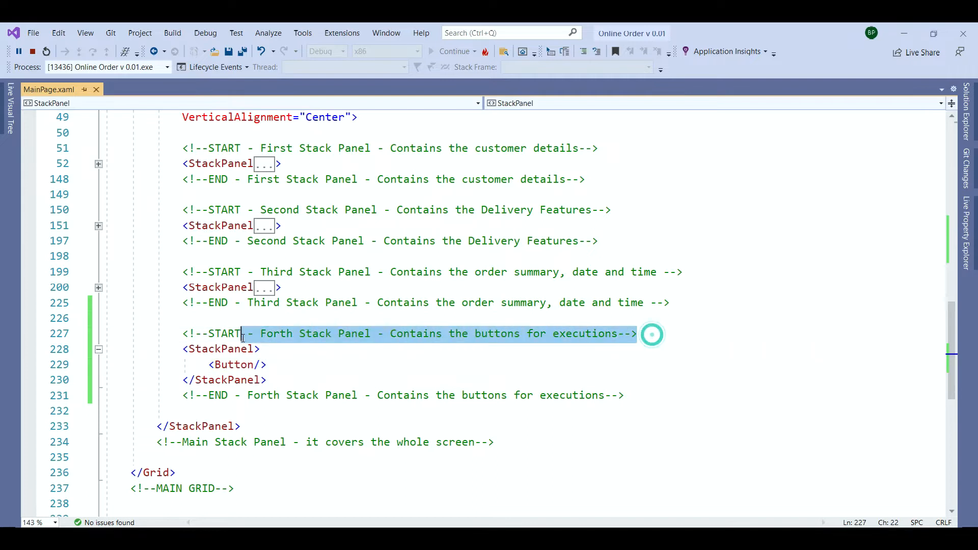
pyautogui.doubleClick(301, 395)
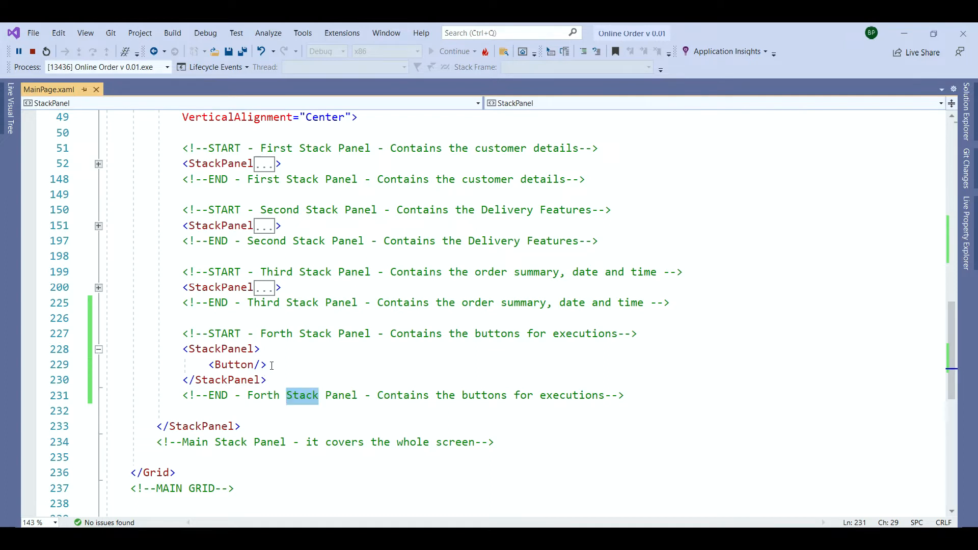
pyautogui.click(236, 365)
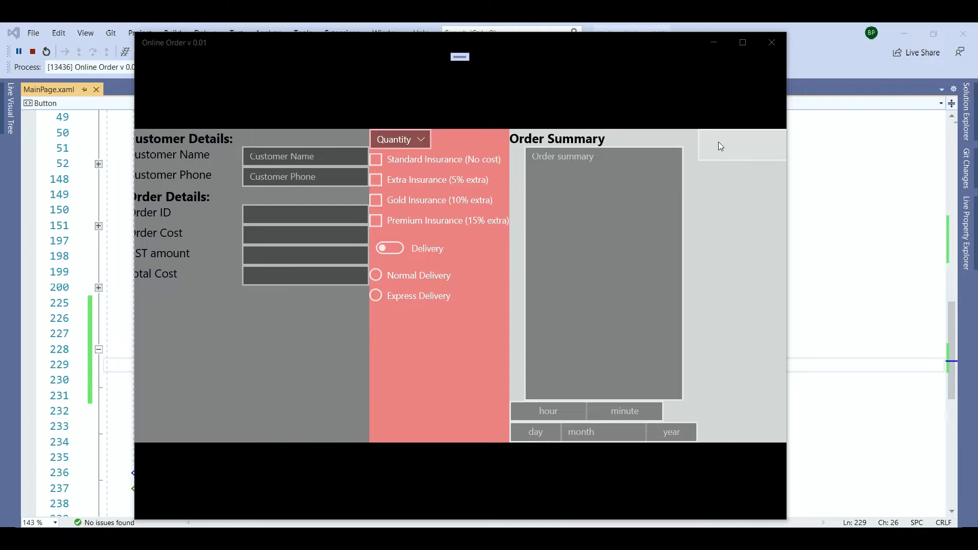
pyautogui.click(772, 42)
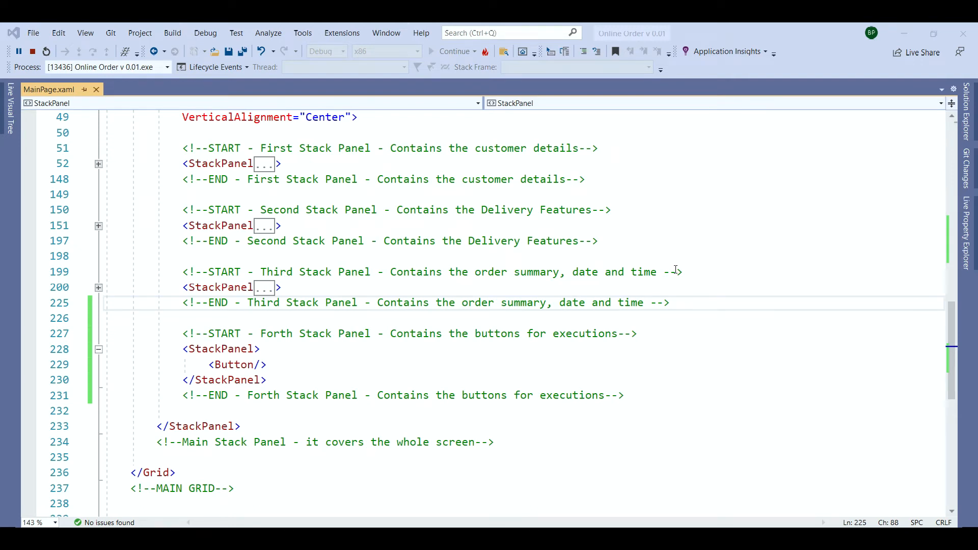
# - Give the first button an x:Name and Content="Button" in the fourth StackPanel
pyautogui.click(254, 365)
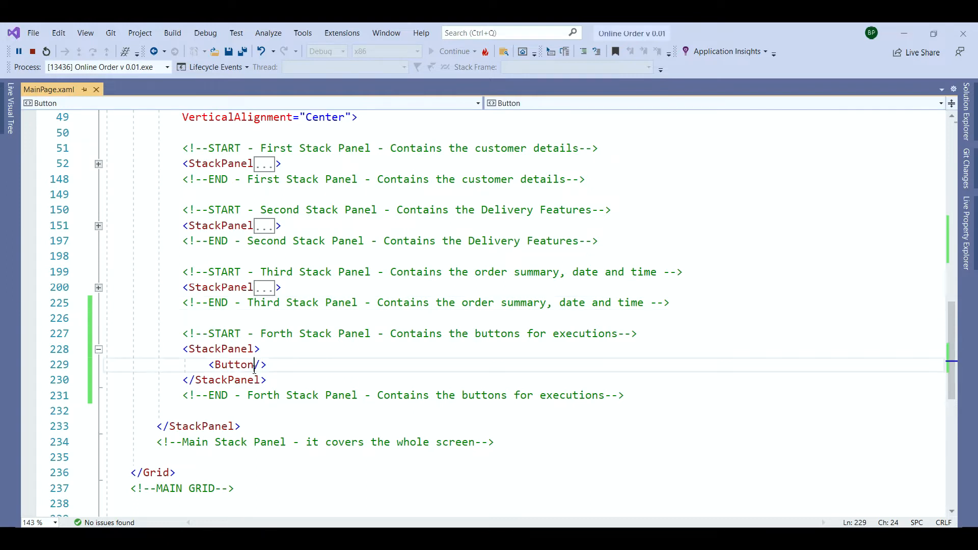
pyautogui.write('x:Name="btn')
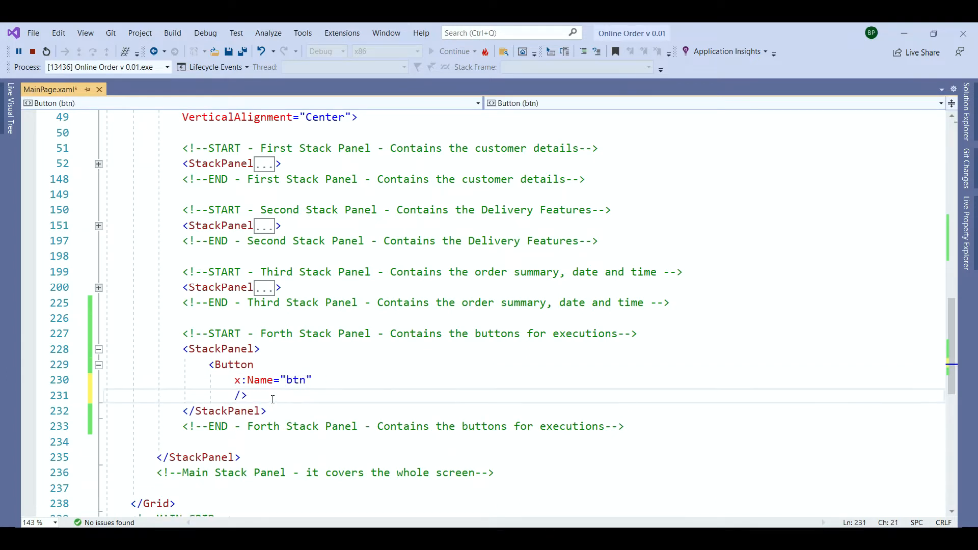
pyautogui.write('Content="Button"')
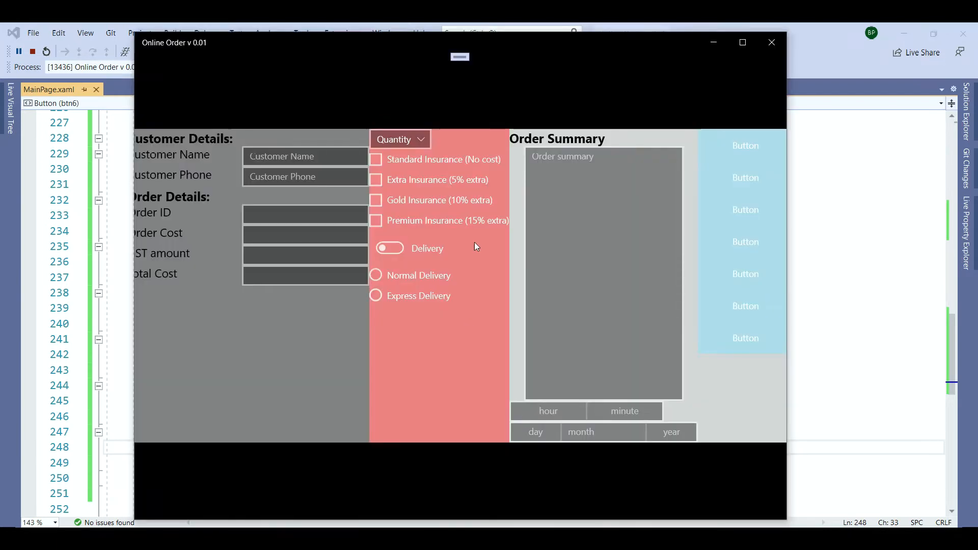
pyautogui.click(745, 242)
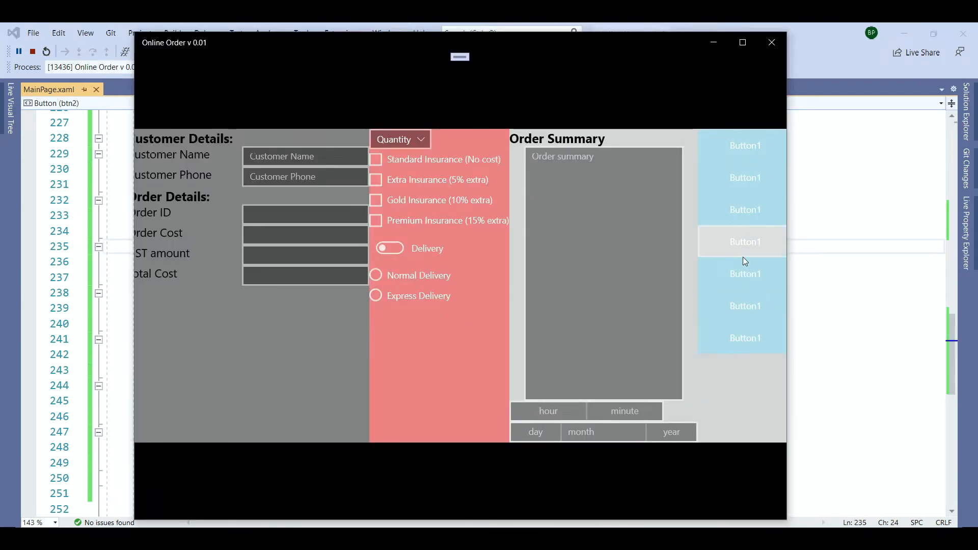
pyautogui.moveTo(746, 279)
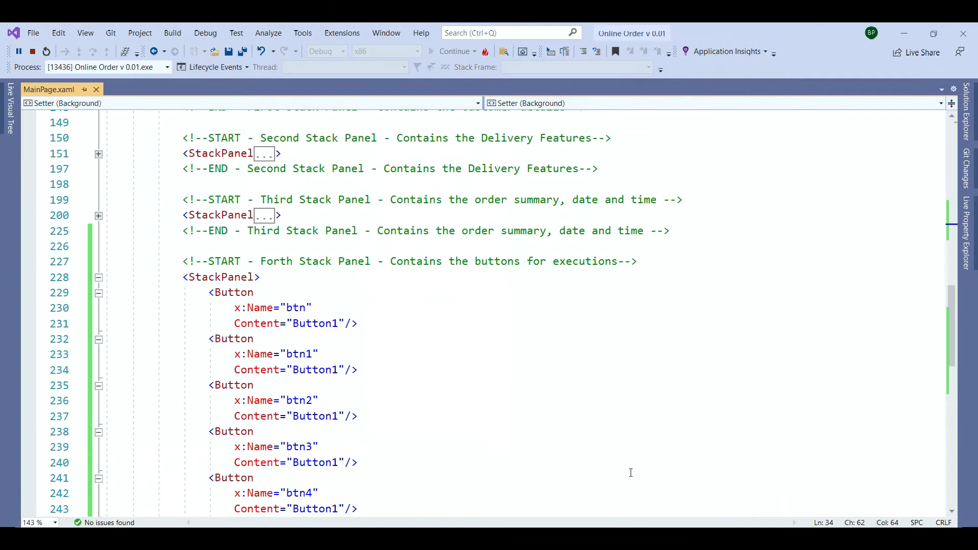
pyautogui.moveTo(505, 361)
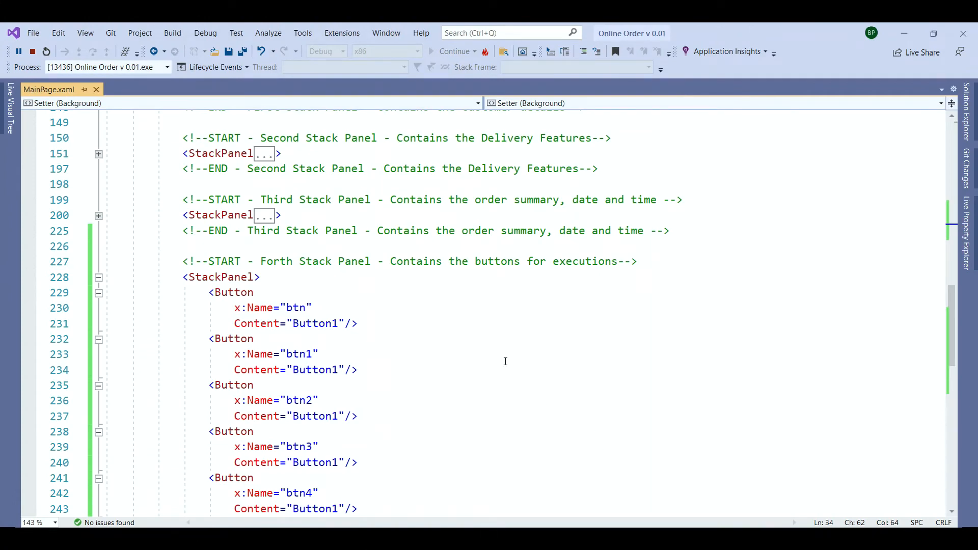
# - Add Button style setters: Margin 5, BorderBrush Black, BorderThickness 2, CornerRadius 5
pyautogui.scroll(3)
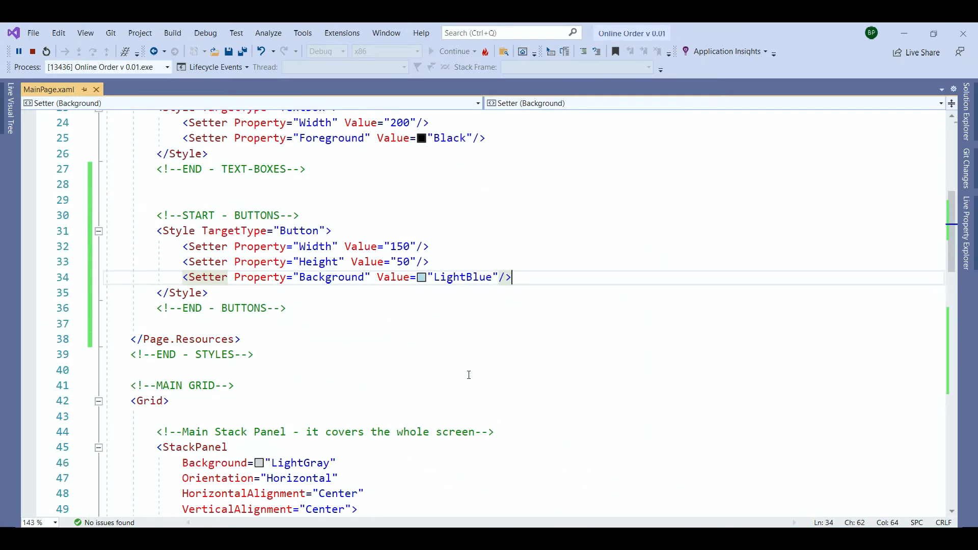
pyautogui.moveTo(470, 318)
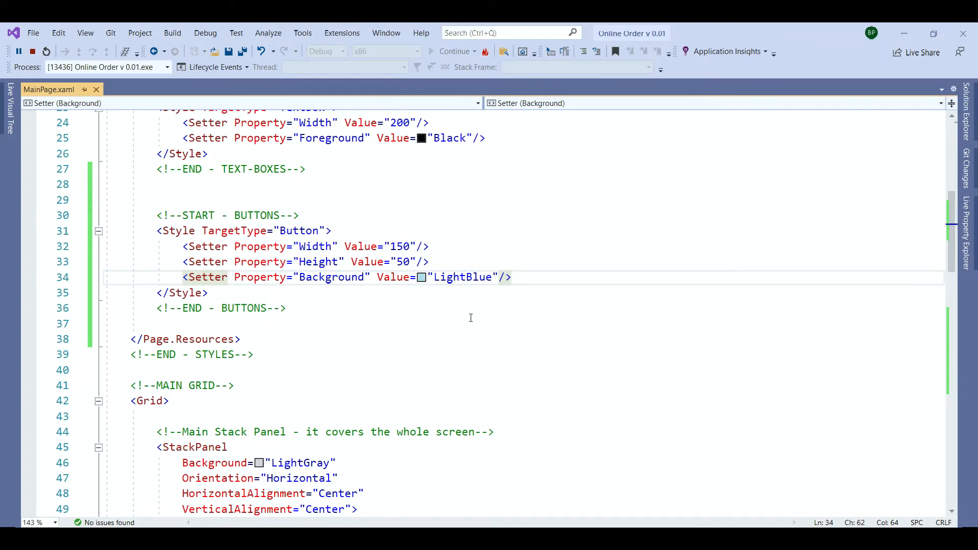
pyautogui.write('<Se')
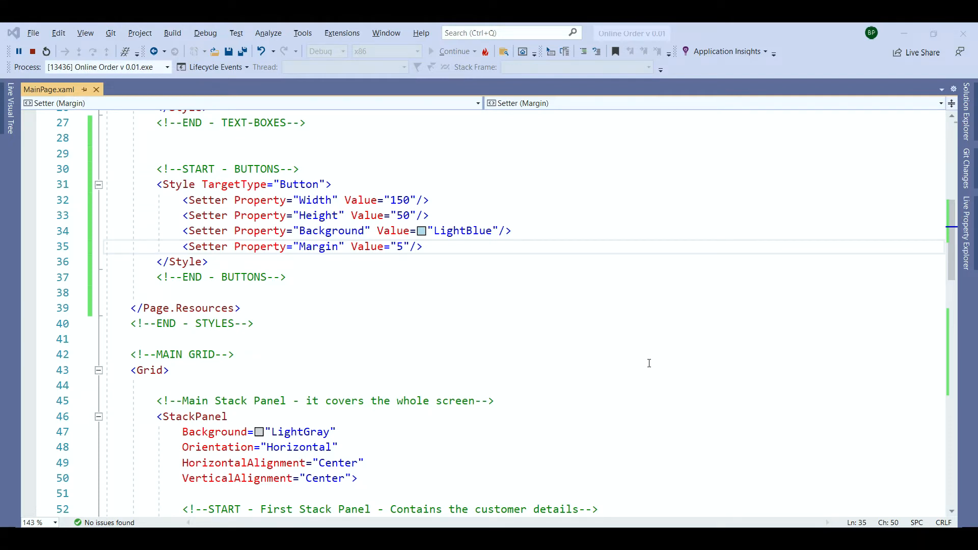
pyautogui.write('<Setter')
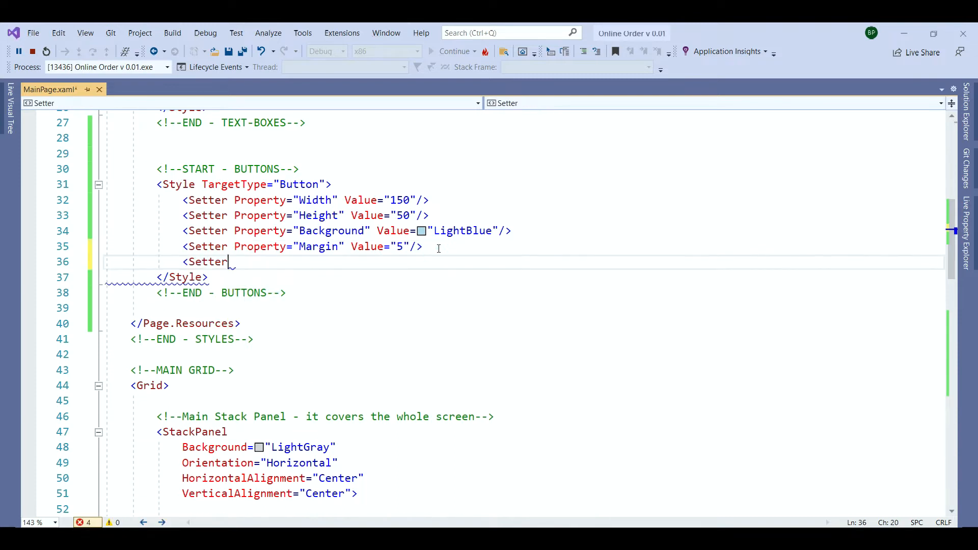
pyautogui.write('Property="BorderBrush"/>')
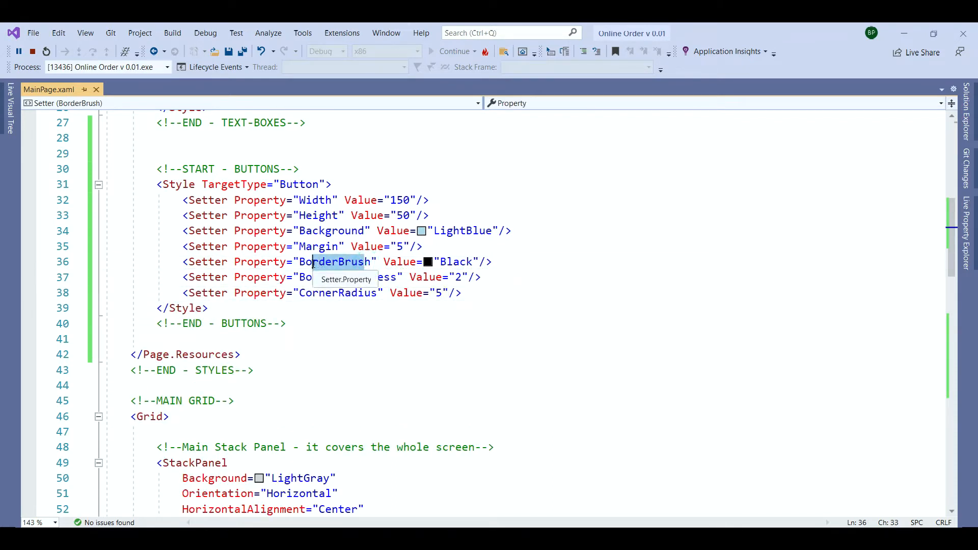
pyautogui.moveTo(344, 348)
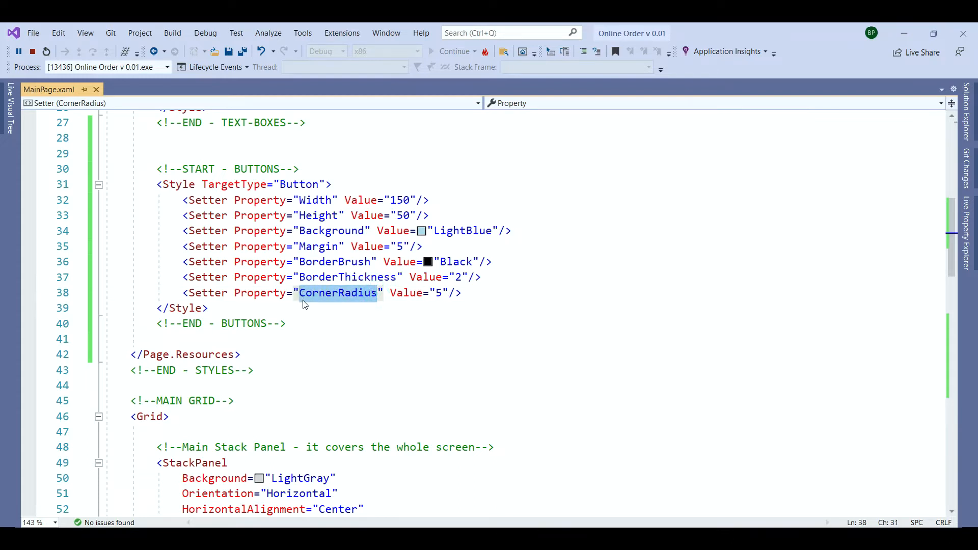
pyautogui.moveTo(419, 348)
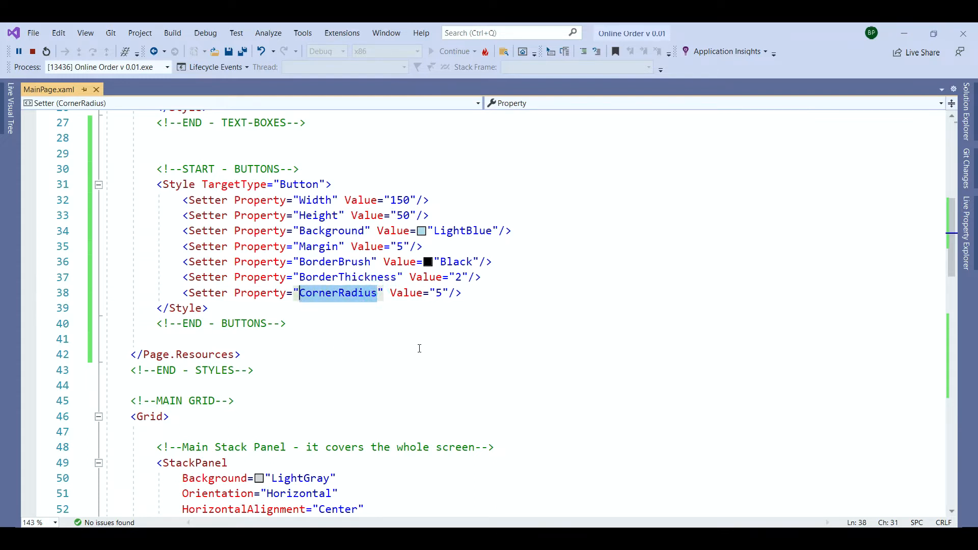
pyautogui.click(439, 293)
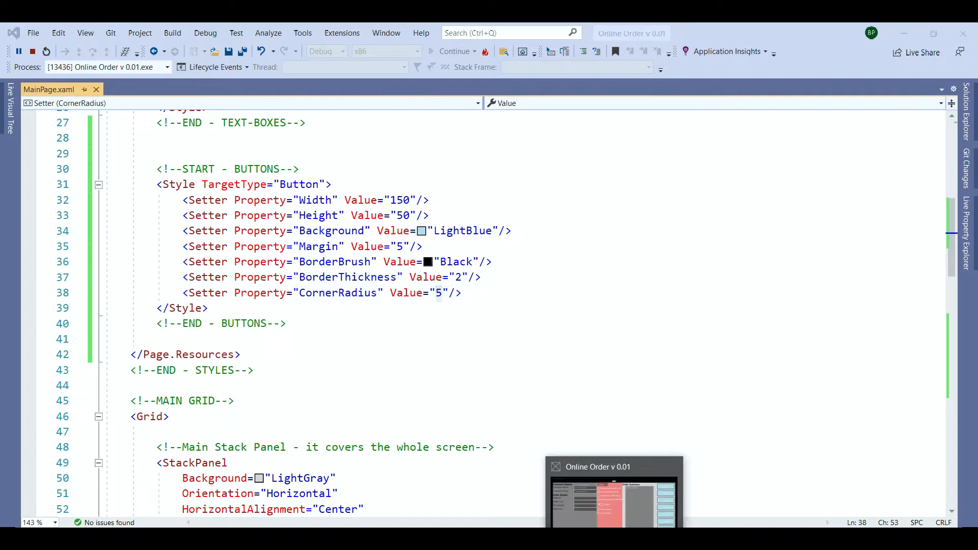
# - Bring the running Online Order app forward from the taskbar
pyautogui.click(614, 493)
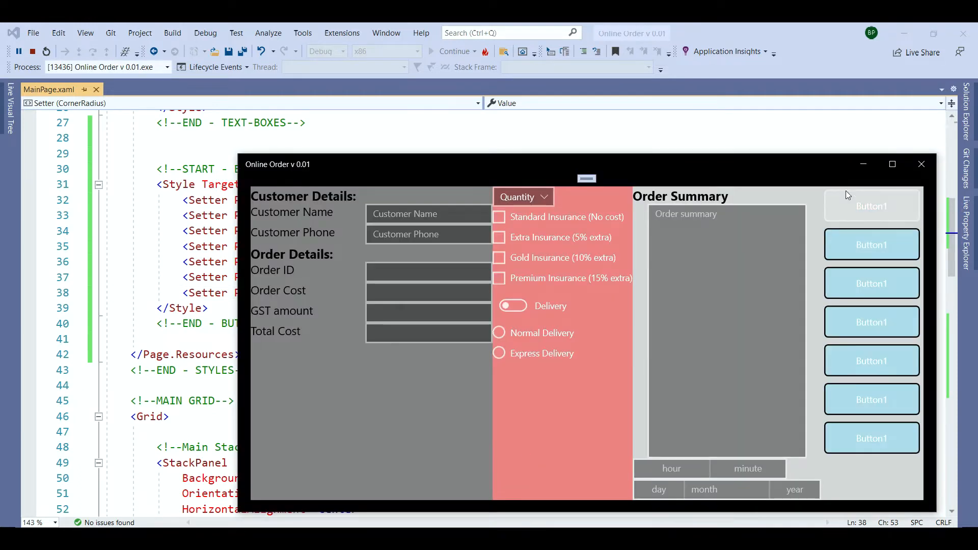
pyautogui.moveTo(735, 431)
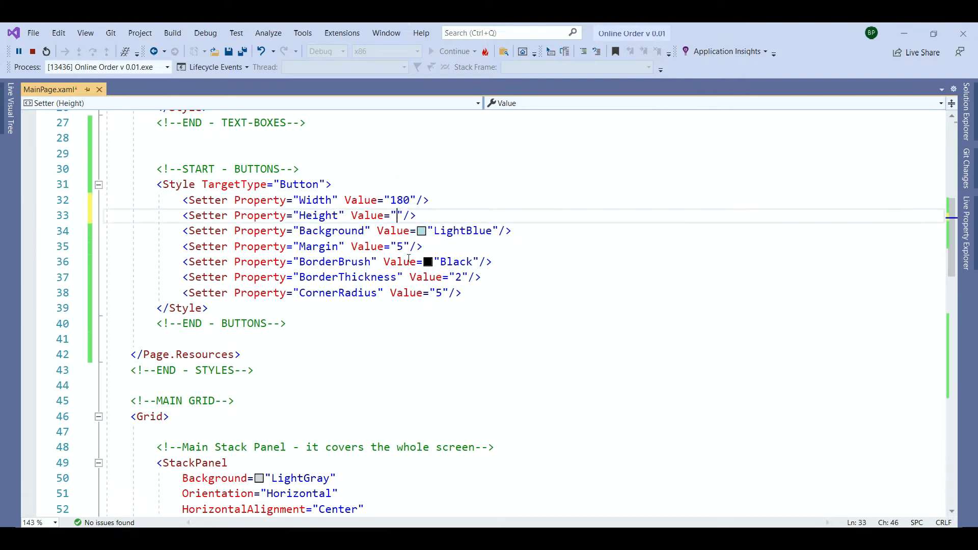
# - Set button height to 45 and replace the LightBlue background colour, then return to the code
pyautogui.write('45')
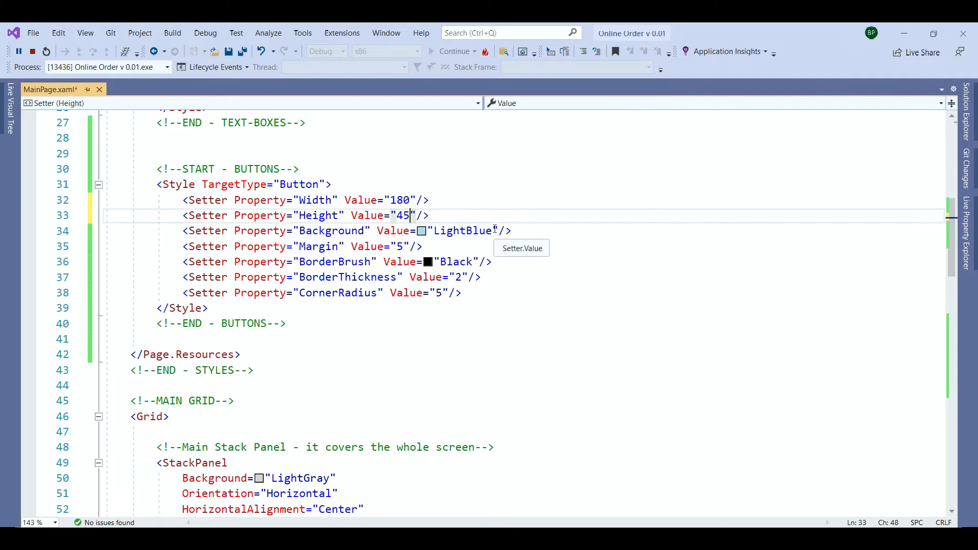
pyautogui.doubleClick(462, 231)
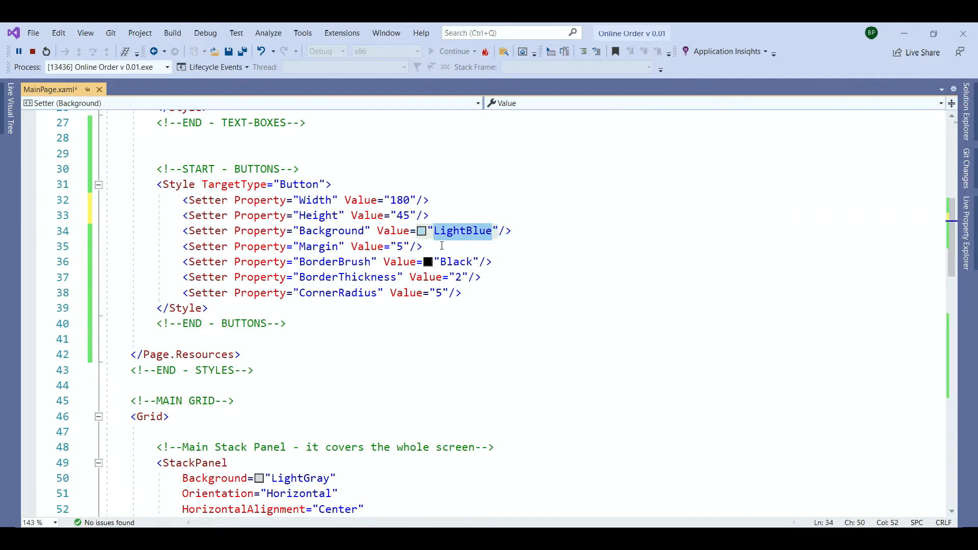
pyautogui.write('Pink')
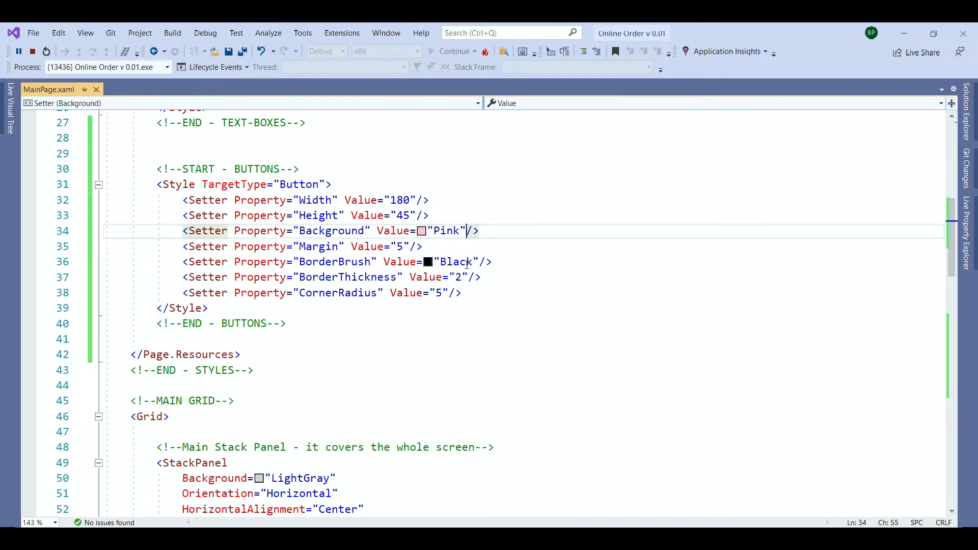
pyautogui.moveTo(476, 326)
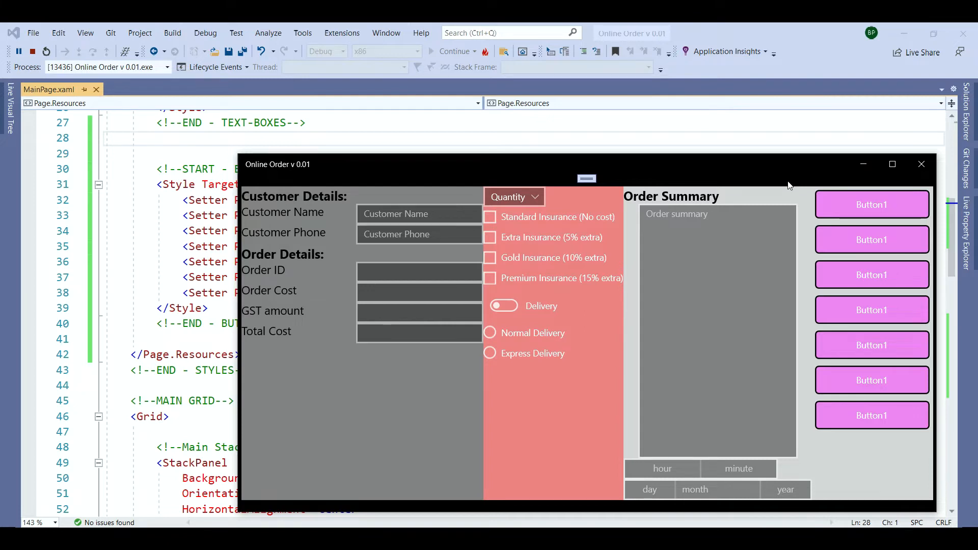
pyautogui.moveTo(807, 304)
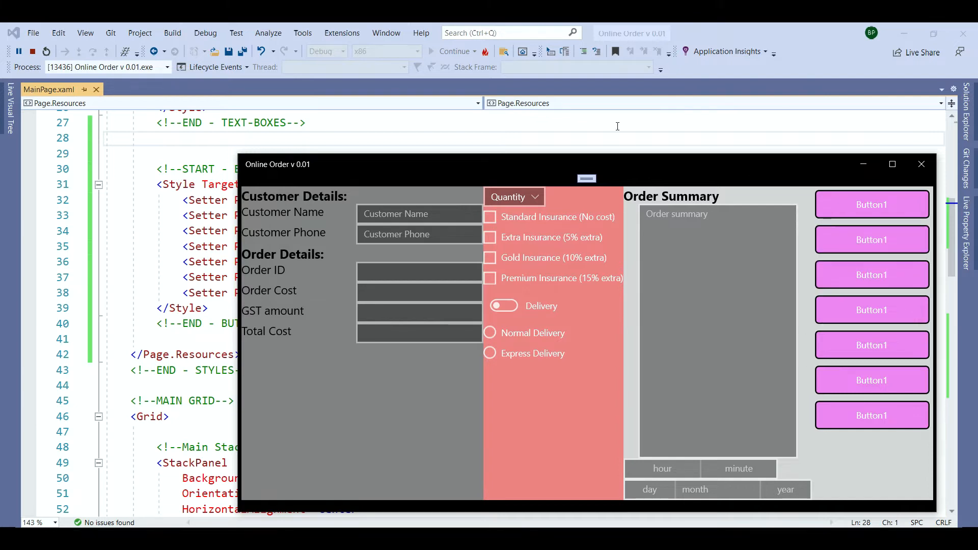
pyautogui.click(920, 164)
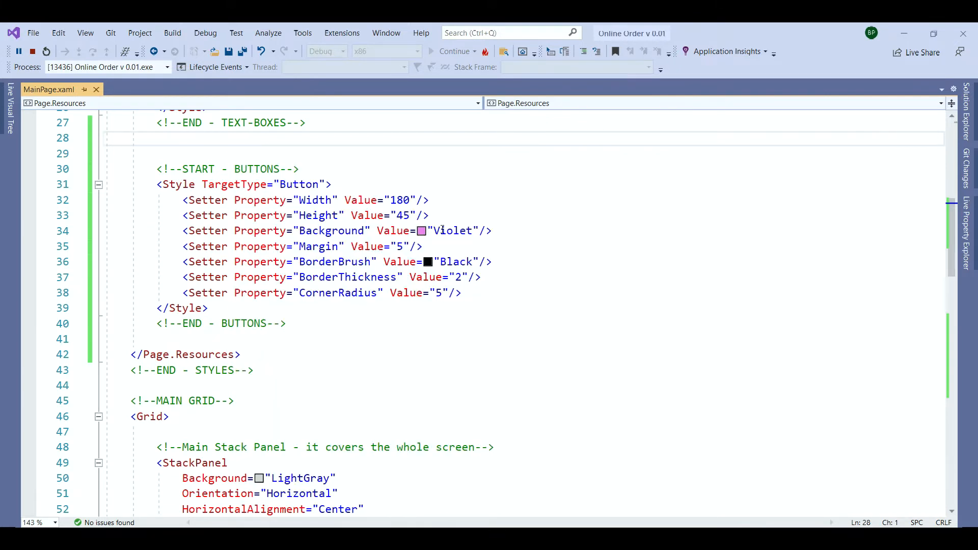
pyautogui.moveTo(454, 230)
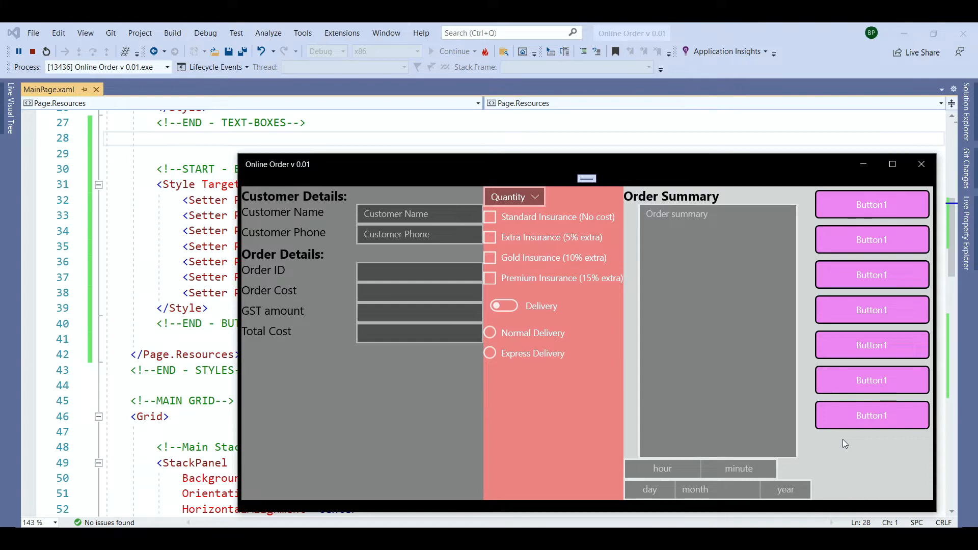
pyautogui.moveTo(785, 470)
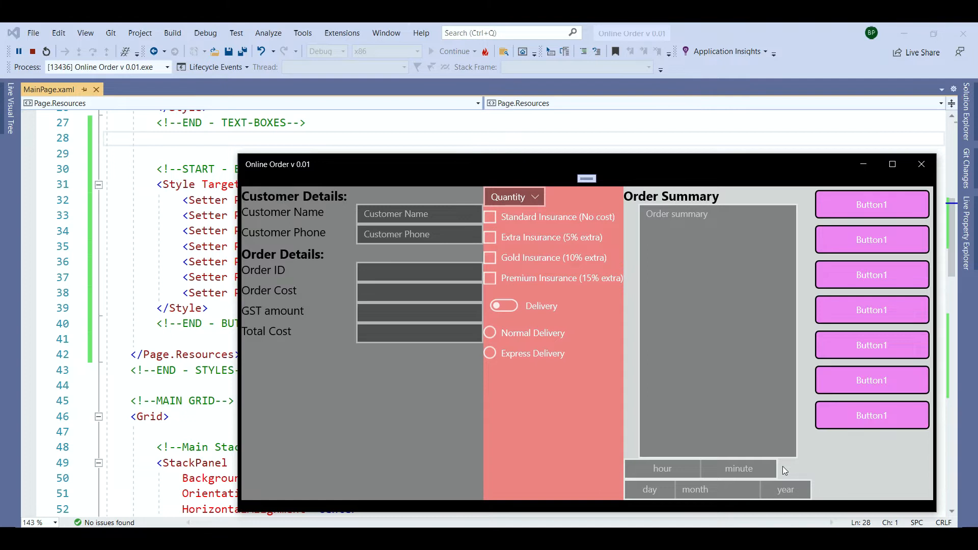
pyautogui.moveTo(812, 375)
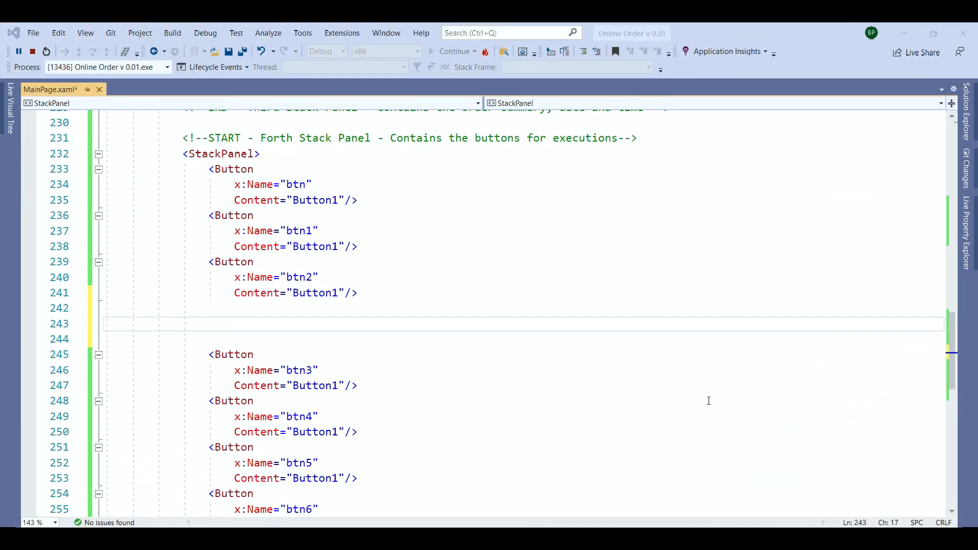
pyautogui.moveTo(227, 316)
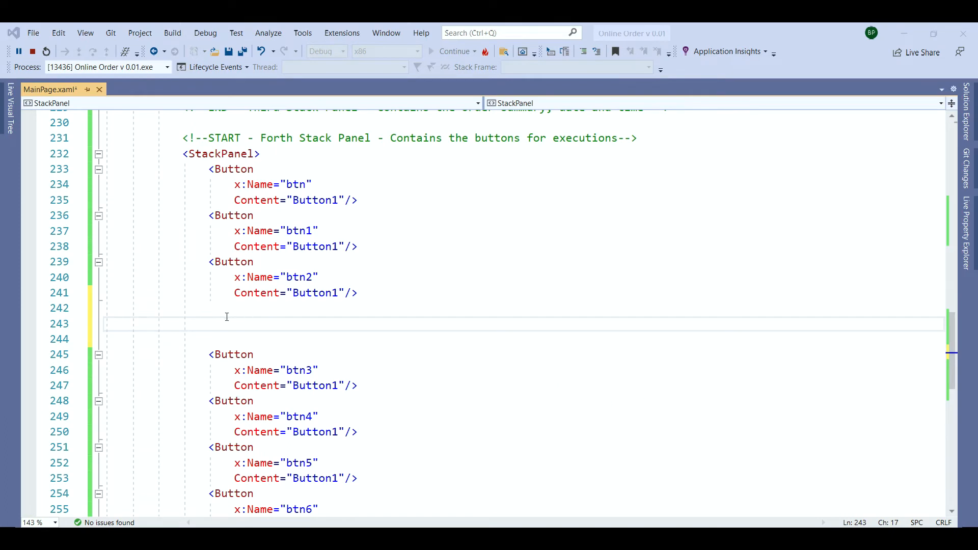
# - Add a TextBox named searchItemBox with height and width settings and placeholder text 'Search'
pyautogui.write('<TextBox')
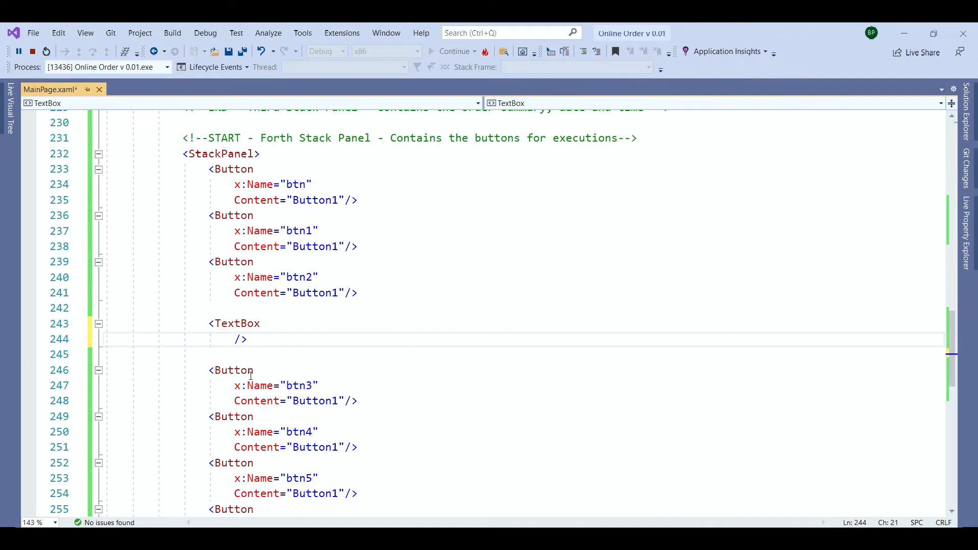
pyautogui.click(236, 339)
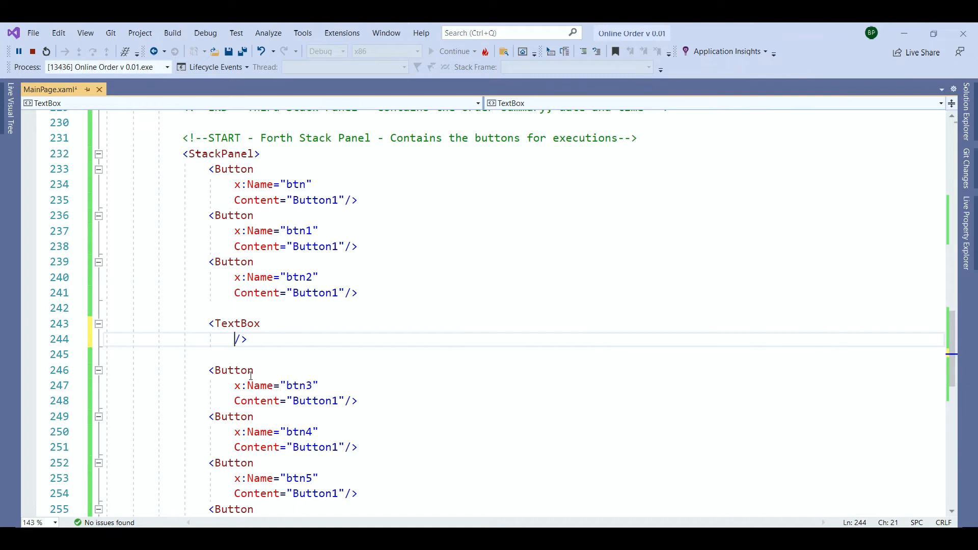
pyautogui.moveTo(260, 386)
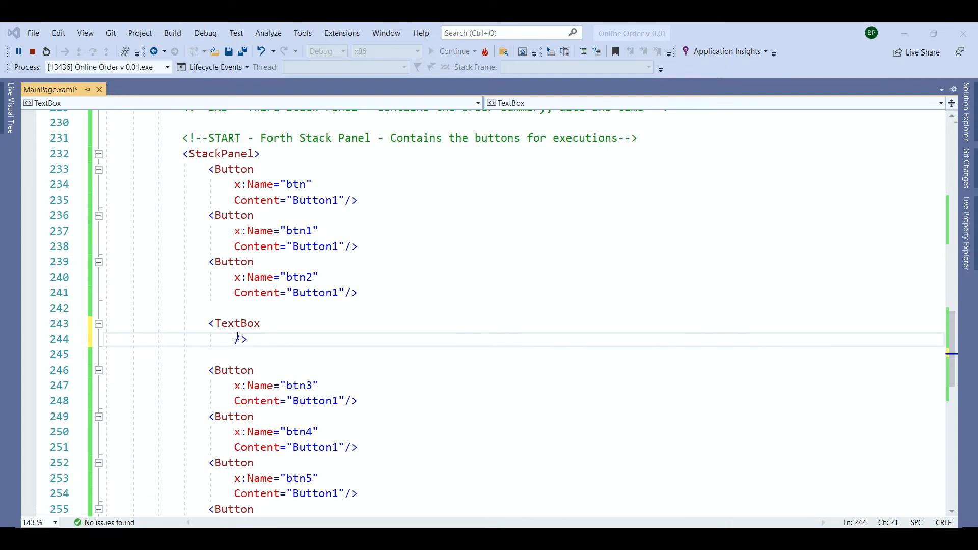
pyautogui.write('x:Name="searchItemBox"')
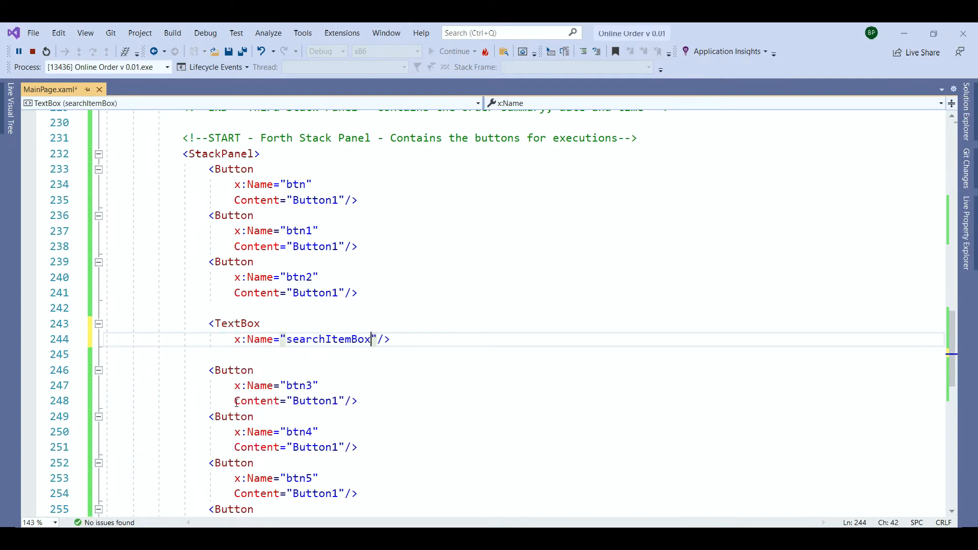
pyautogui.press('Enter')
pyautogui.write('Width="180')
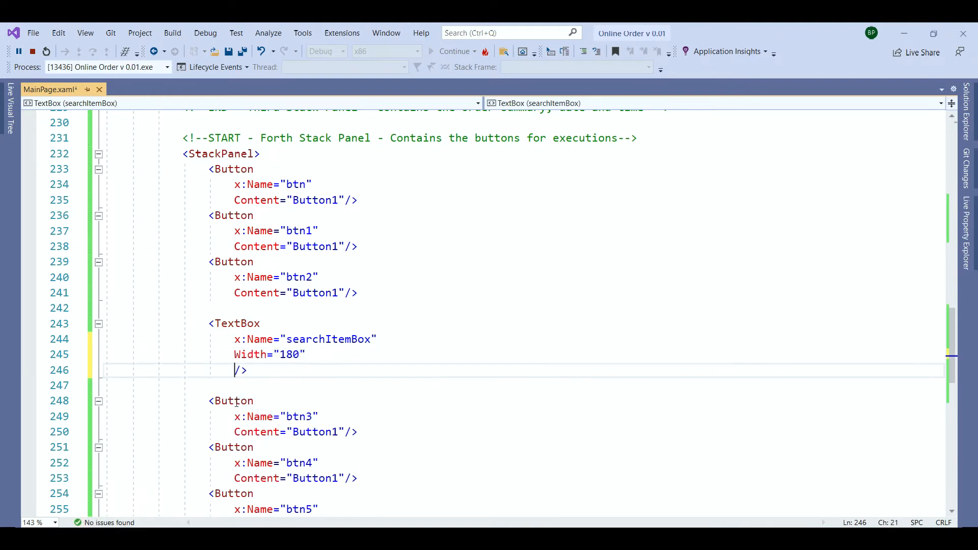
pyautogui.write('Height="45"')
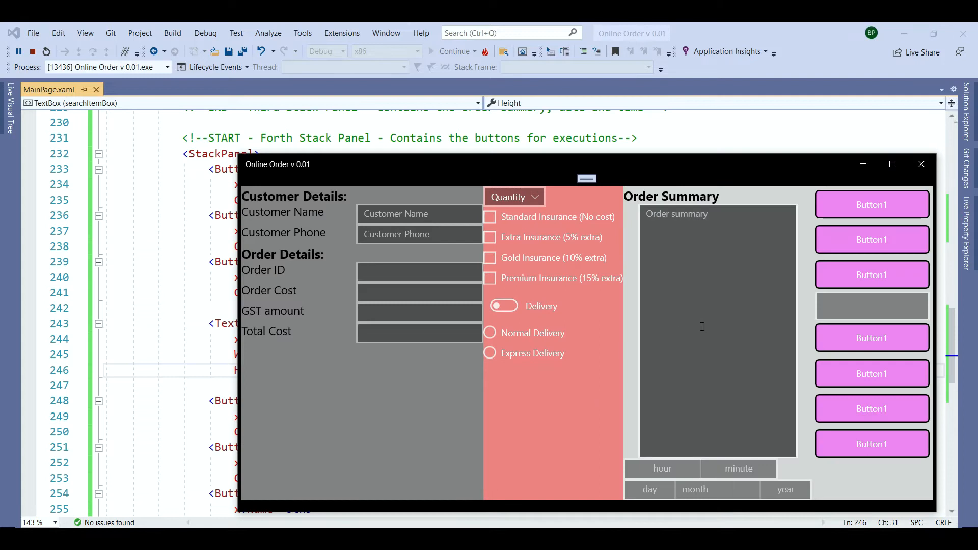
pyautogui.moveTo(857, 477)
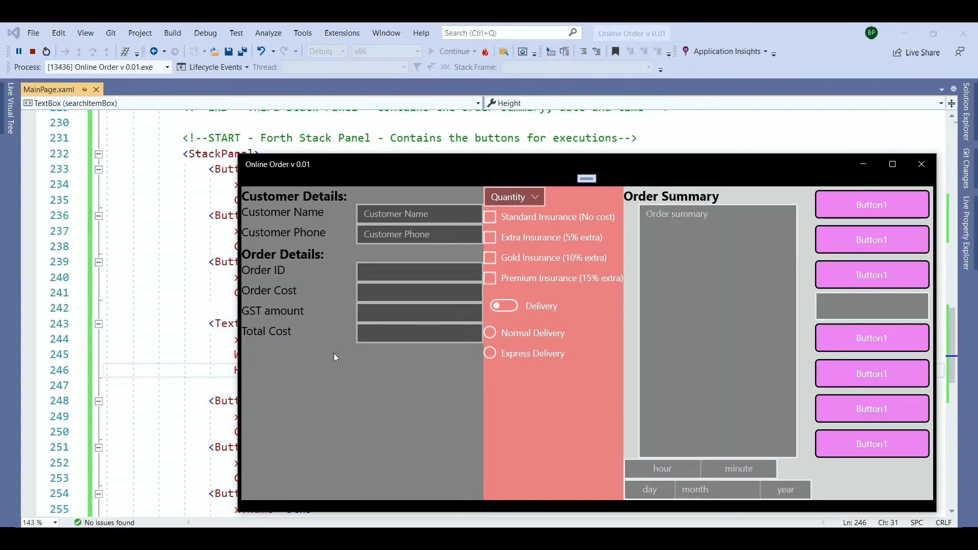
pyautogui.click(921, 164)
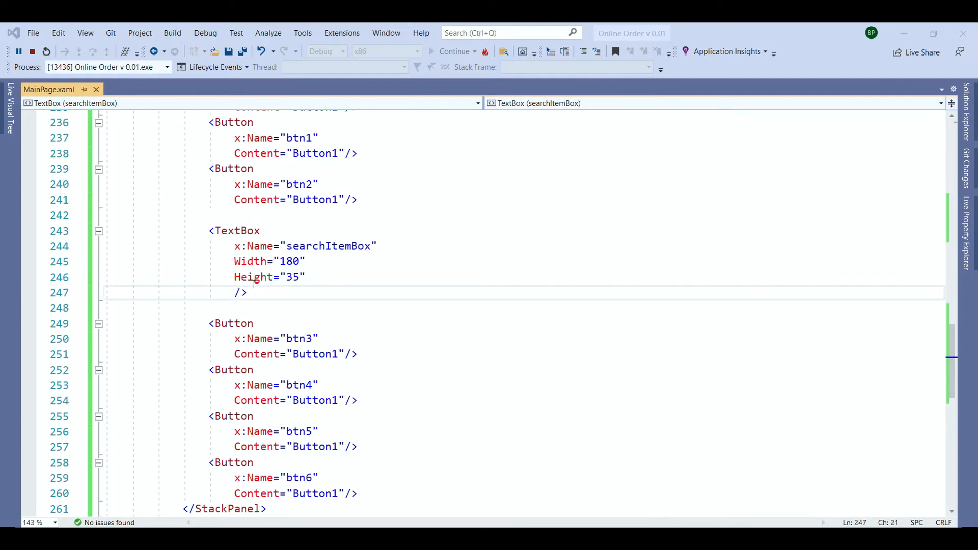
pyautogui.write('PlaceholderText="')
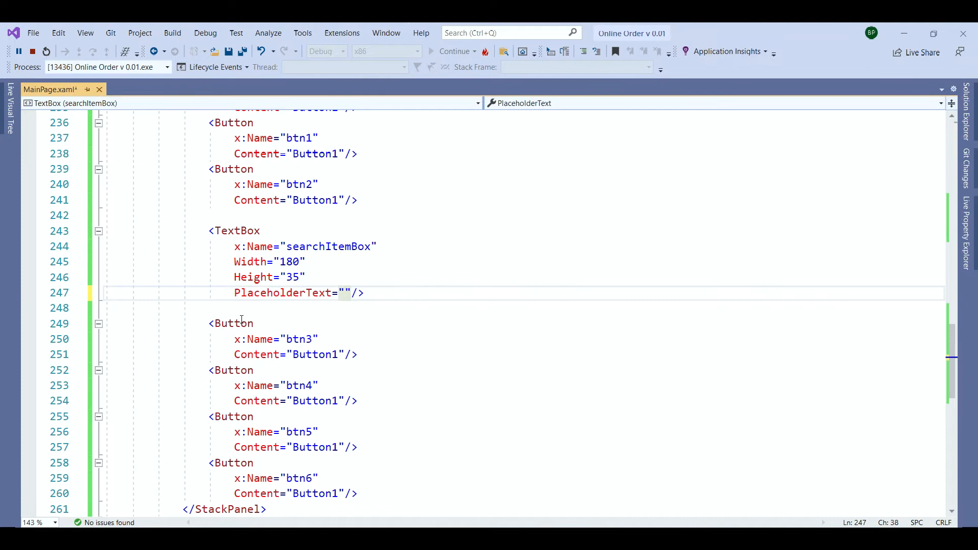
pyautogui.write('Search')
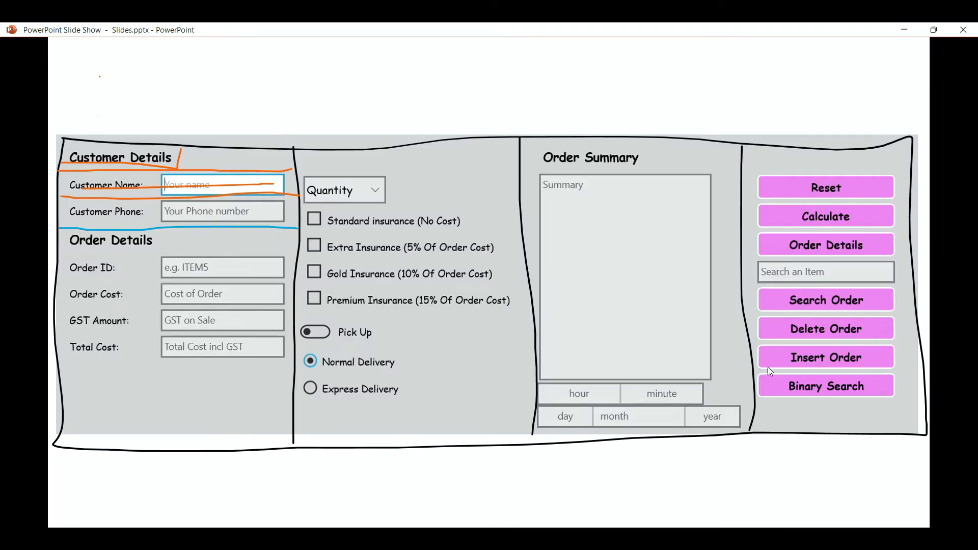
pyautogui.moveTo(823, 211)
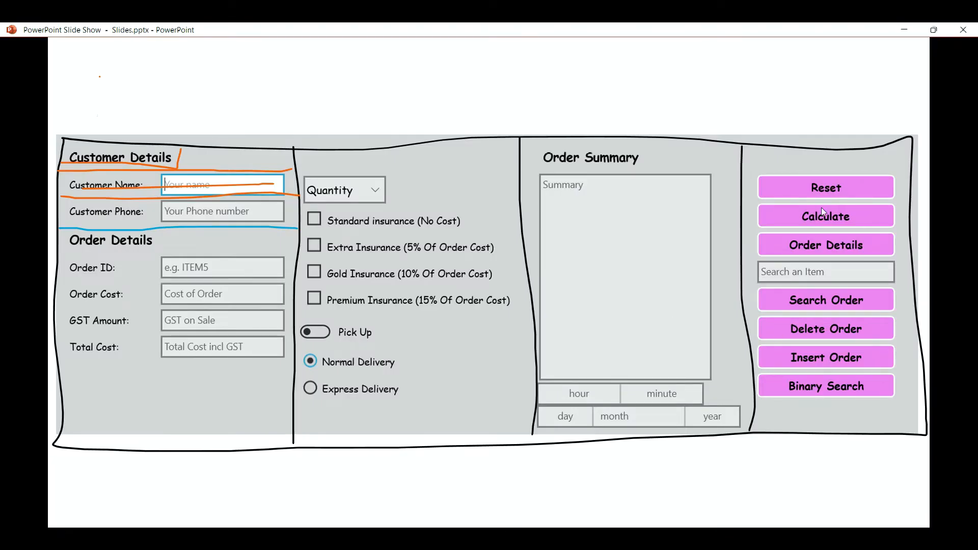
pyautogui.moveTo(805, 439)
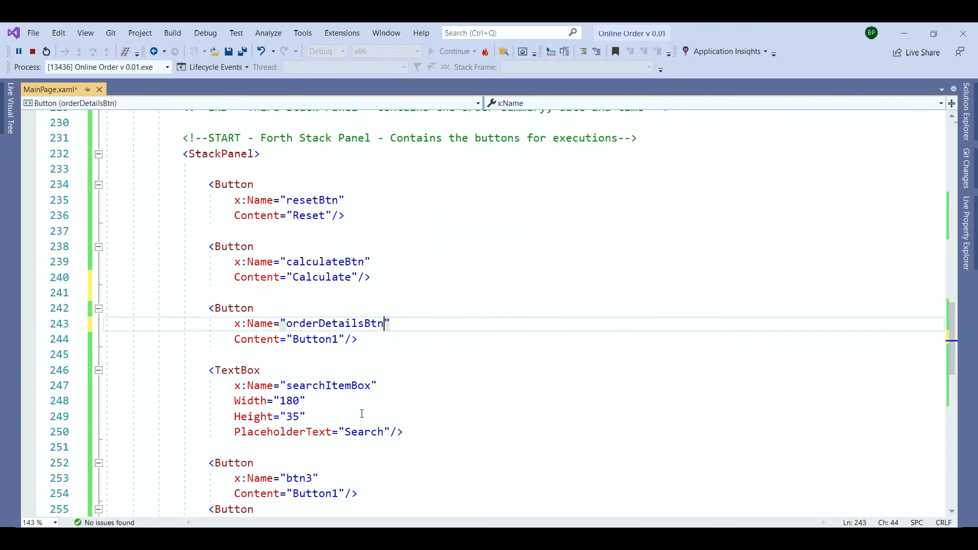
# - Caption a button 'Order Details' and scroll through the renamed buttons
pyautogui.write('Order Deta')
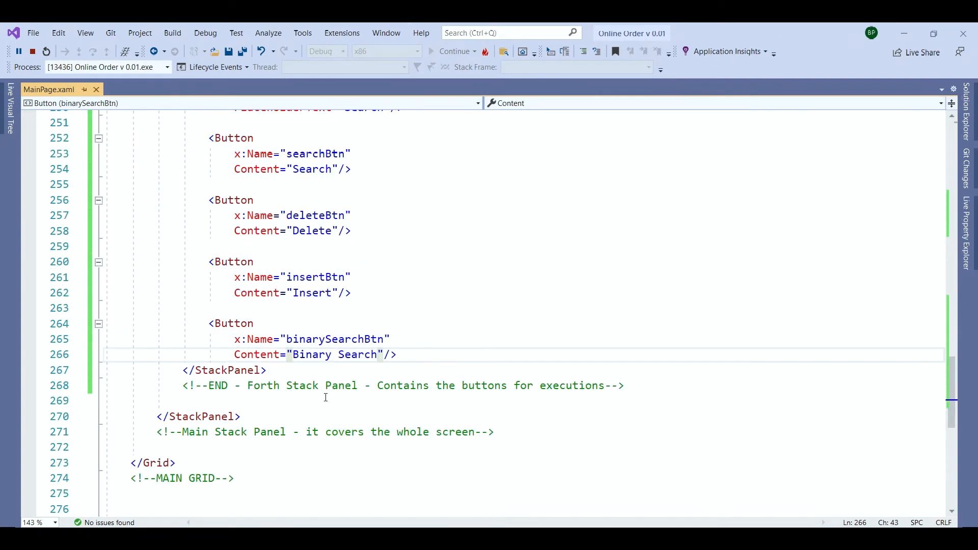
pyautogui.scroll(3)
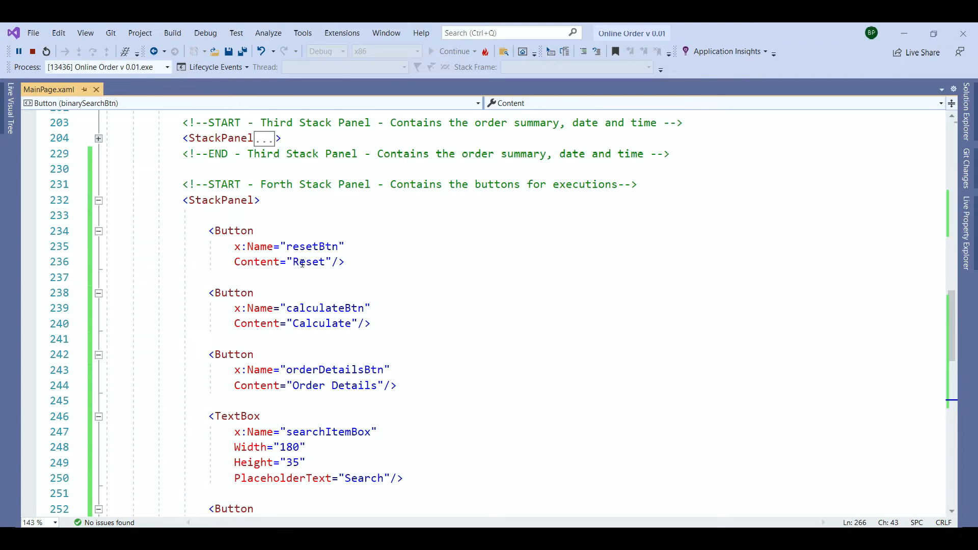
pyautogui.moveTo(335, 303)
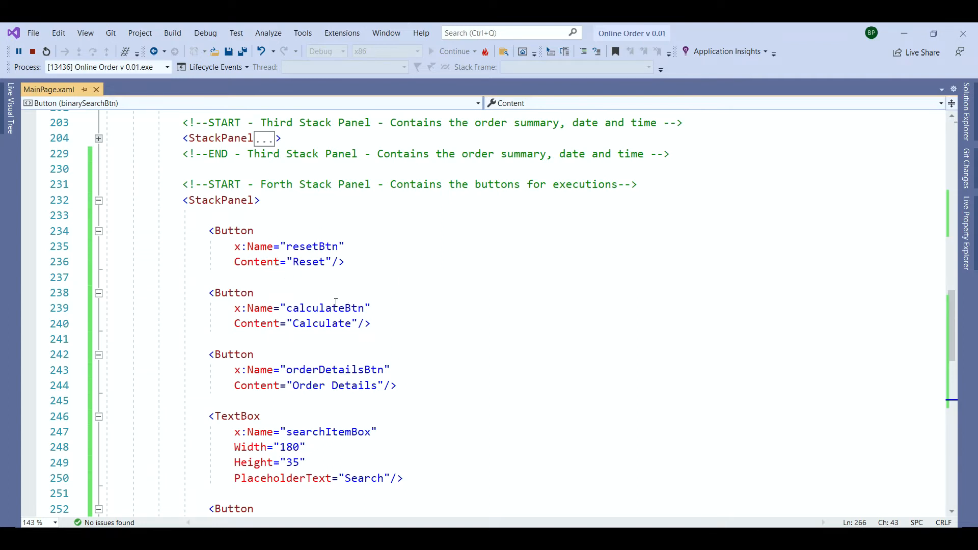
pyautogui.scroll(-3)
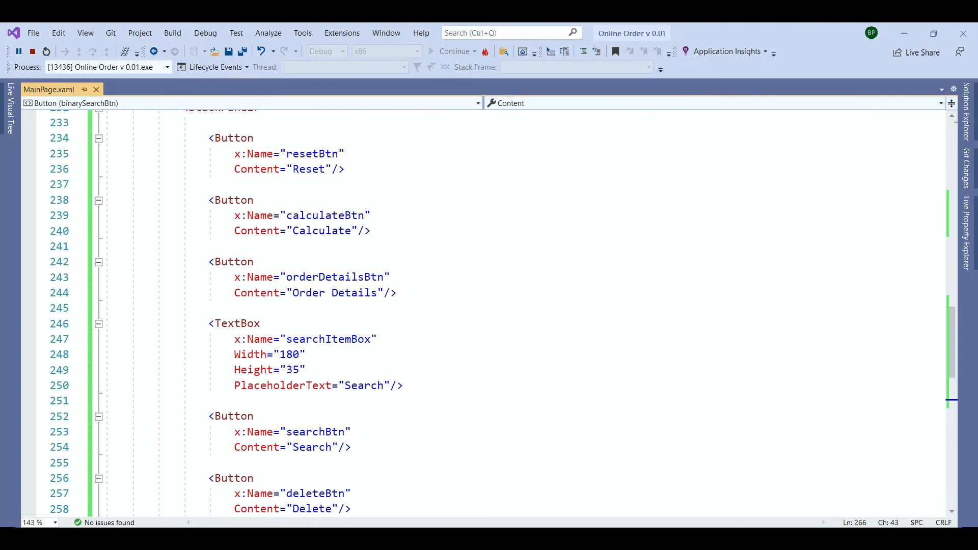
pyautogui.scroll(3)
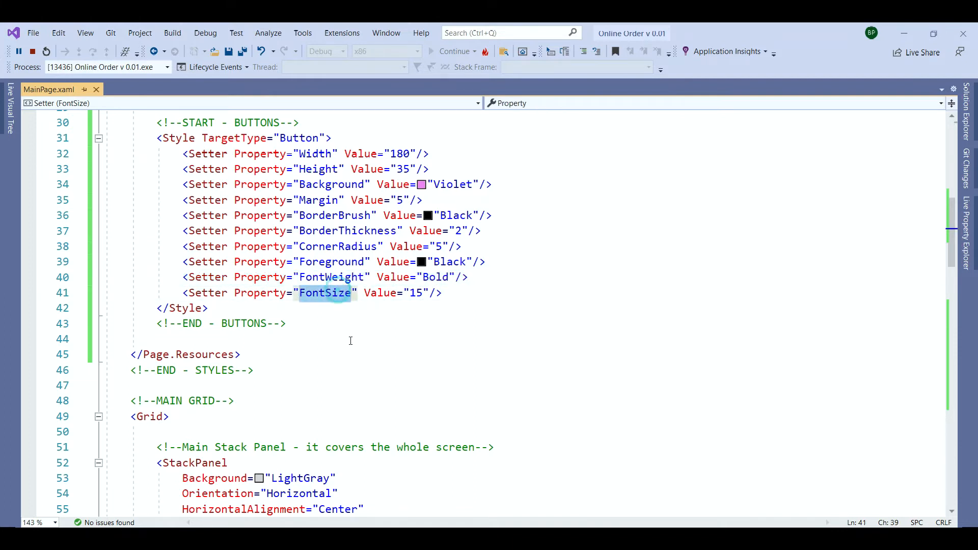
# - Add a FontFamily setter with value Comic Sans MS after the FontSize setter
pyautogui.doubleClick(414, 292)
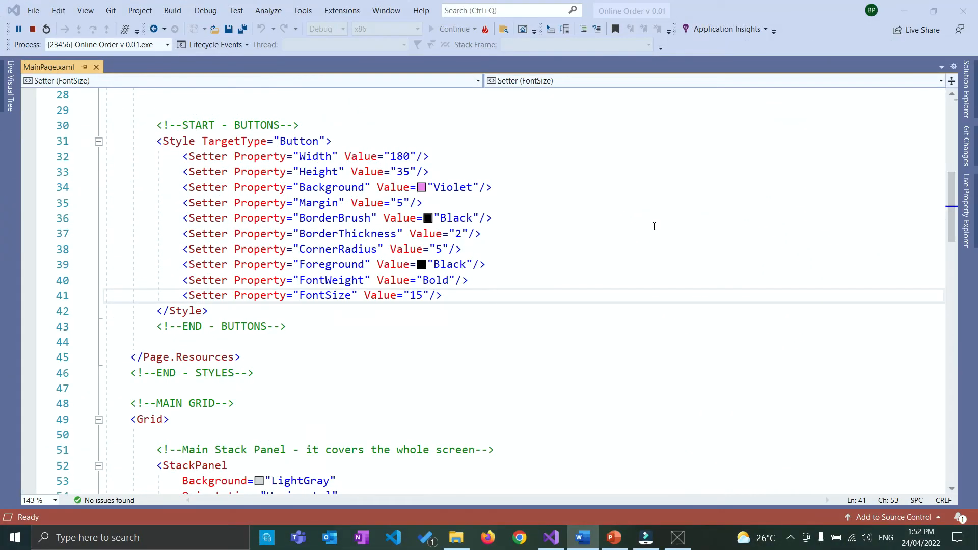
pyautogui.click(444, 295)
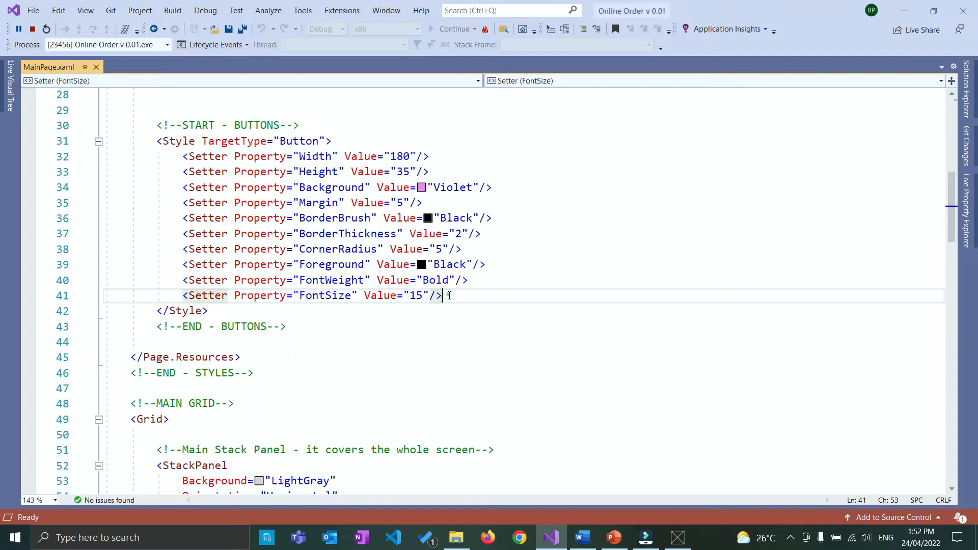
pyautogui.write('<Setter')
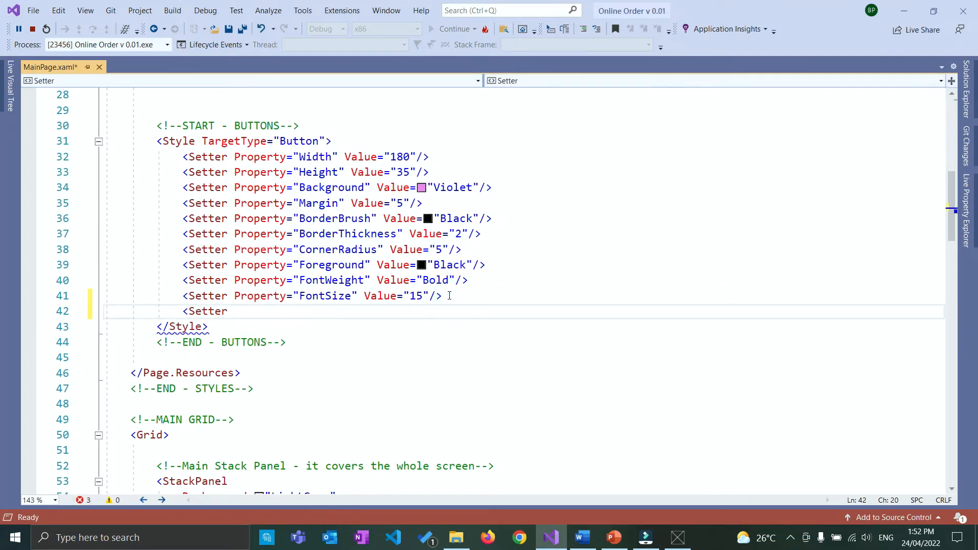
pyautogui.write('Property=""/>')
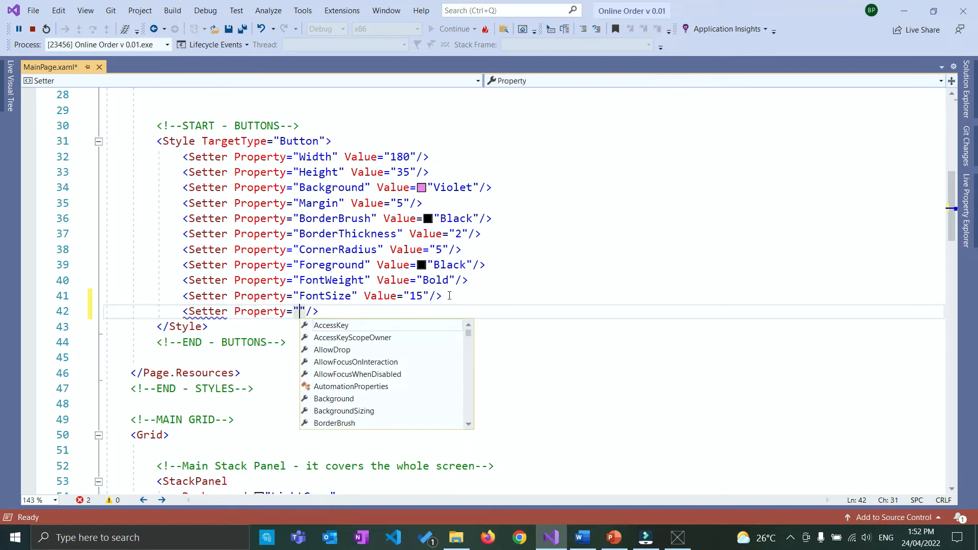
pyautogui.write('FontFamily" Value="')
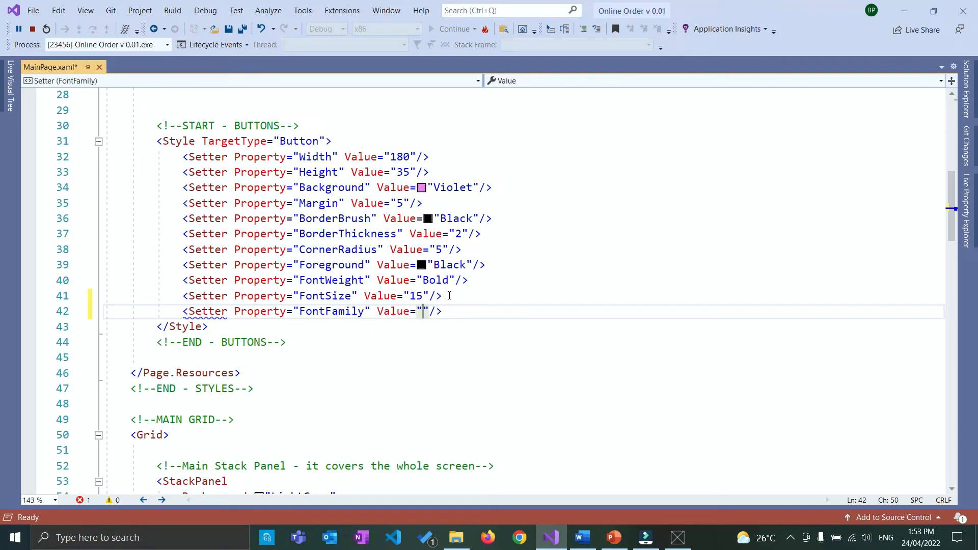
pyautogui.write('Comic Sans')
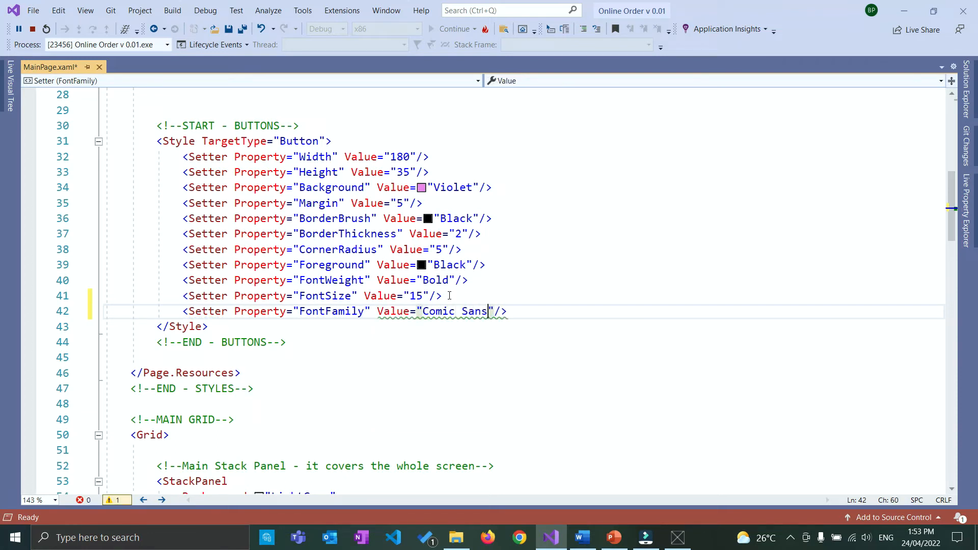
pyautogui.write('MS')
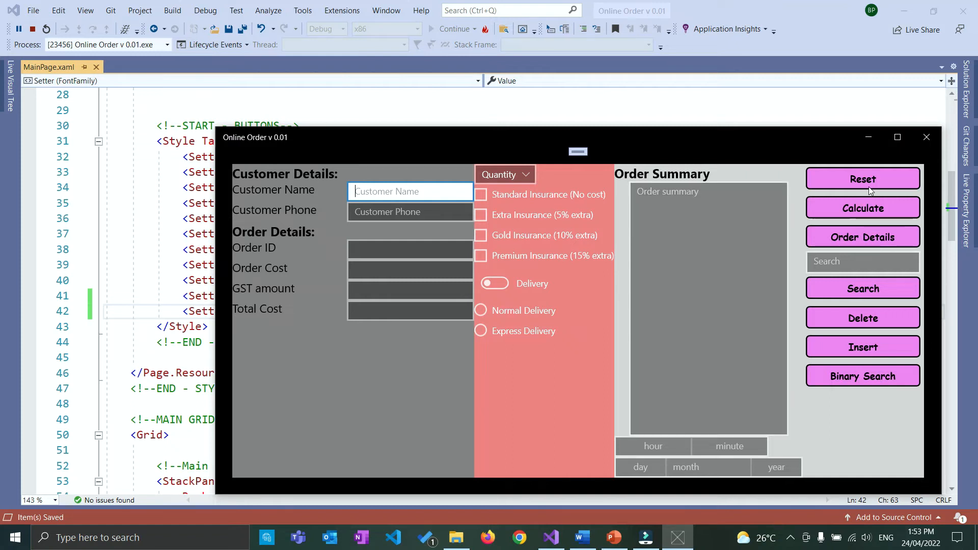
pyautogui.moveTo(389, 94)
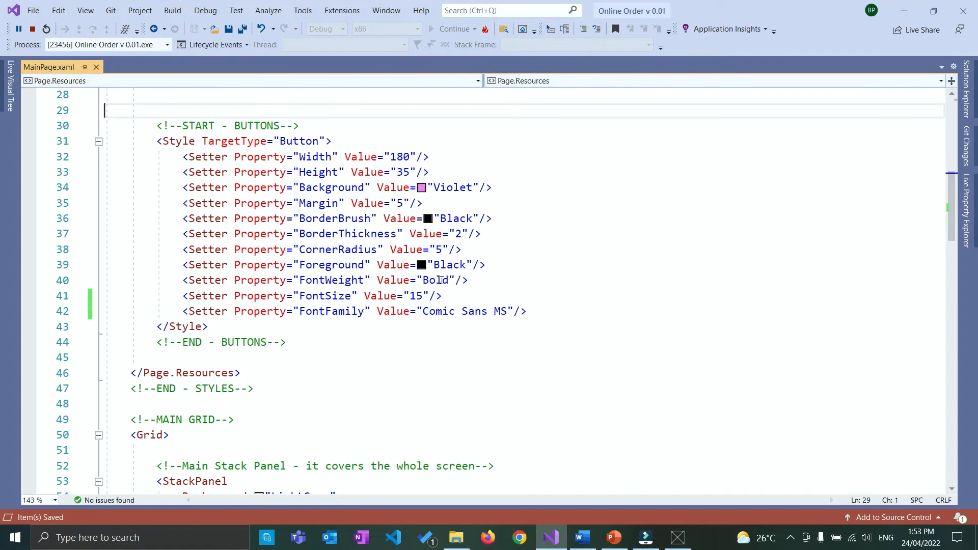
pyautogui.moveTo(414, 295)
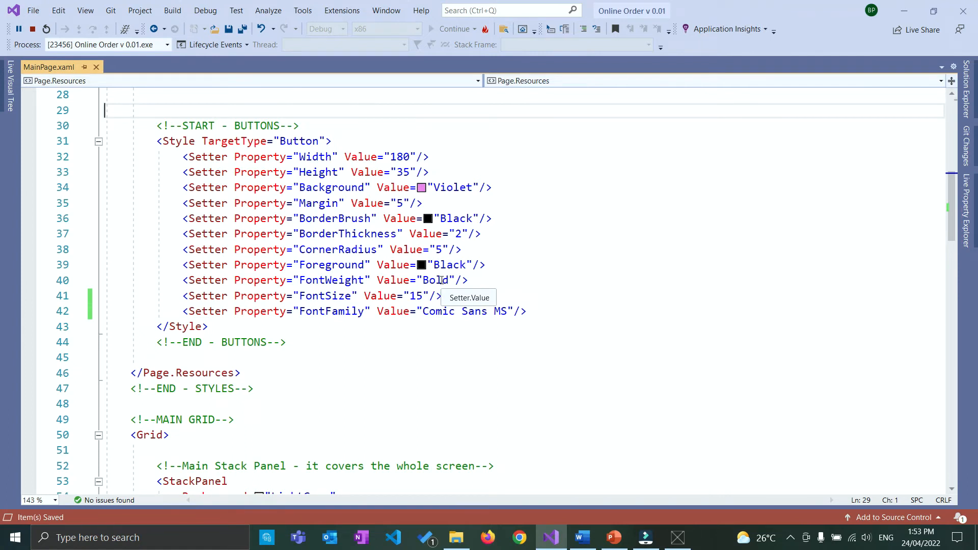
pyautogui.moveTo(441, 229)
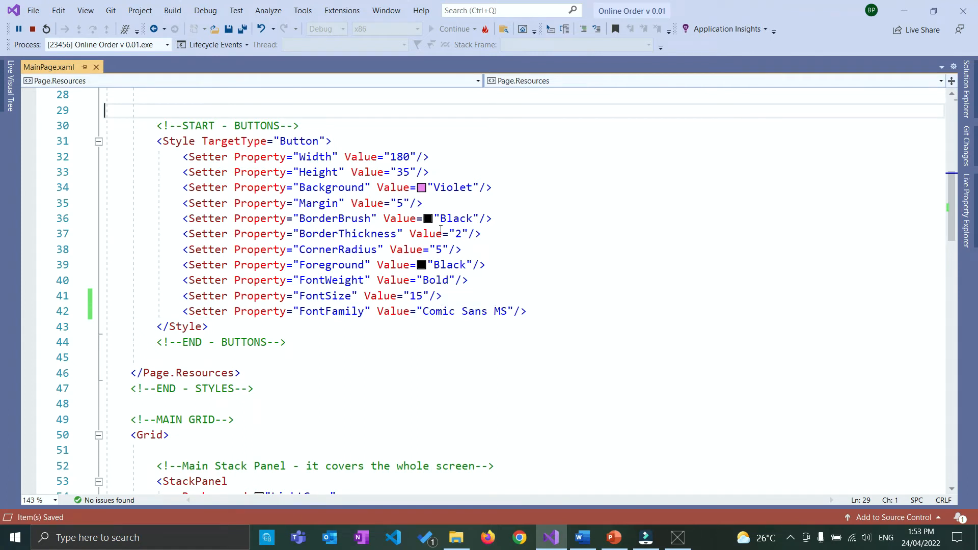
# - Set the Button style's BorderBrush value to White instead of Black
pyautogui.write('White')
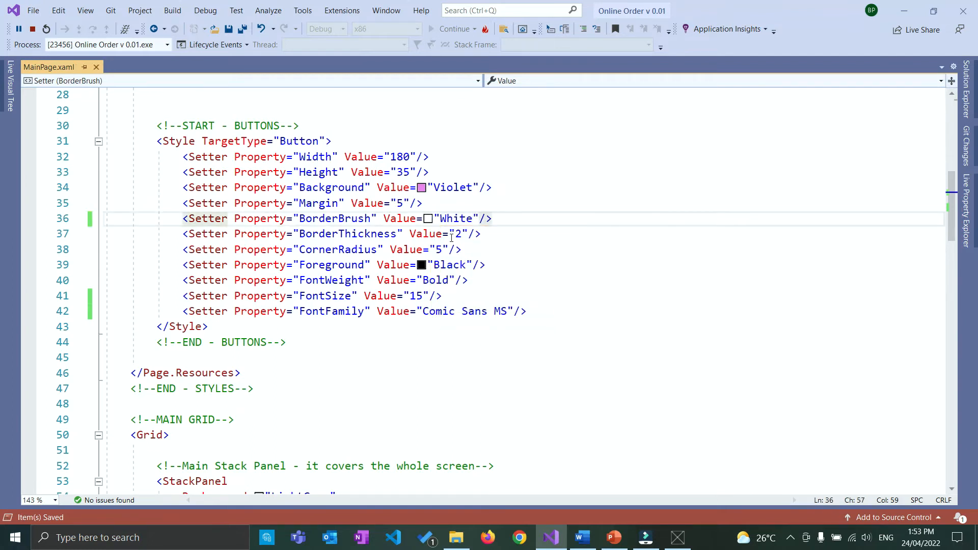
pyautogui.click(455, 28)
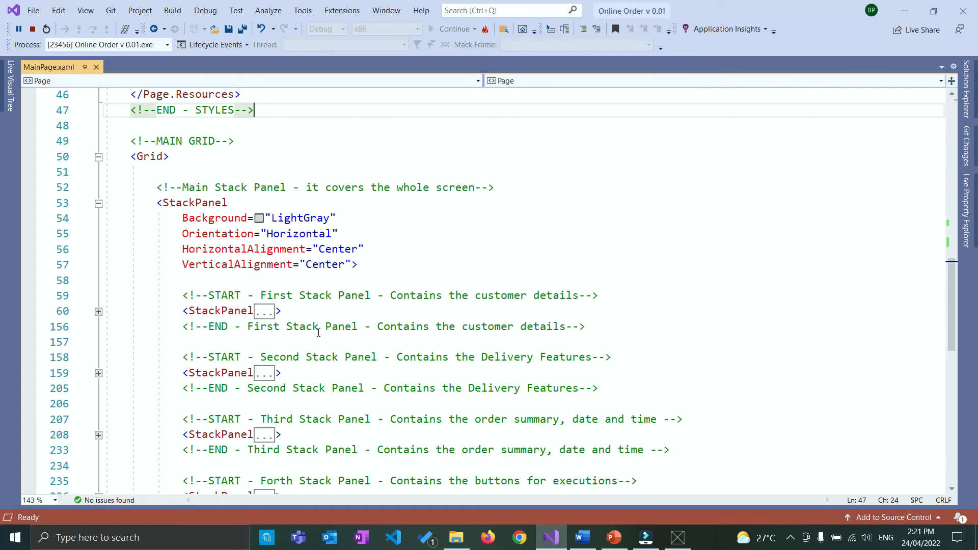
# - Collapse the customer details and delivery features StackPanels in the main panel markup
pyautogui.click(97, 311)
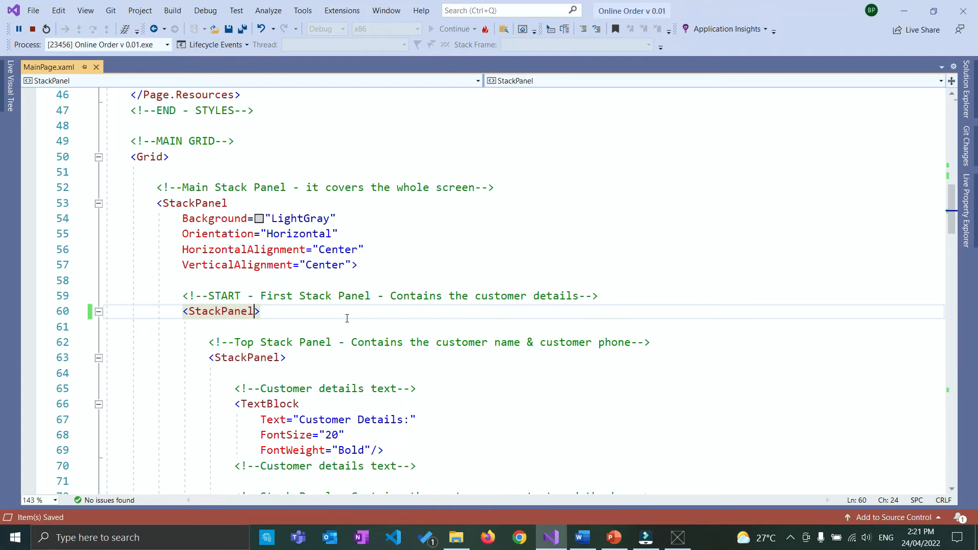
pyautogui.moveTo(337, 318)
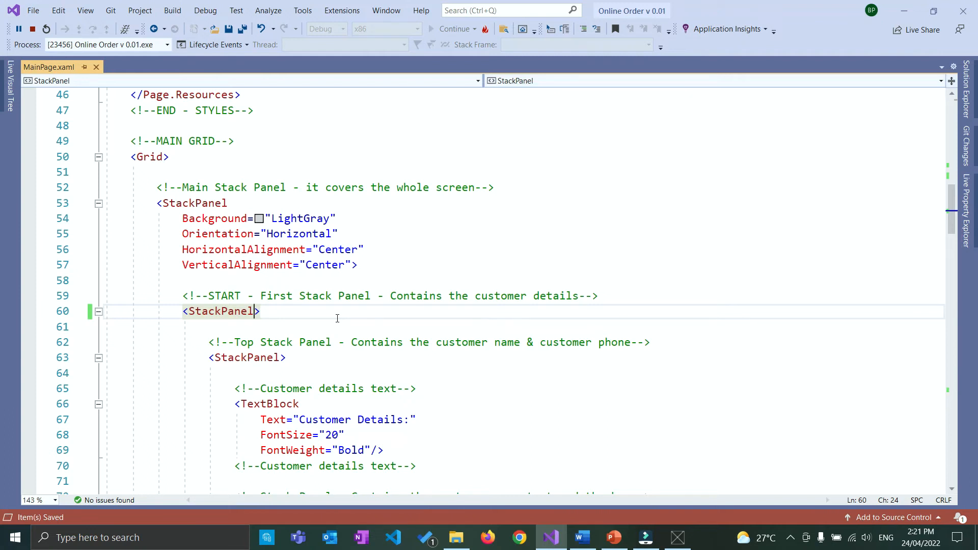
pyautogui.moveTo(112, 316)
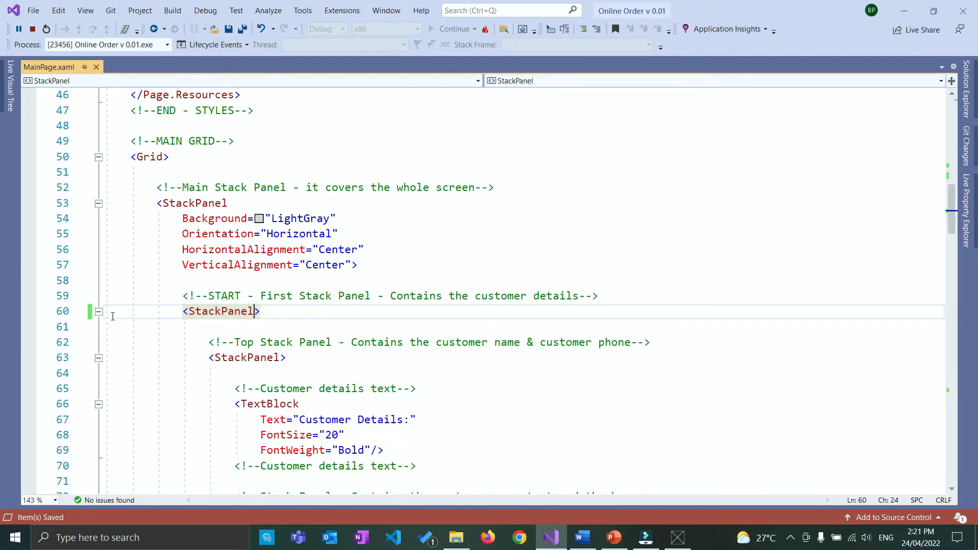
pyautogui.click(97, 311)
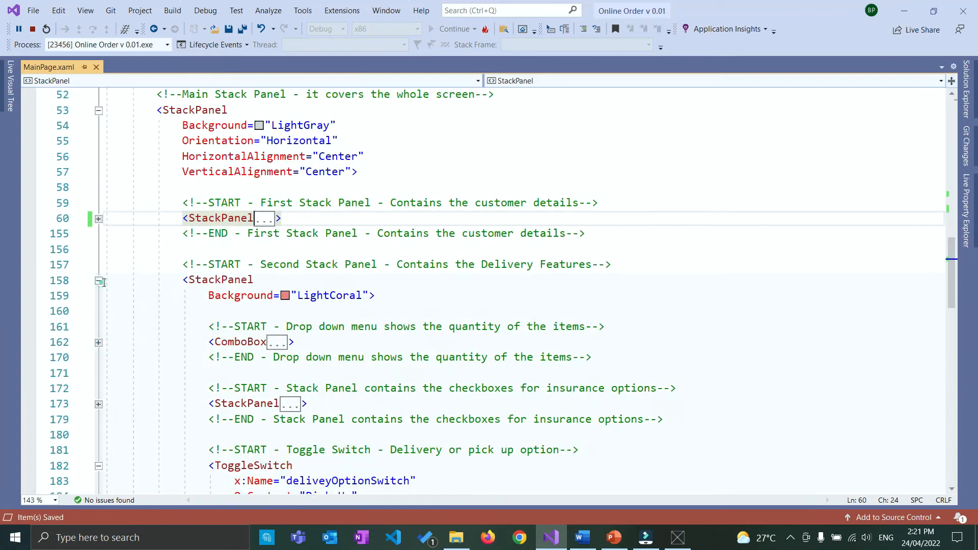
pyautogui.click(366, 295)
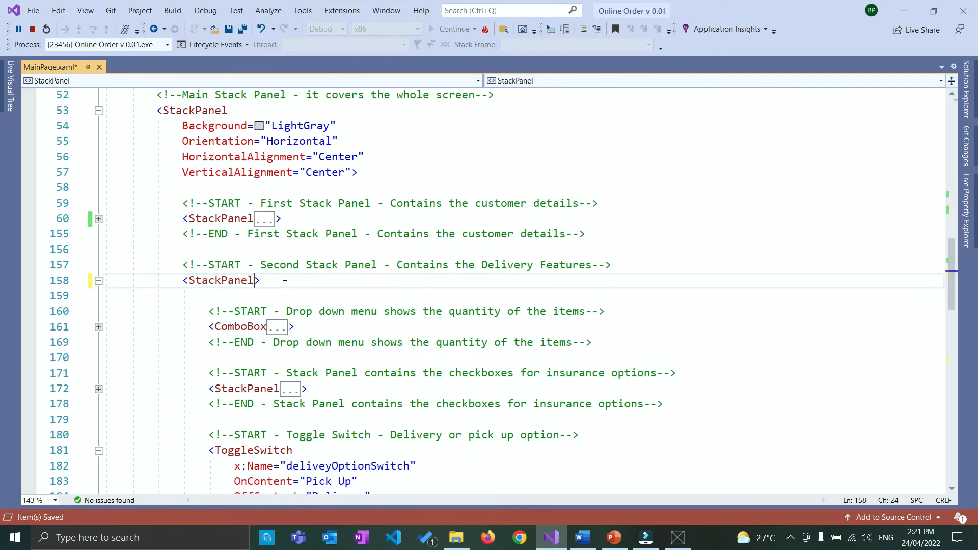
pyautogui.click(98, 281)
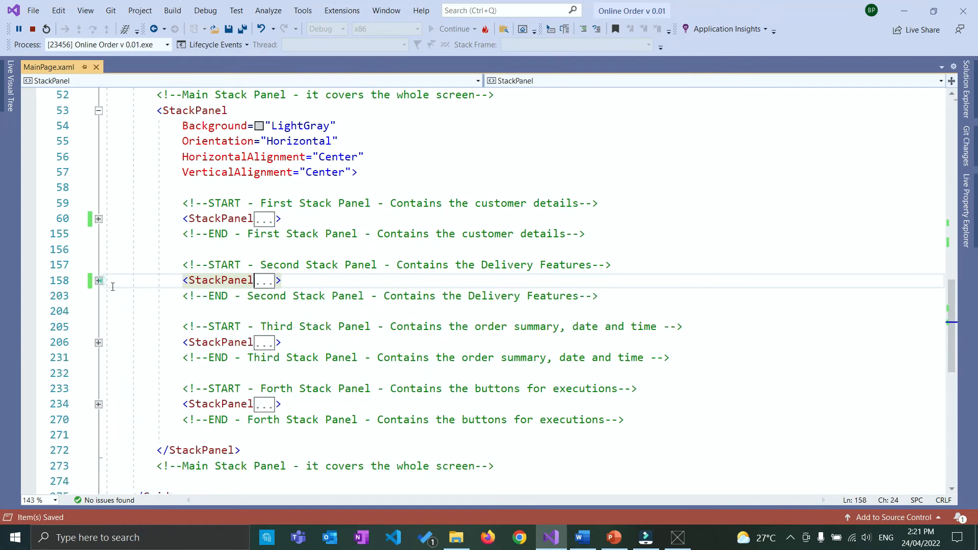
pyautogui.click(98, 342)
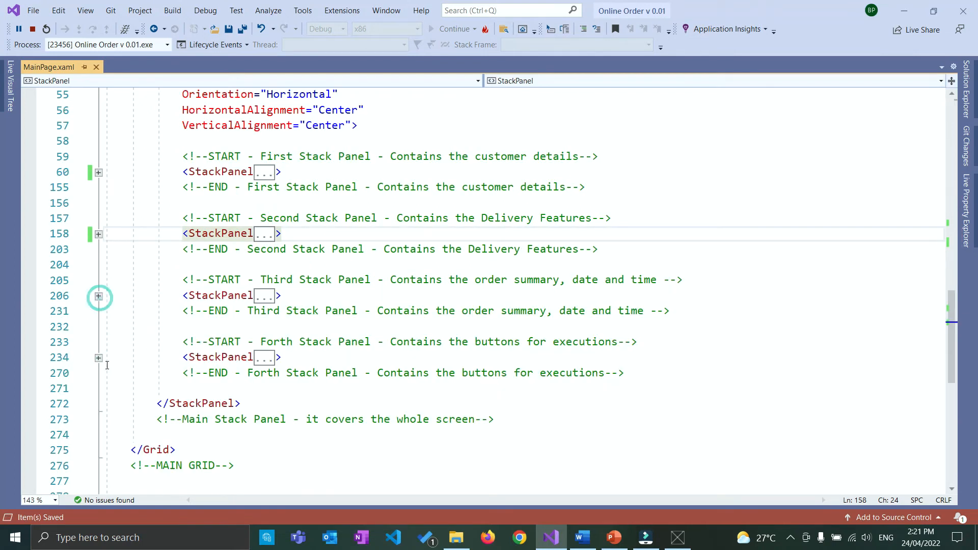
pyautogui.moveTo(98, 359)
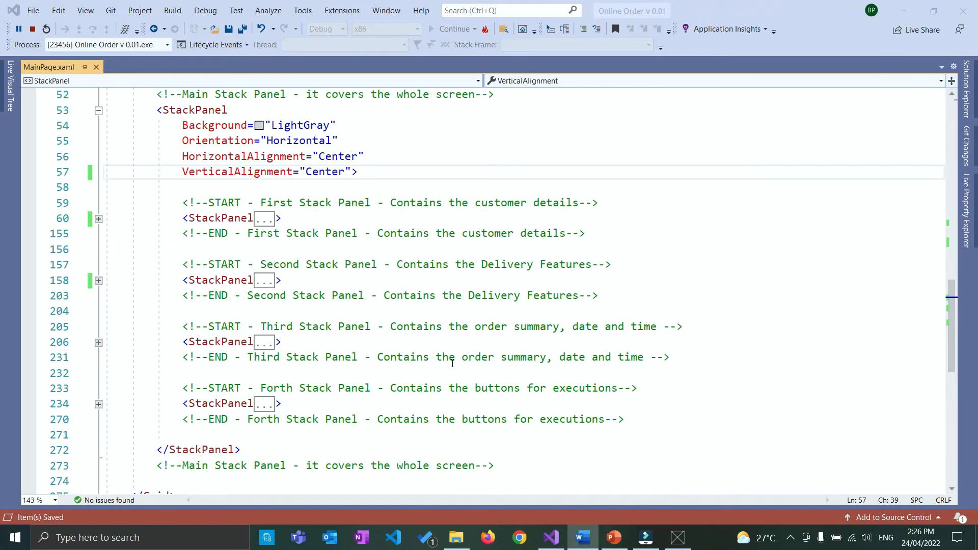
pyautogui.moveTo(654, 503)
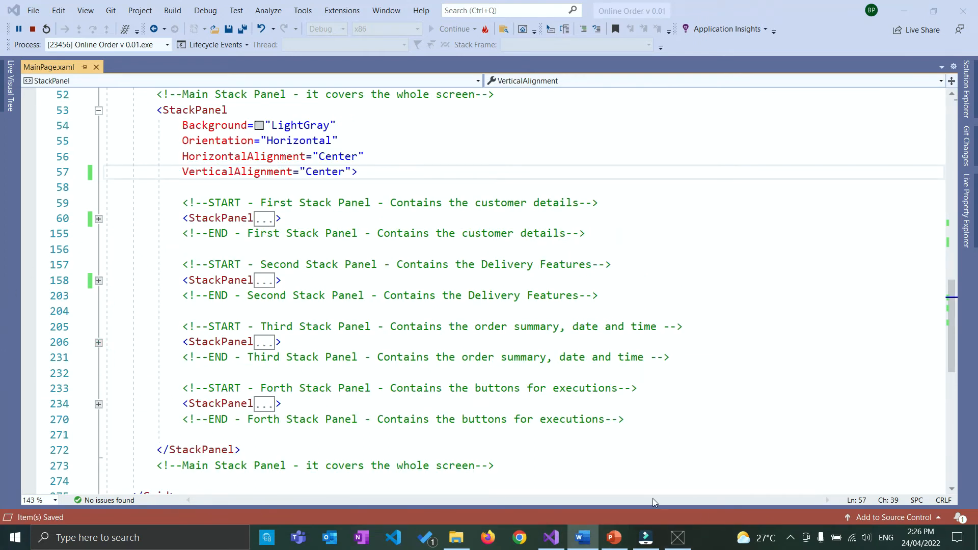
pyautogui.click(452, 29)
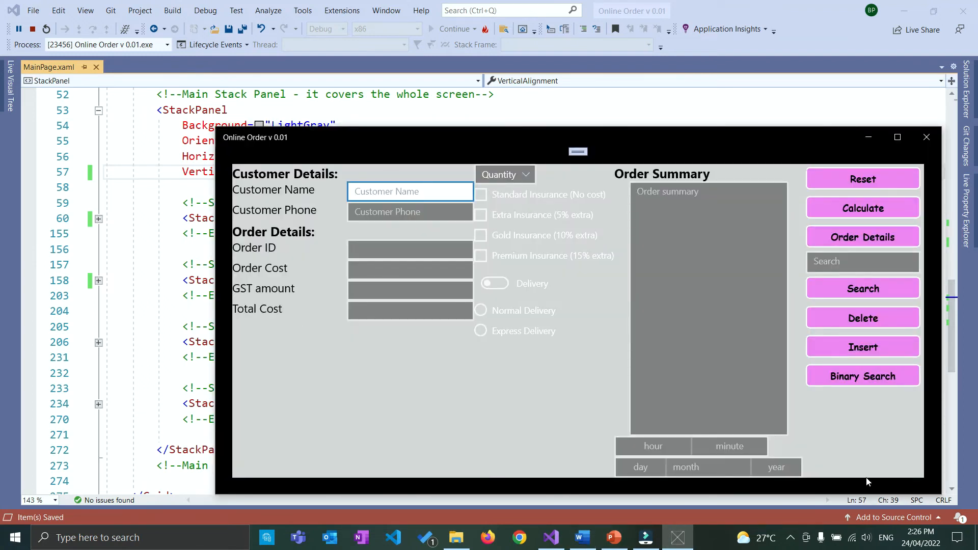
pyautogui.moveTo(310, 425)
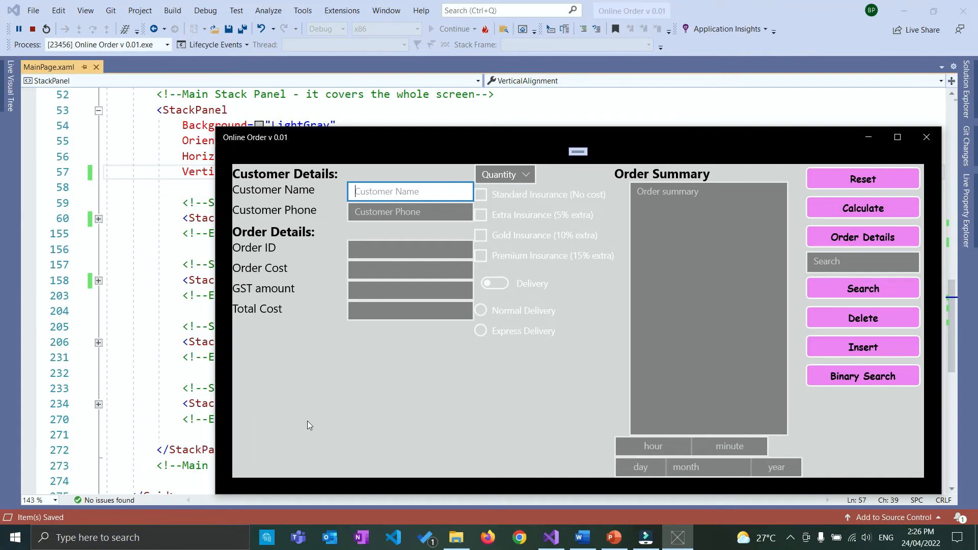
pyautogui.moveTo(900, 376)
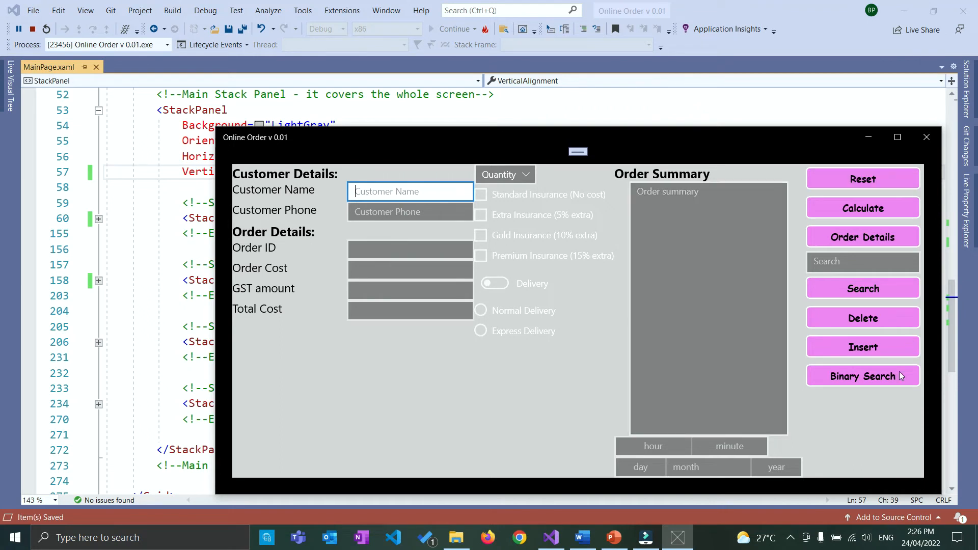
pyautogui.moveTo(653, 474)
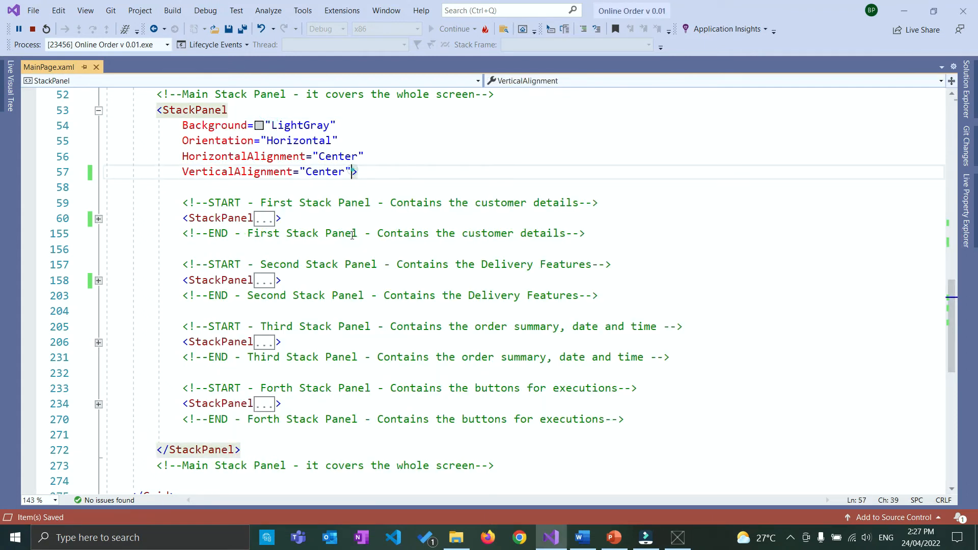
# - Add Padding="15" to the main StackPanel on its own line
pyautogui.press('enter')
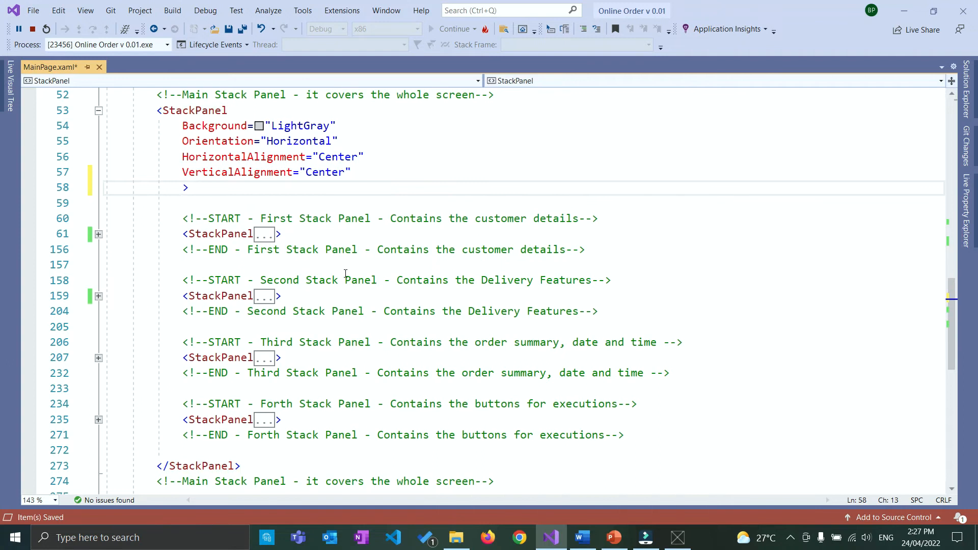
pyautogui.write('Padding="1"')
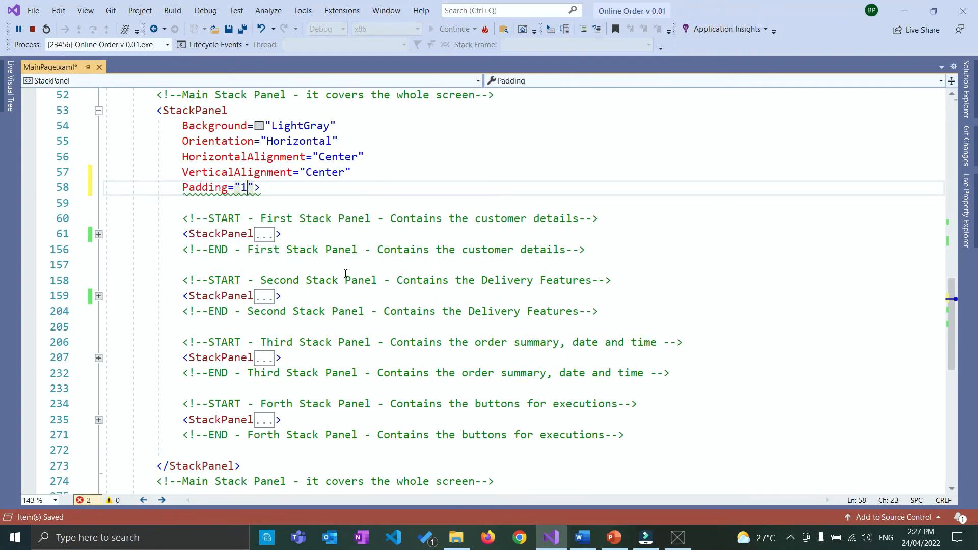
pyautogui.write('5')
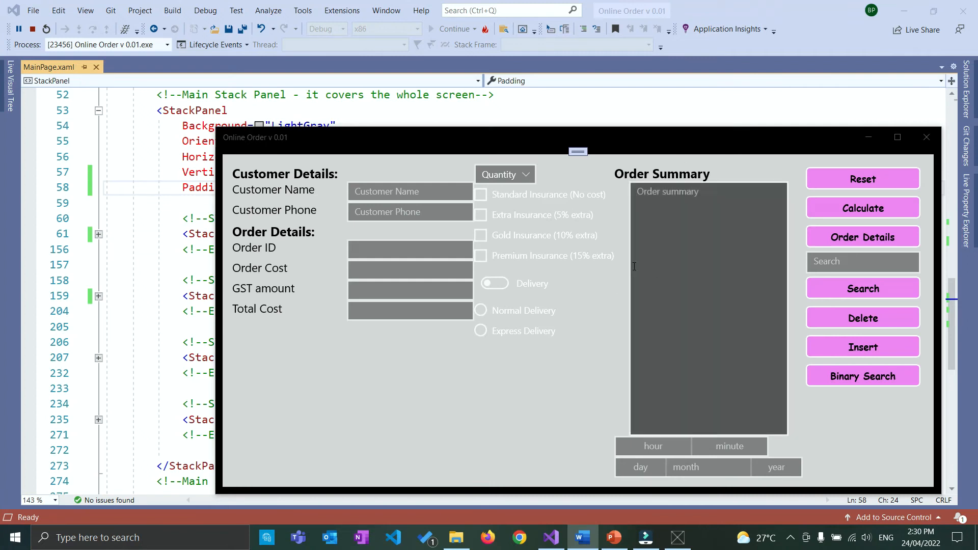
pyautogui.moveTo(344, 247)
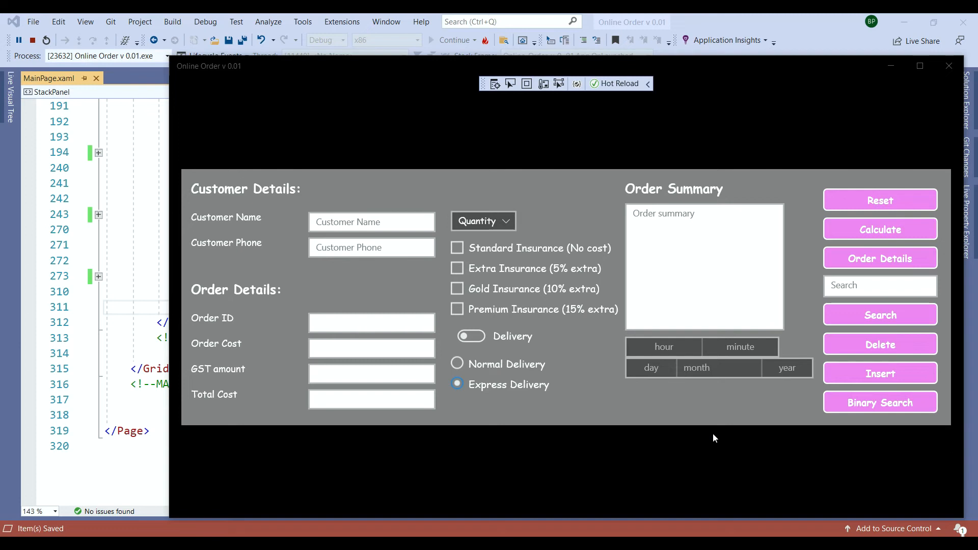
pyautogui.moveTo(224, 295)
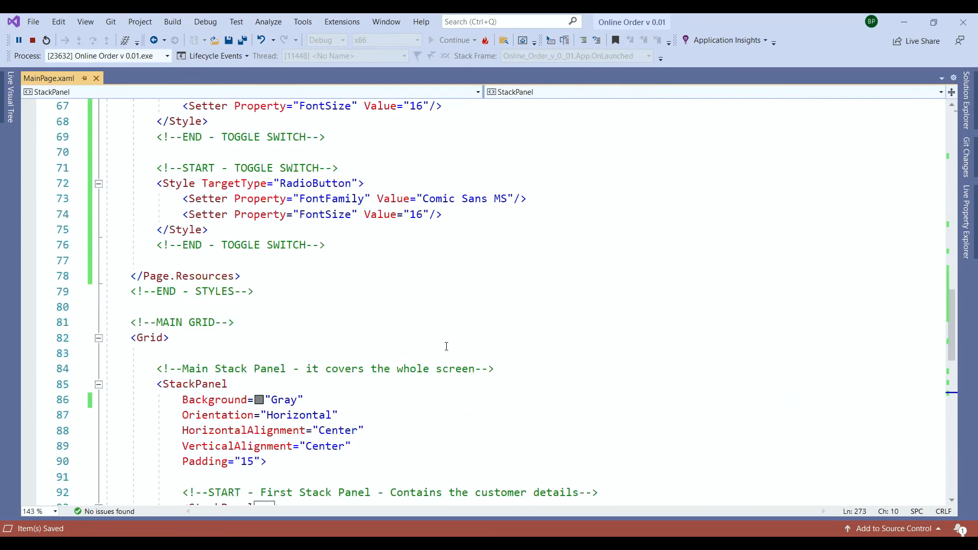
# - Browse the page's style resources, typing 'adio butt' near the RadioButton style
pyautogui.scroll(3)
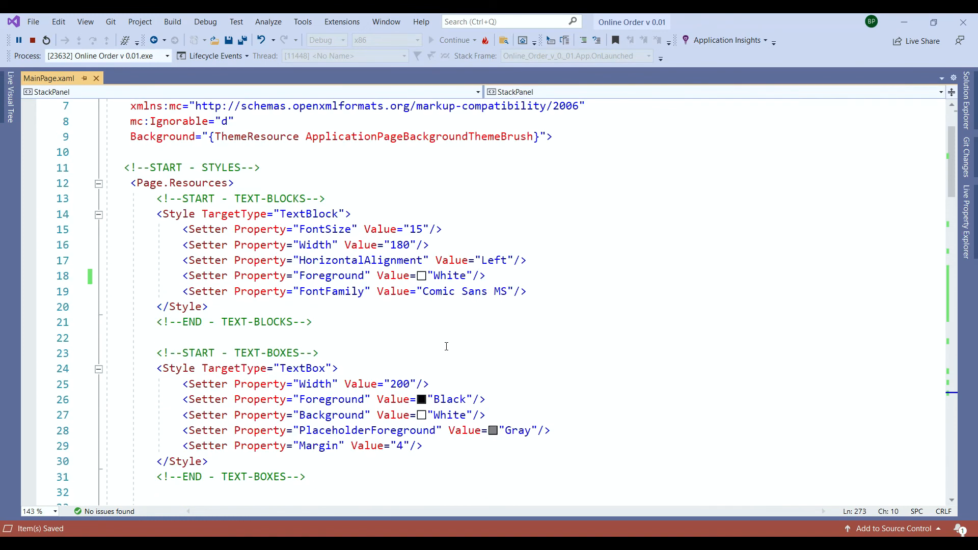
pyautogui.scroll(-3)
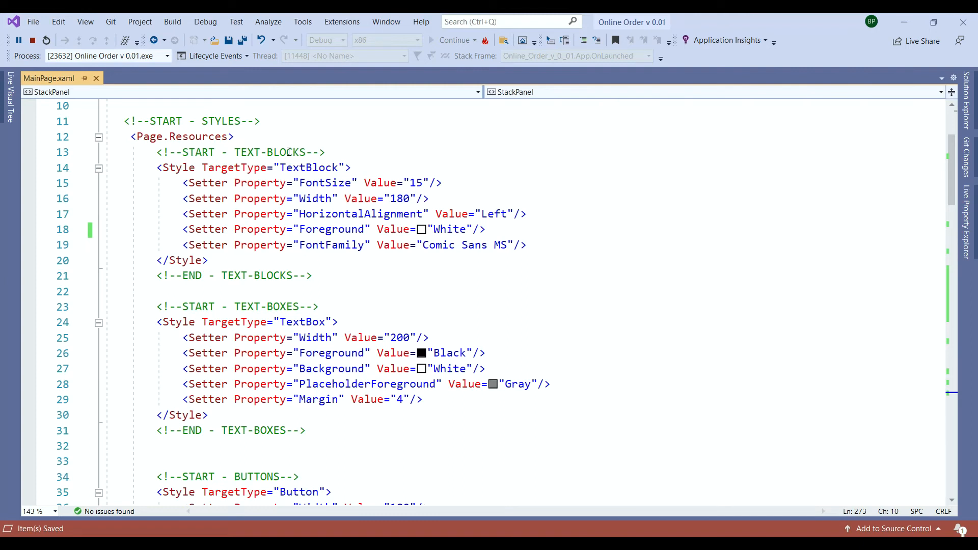
pyautogui.doubleClick(449, 229)
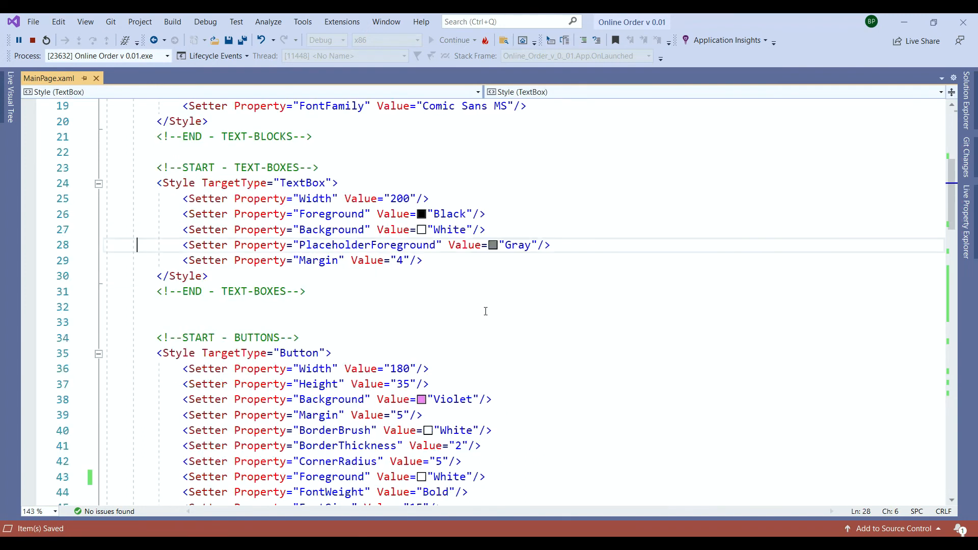
pyautogui.scroll(-3)
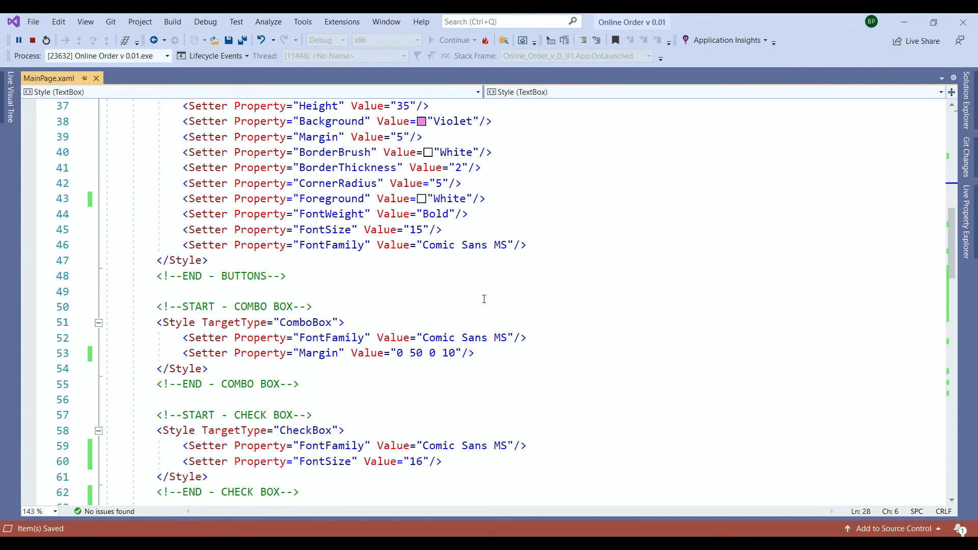
pyautogui.scroll(-3)
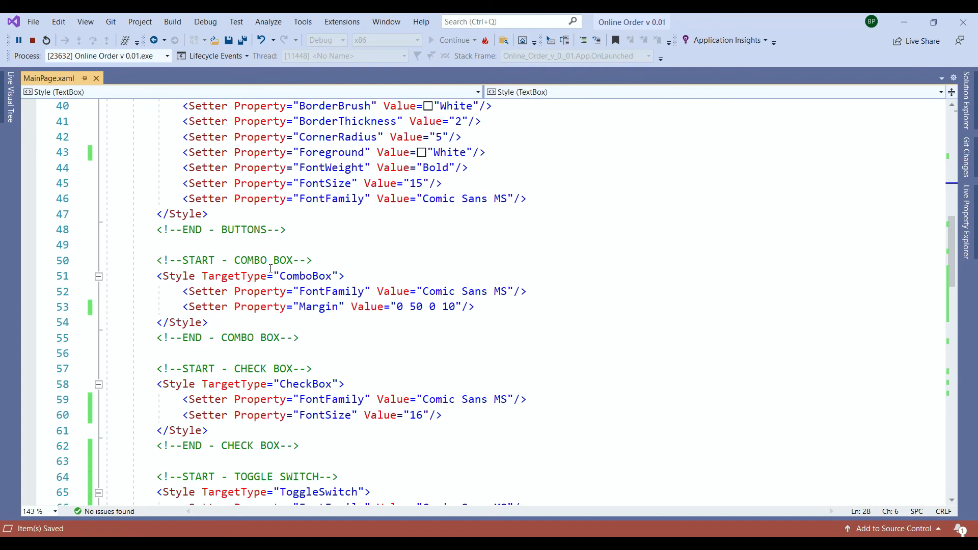
pyautogui.scroll(-3)
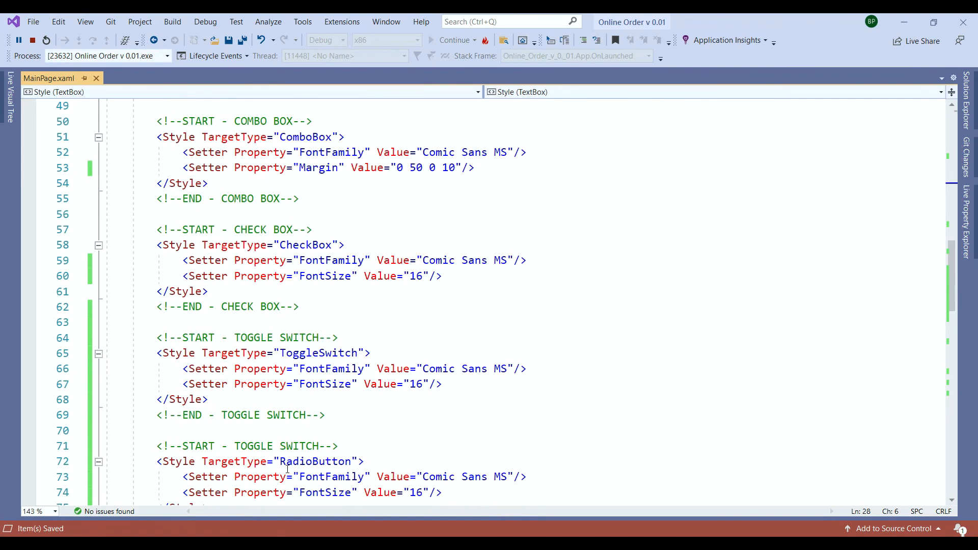
pyautogui.moveTo(317, 447)
pyautogui.write('R')
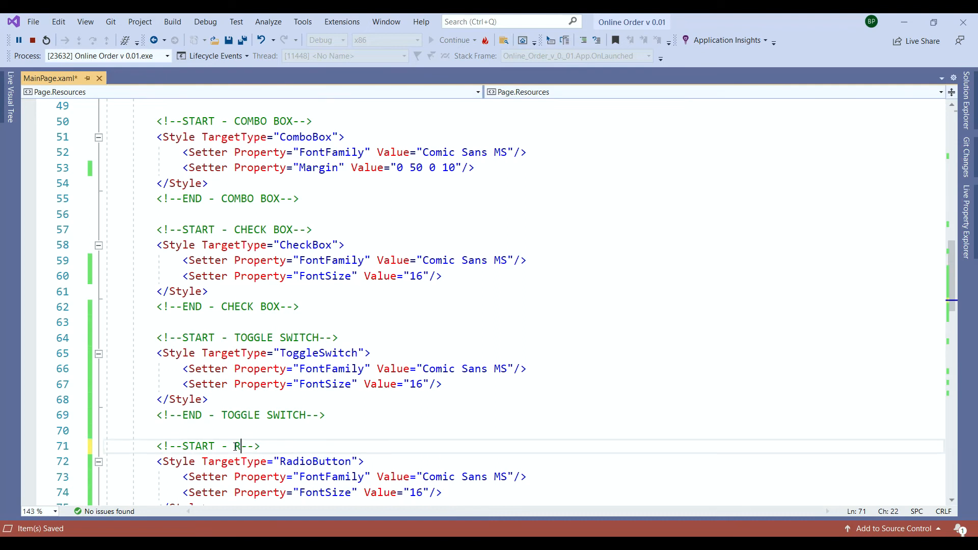
pyautogui.write('adio buttons')
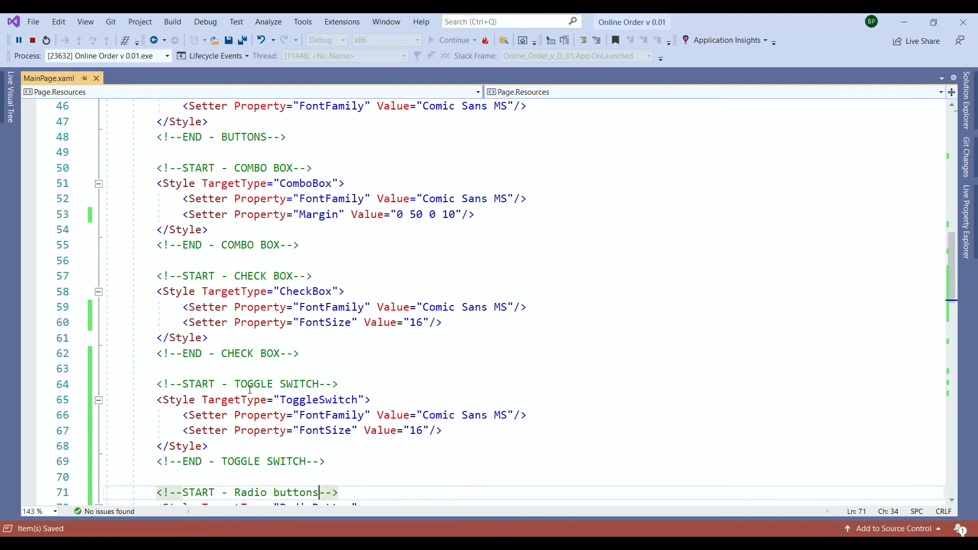
pyautogui.scroll(3)
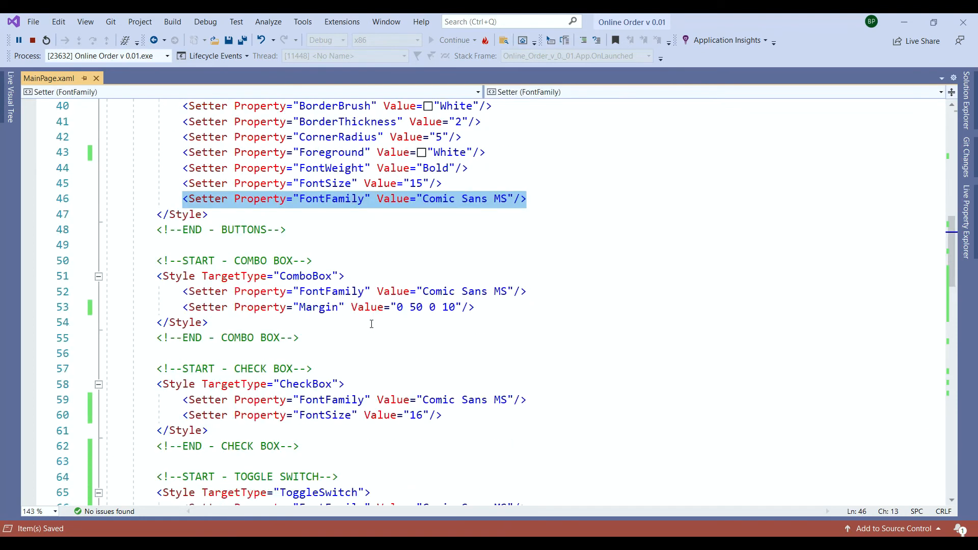
# - Change the ComboBox style's Margin setter to 0 50 0 10
pyautogui.click(261, 292)
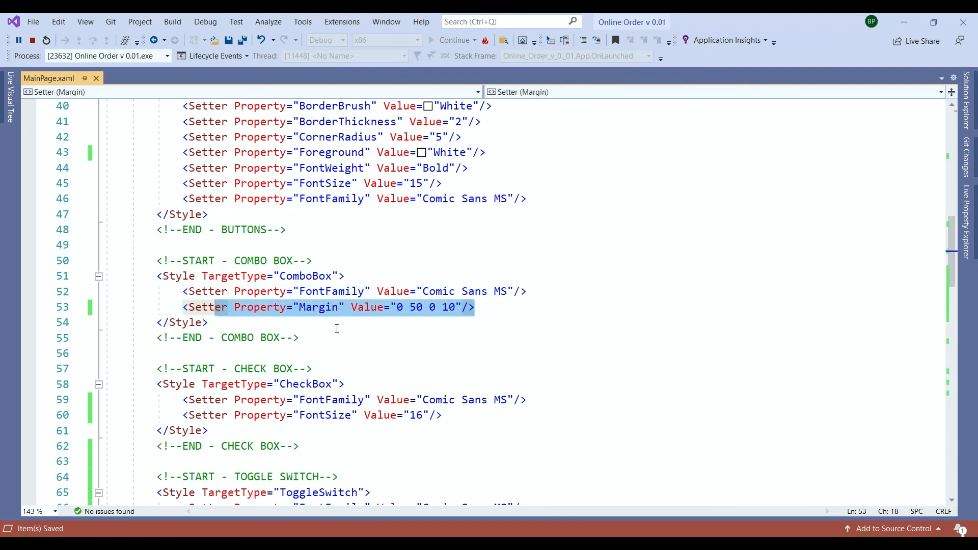
pyautogui.click(399, 306)
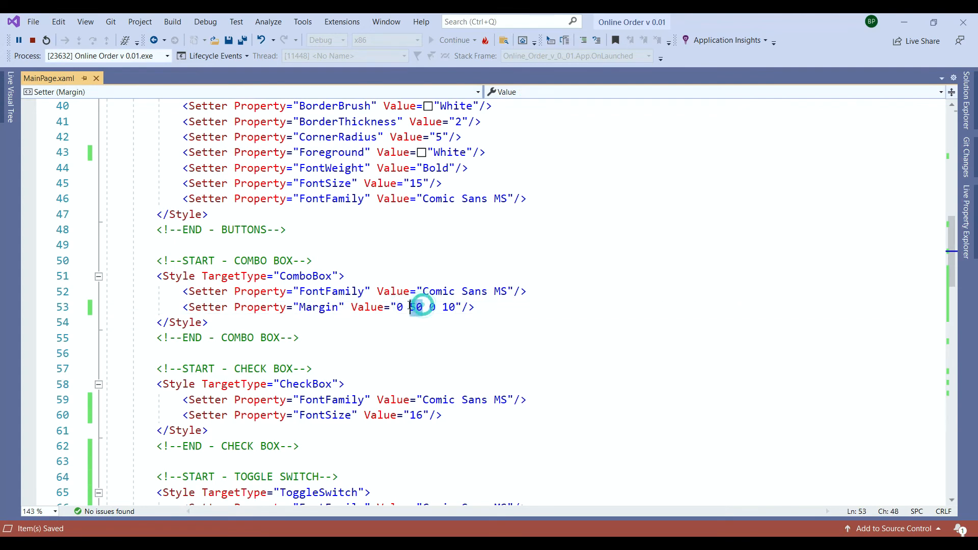
pyautogui.write('50')
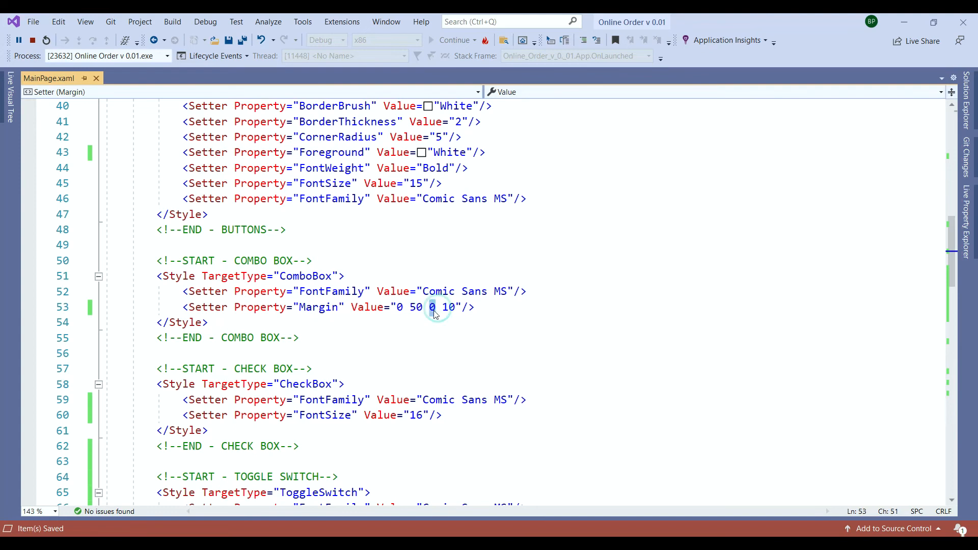
pyautogui.doubleClick(448, 307)
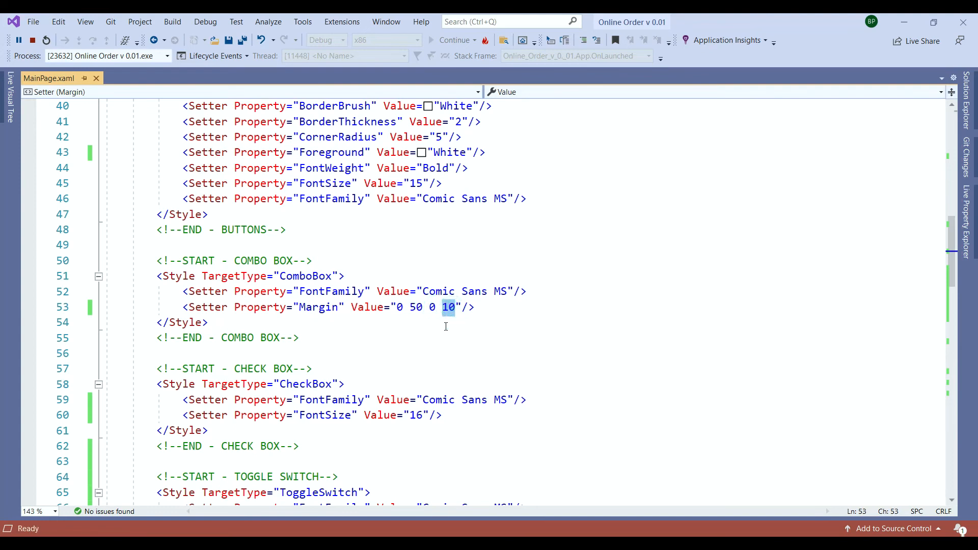
pyautogui.scroll(-3)
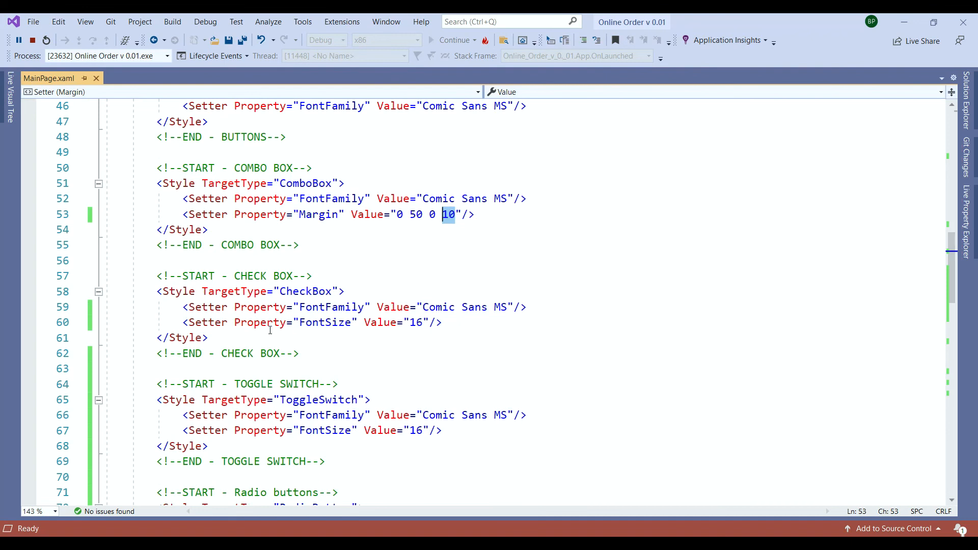
pyautogui.moveTo(435, 297)
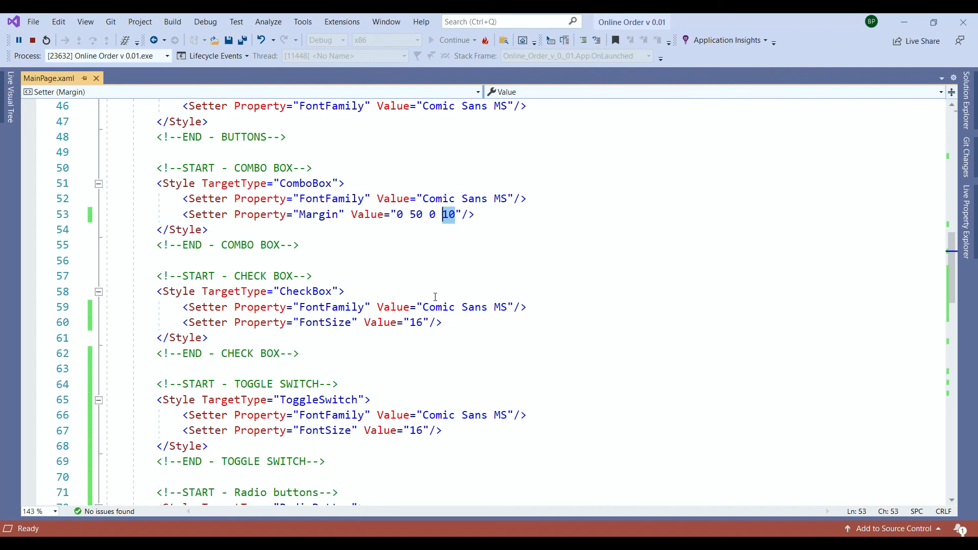
pyautogui.scroll(-3)
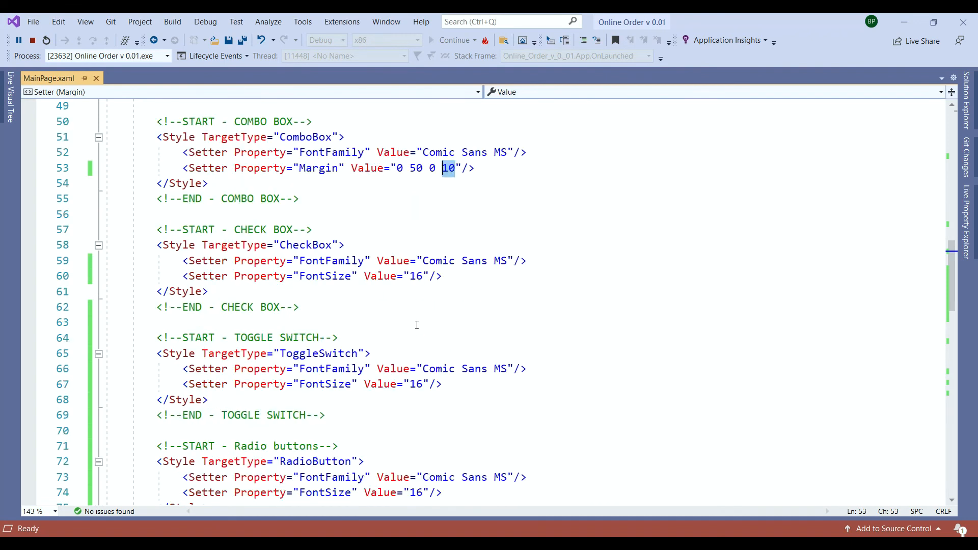
pyautogui.scroll(-3)
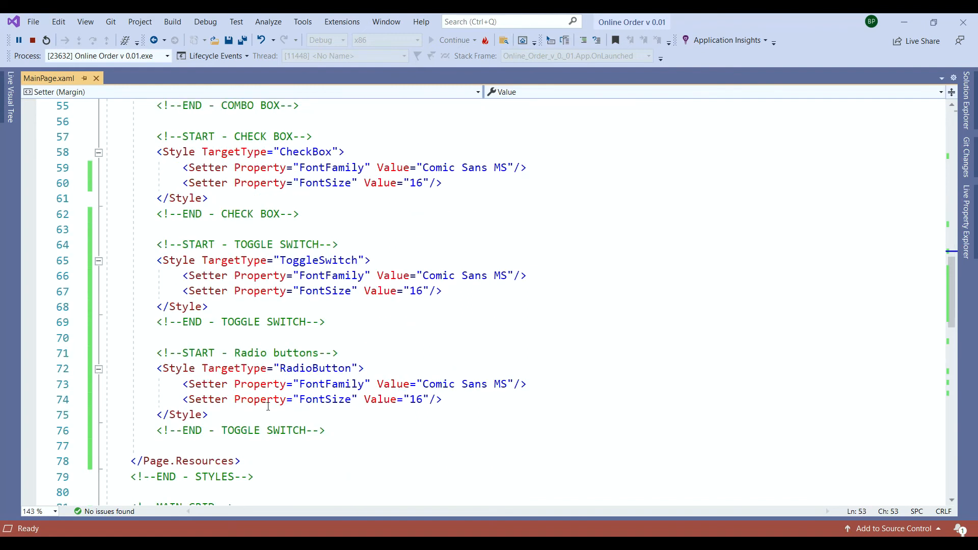
pyautogui.moveTo(339, 396)
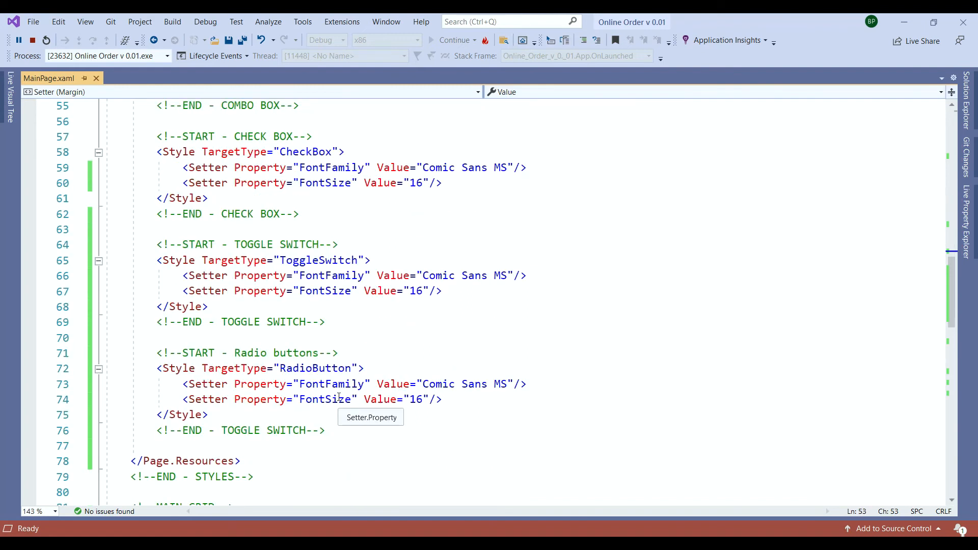
pyautogui.scroll(-3)
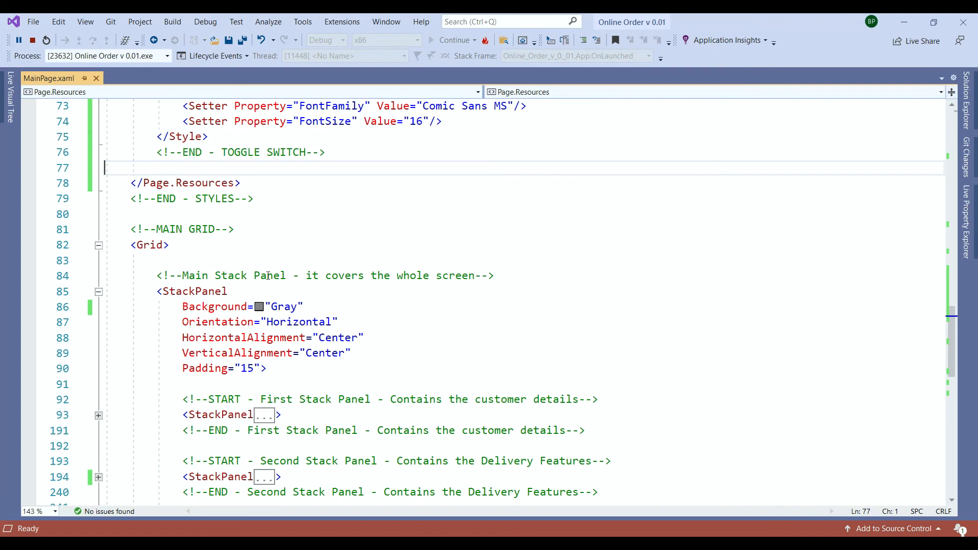
pyautogui.moveTo(281, 368)
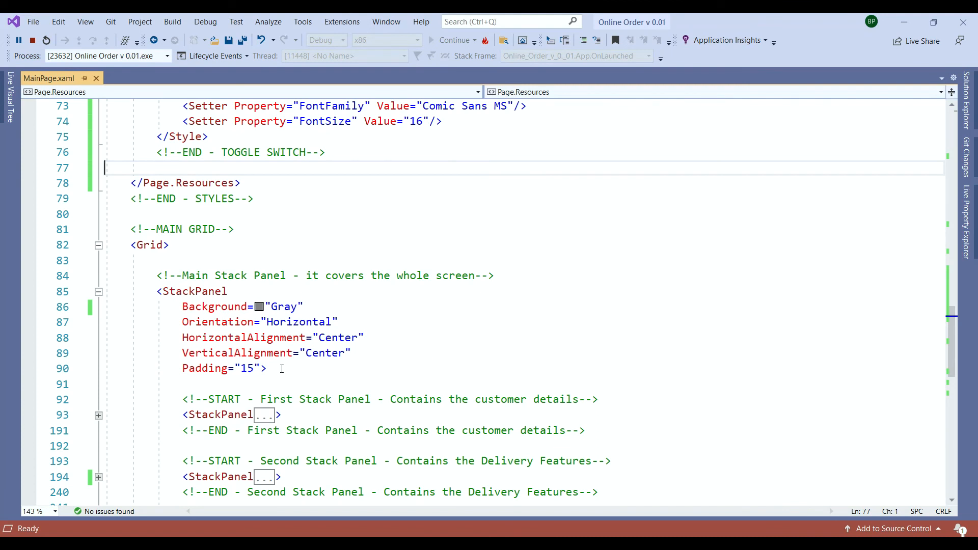
pyautogui.moveTo(281, 322)
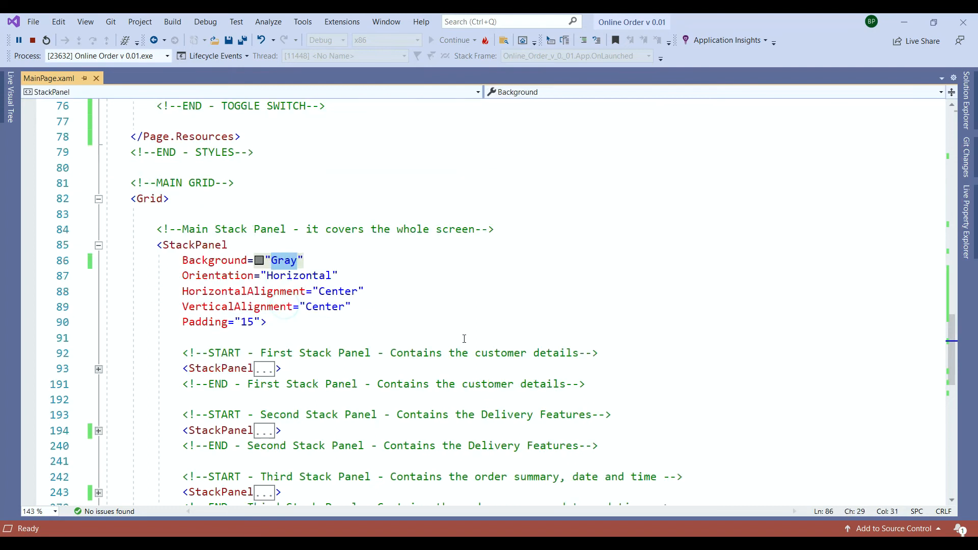
pyautogui.scroll(-3)
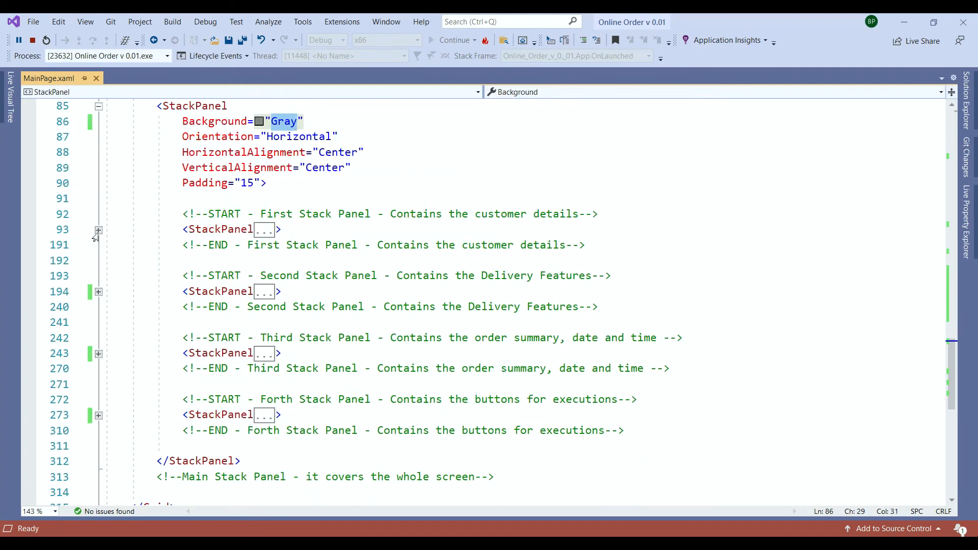
pyautogui.click(98, 231)
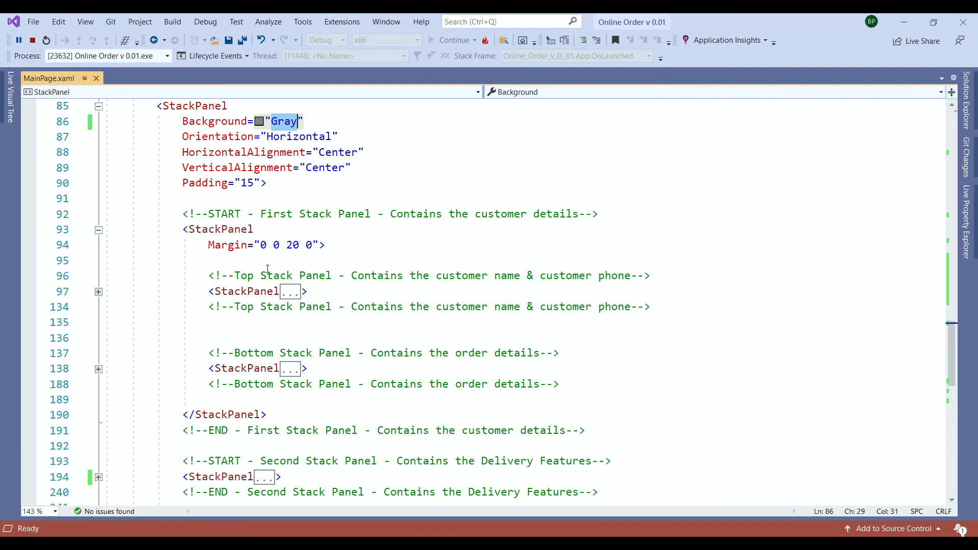
pyautogui.click(98, 292)
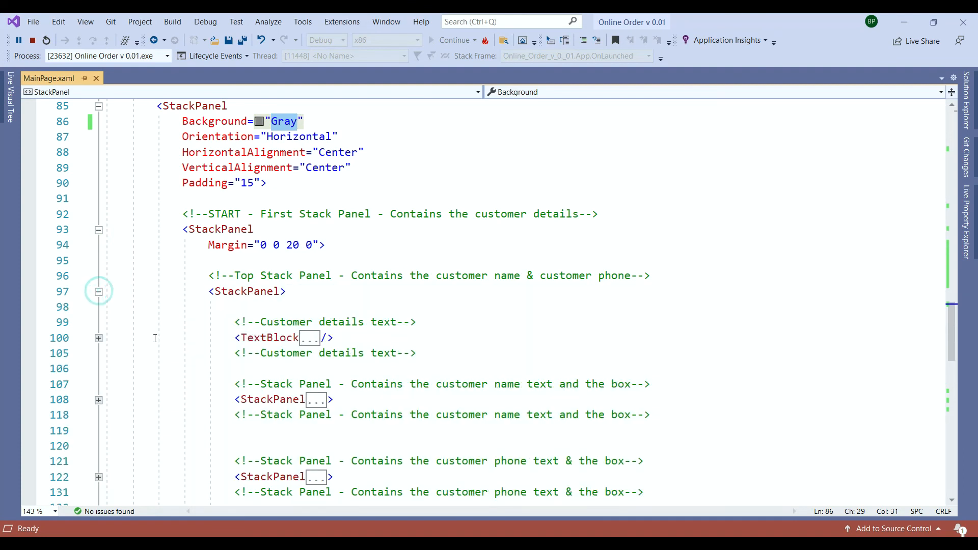
pyautogui.click(98, 337)
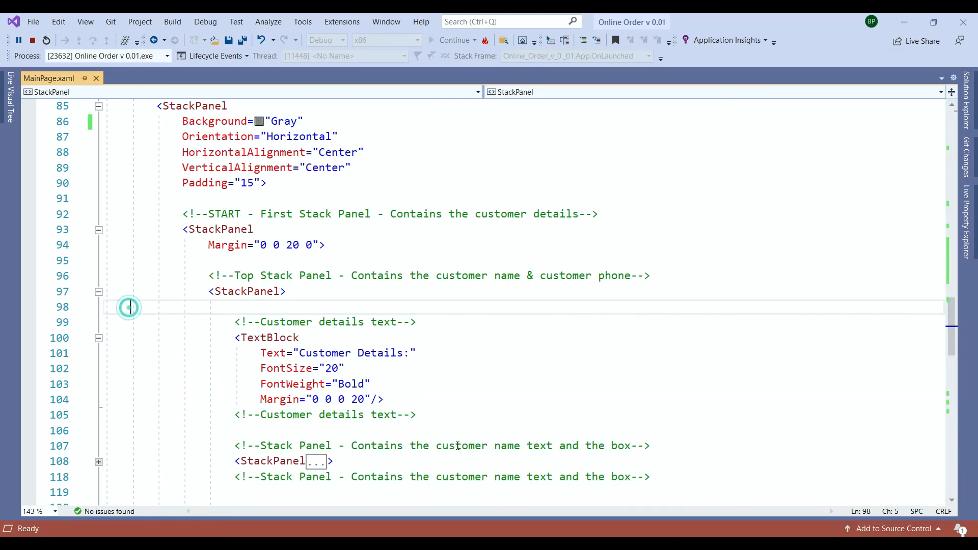
pyautogui.click(317, 399)
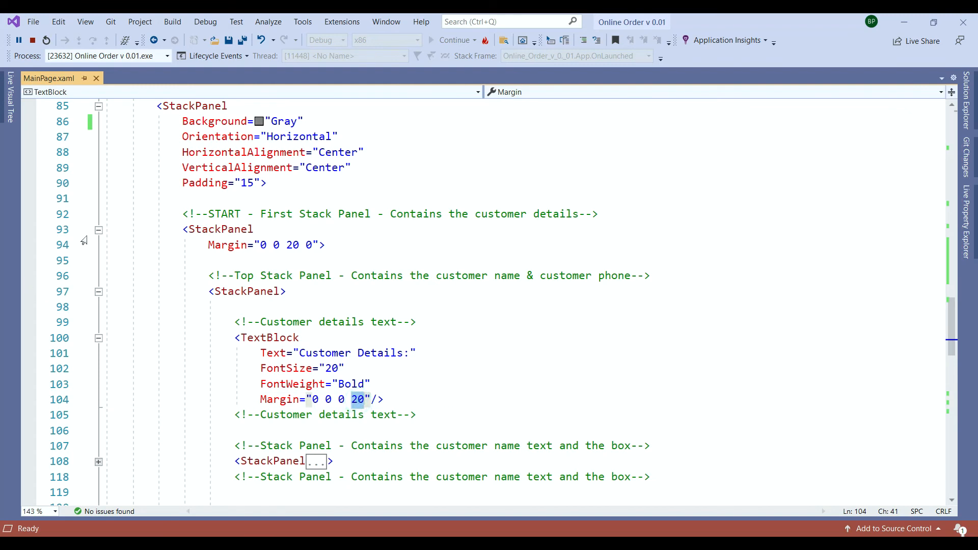
pyautogui.click(98, 229)
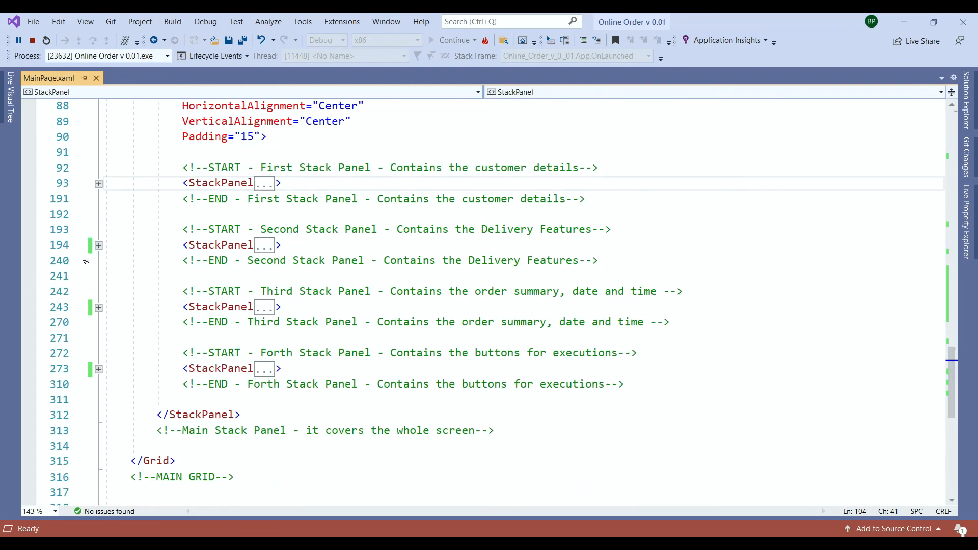
pyautogui.click(98, 244)
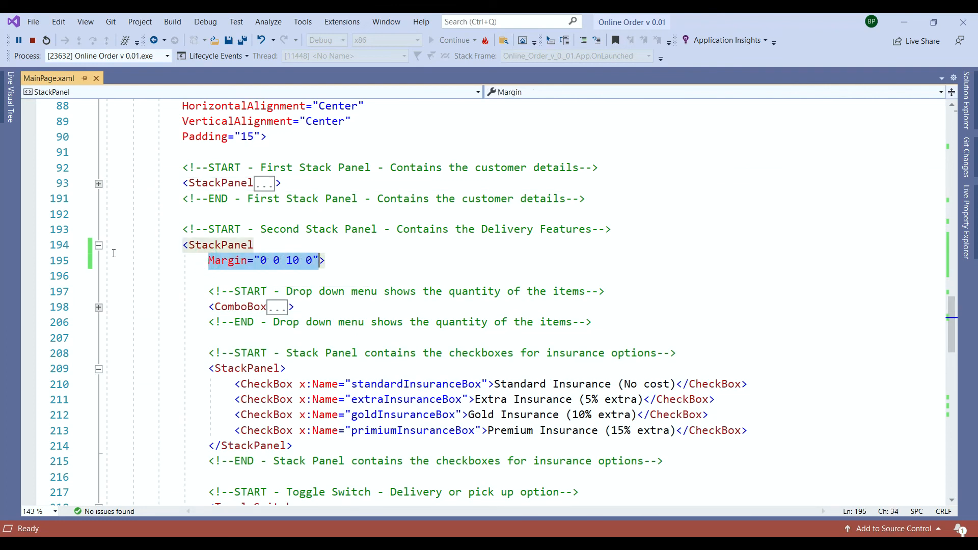
pyautogui.click(98, 245)
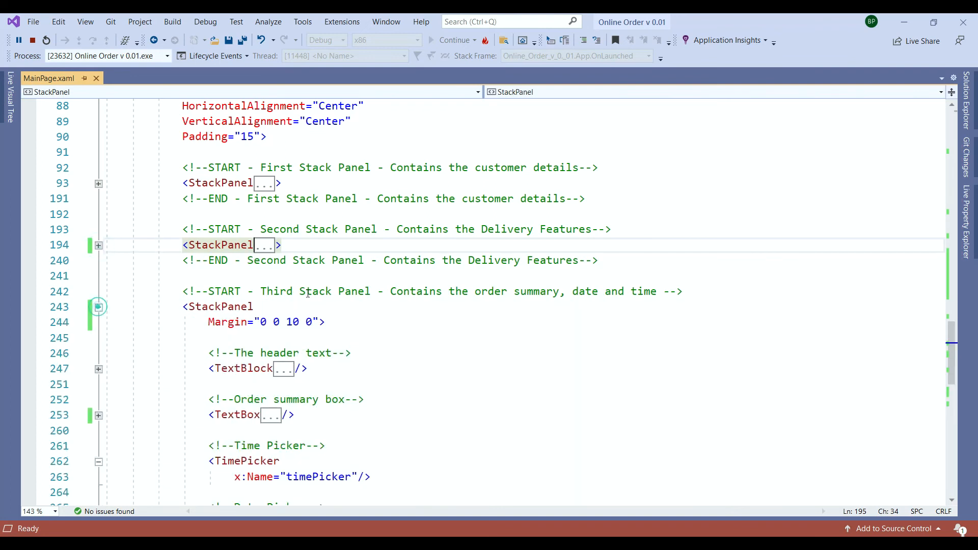
pyautogui.scroll(-3)
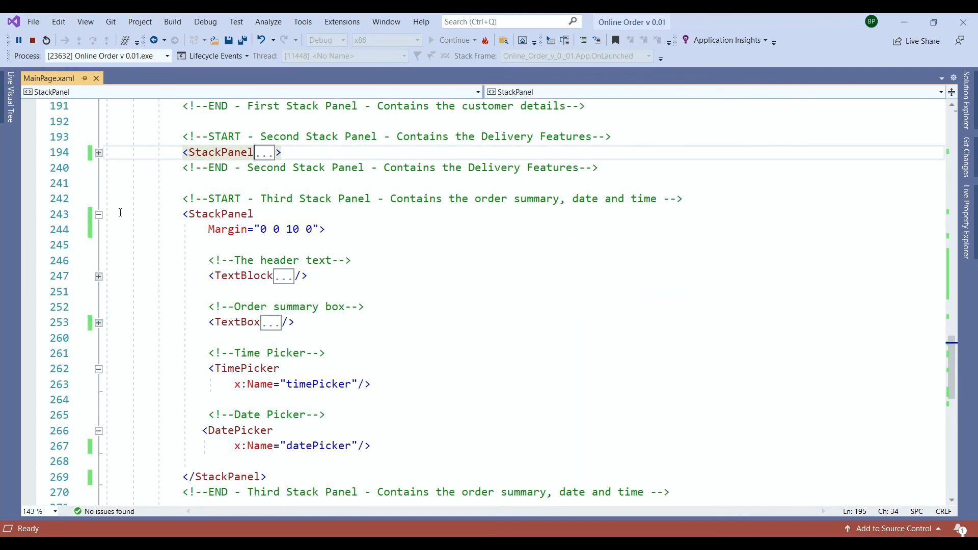
pyautogui.click(98, 214)
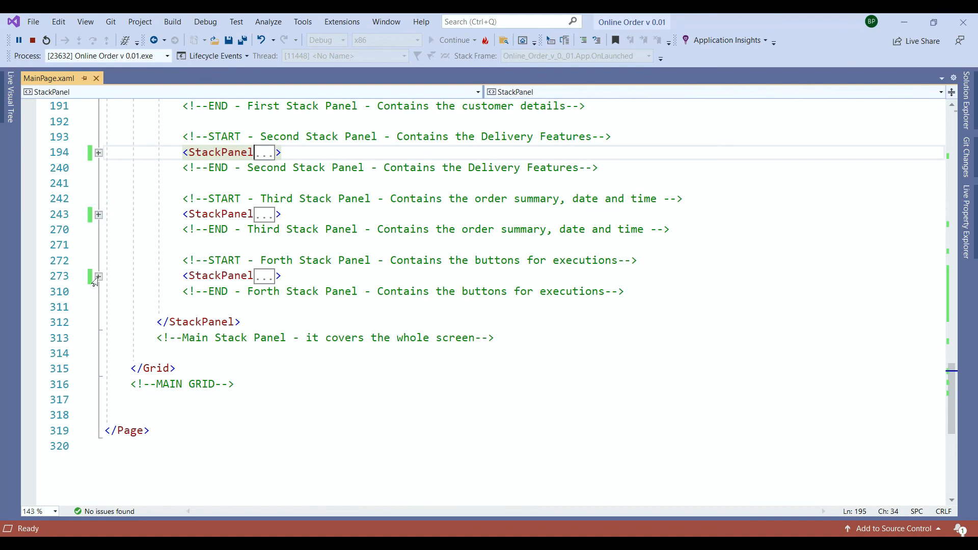
pyautogui.click(98, 276)
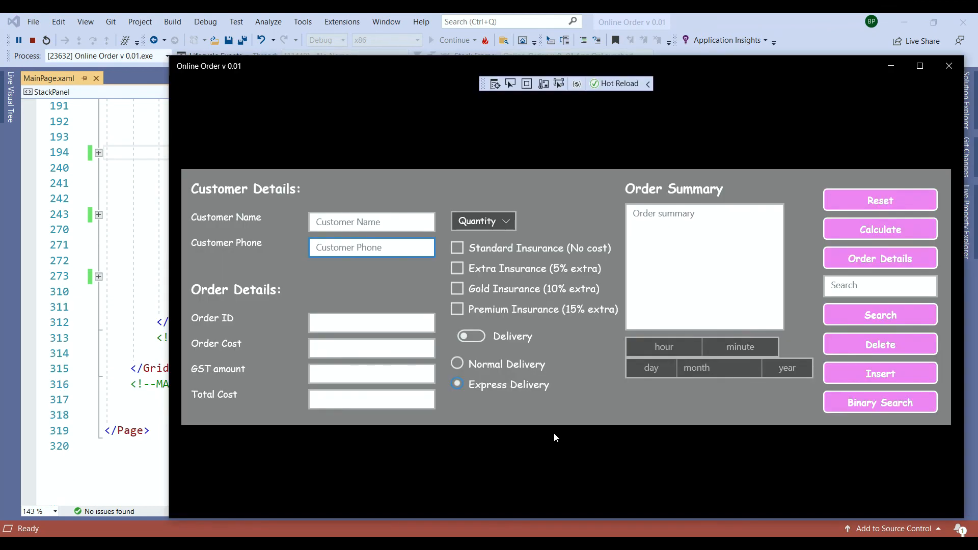
# - Launch the Online Order app to preview its gray panel and violet buttons
pyautogui.click(372, 248)
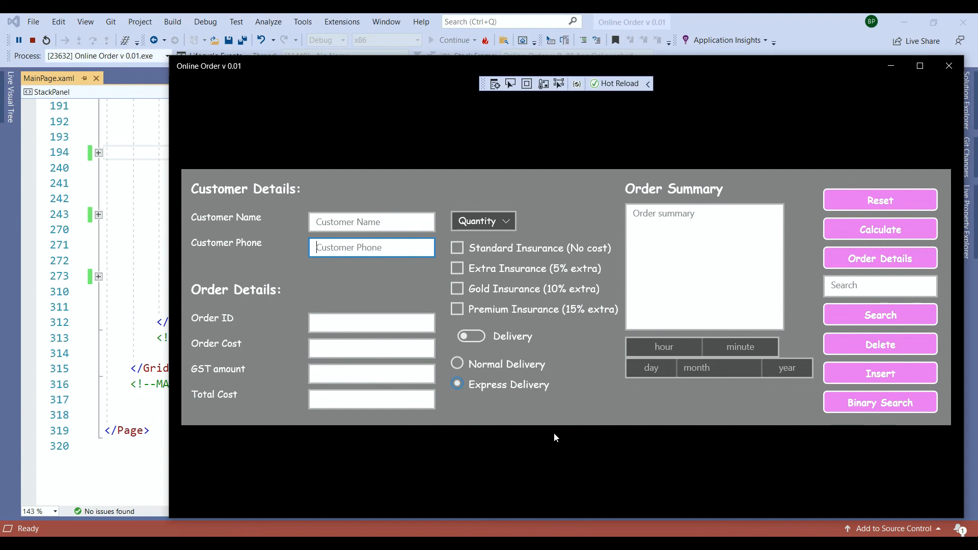